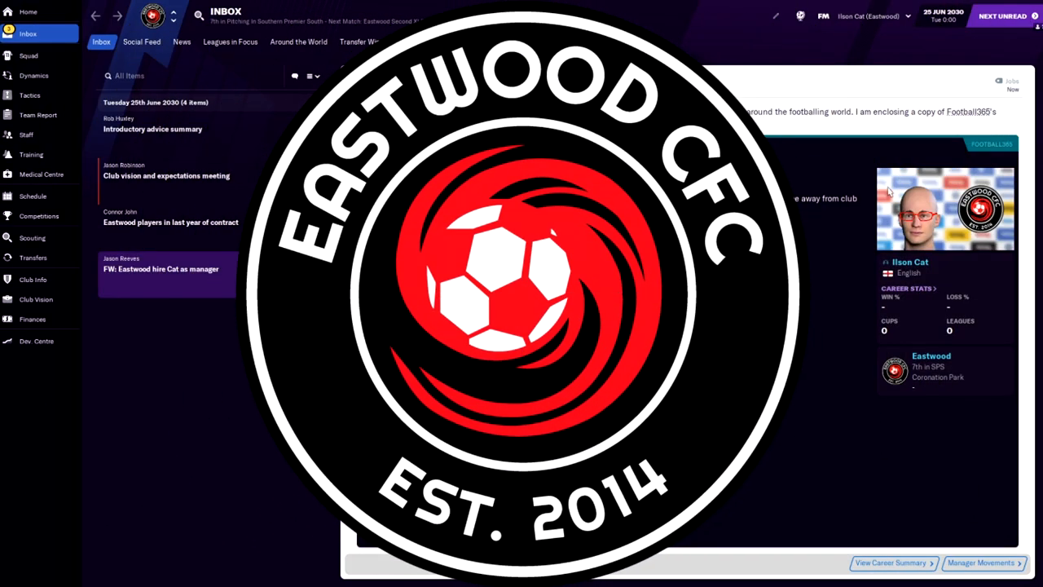
Step: View Eastwood's finances summary showing the £539.8M balance and £174.9M transfer budget
left_click(160, 269)
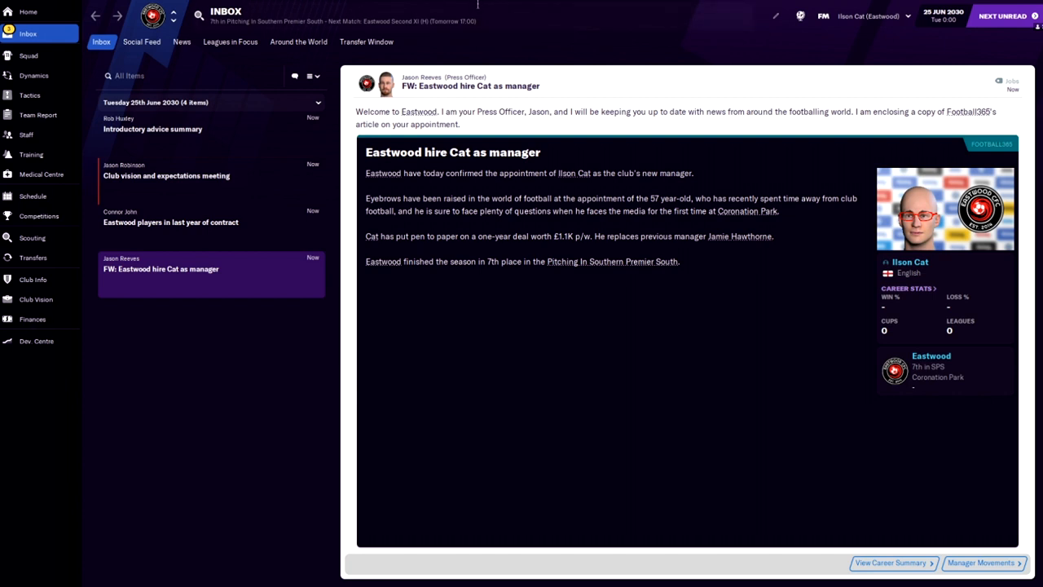
left_click(33, 319)
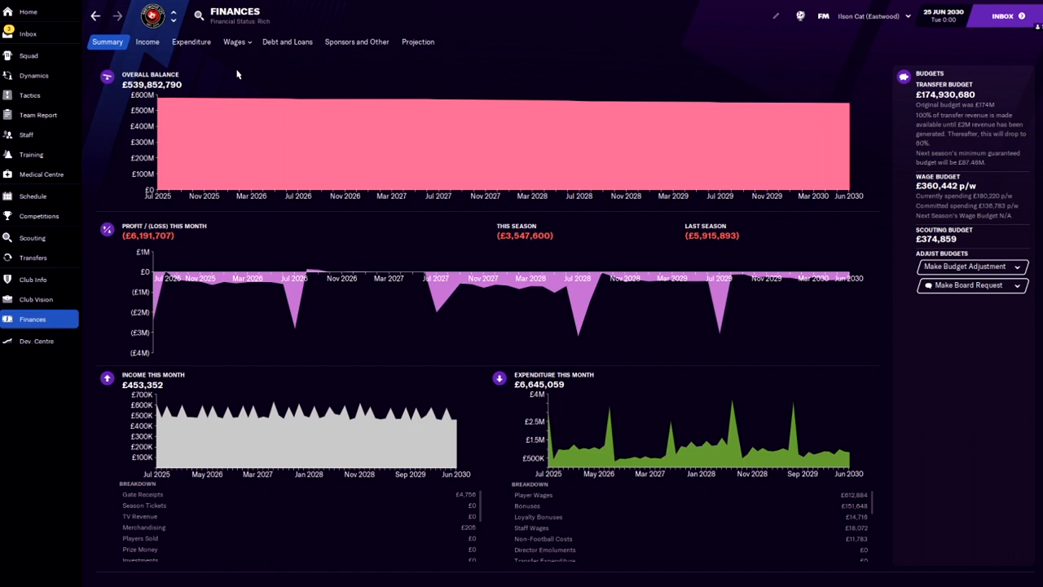
mouse_move(1000, 106)
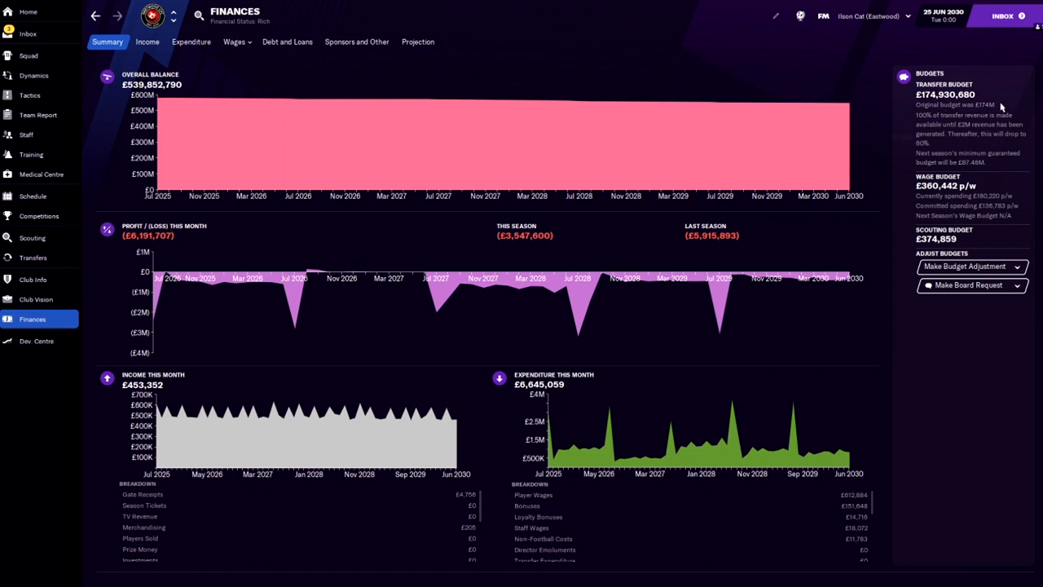
mouse_move(945, 105)
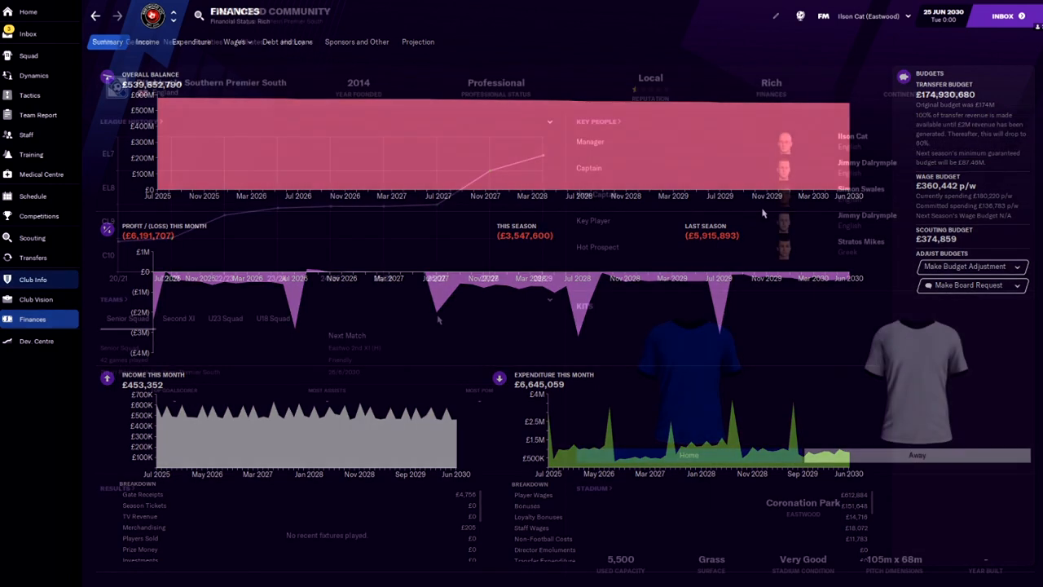
Step: View Eastwood Community's club profile and expand the History sections menu
left_click(33, 279)
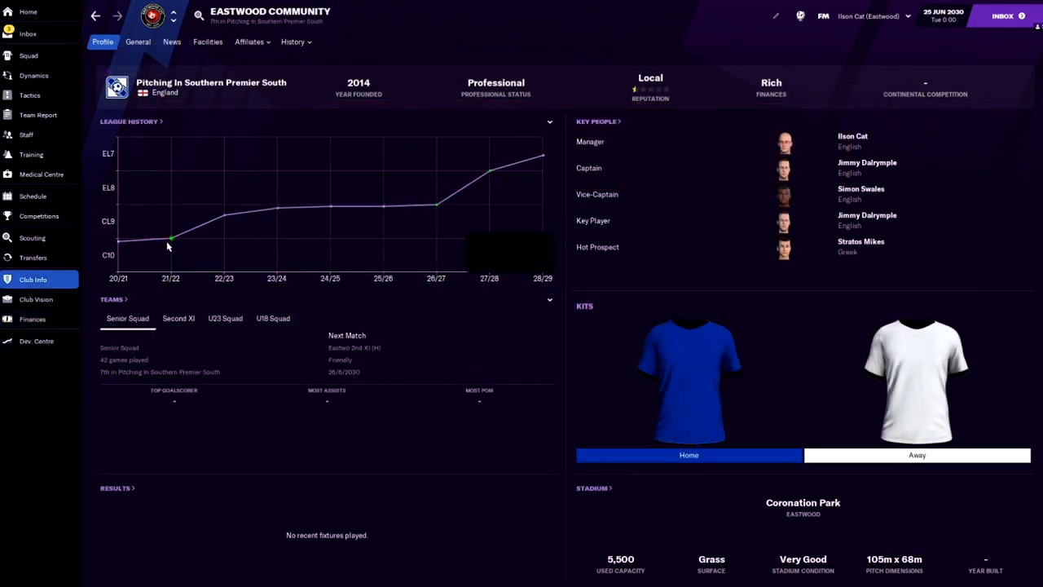
mouse_move(448, 199)
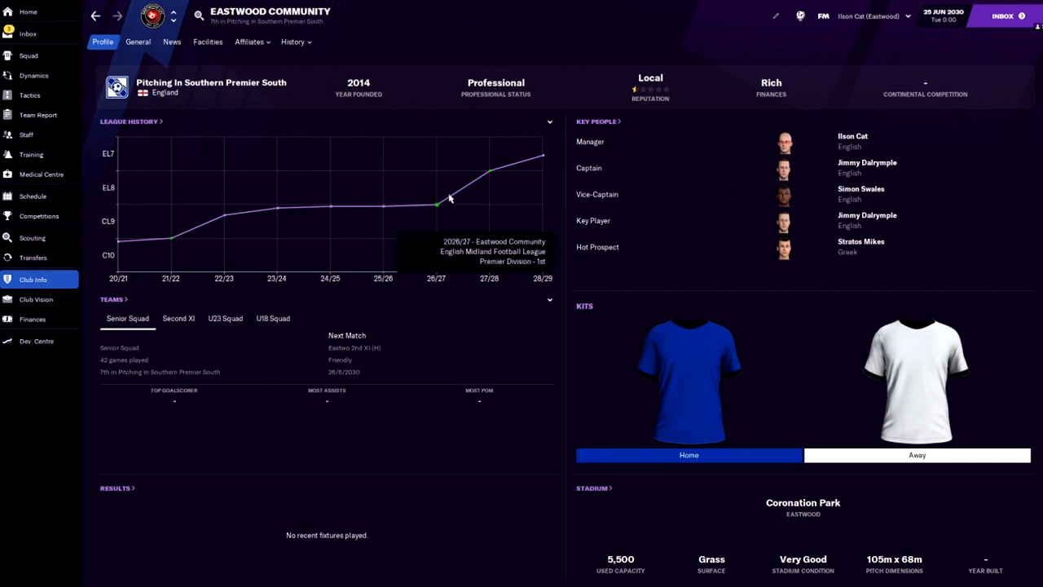
mouse_move(543, 159)
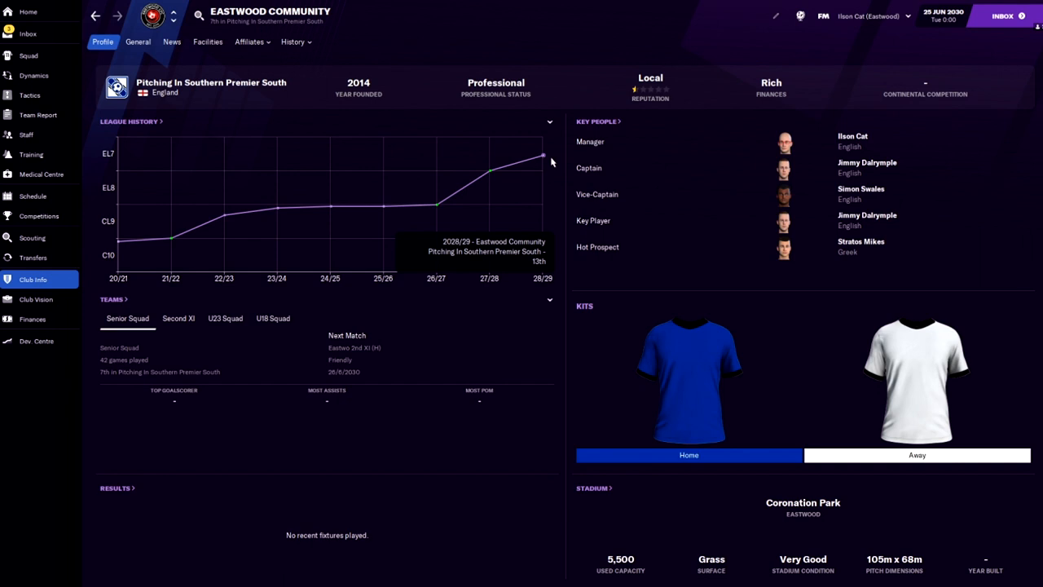
left_click(291, 42)
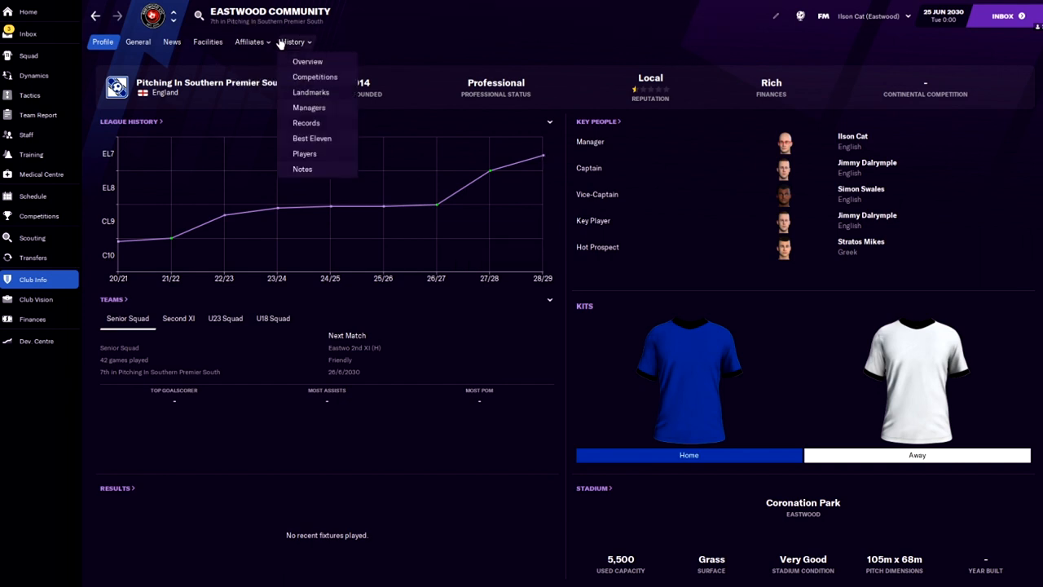
Step: Filter the competition record to Domestic Leagues, showing finishes from 2020/21 to 2028/29
left_click(314, 77)
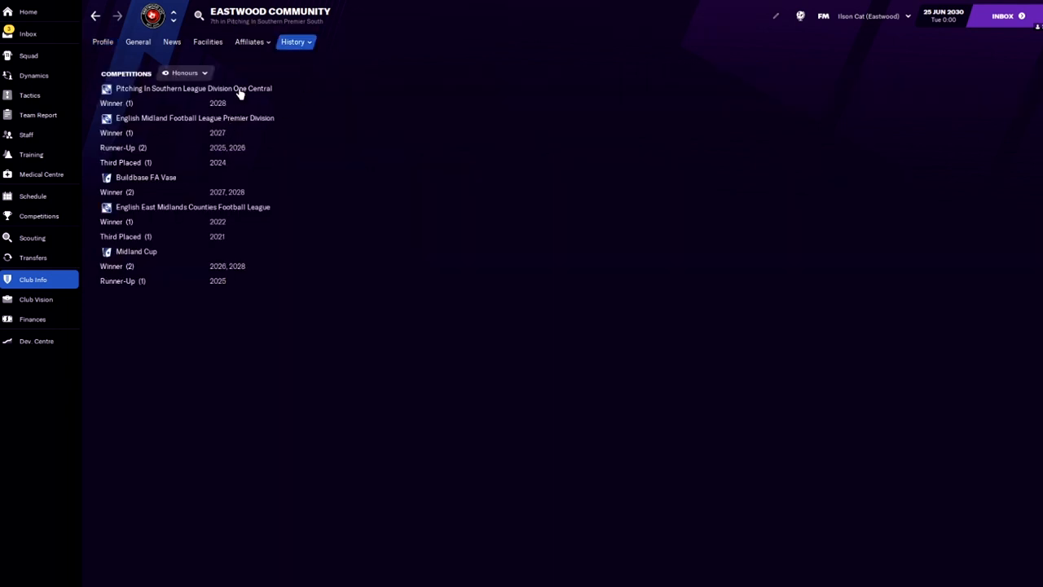
mouse_move(211, 171)
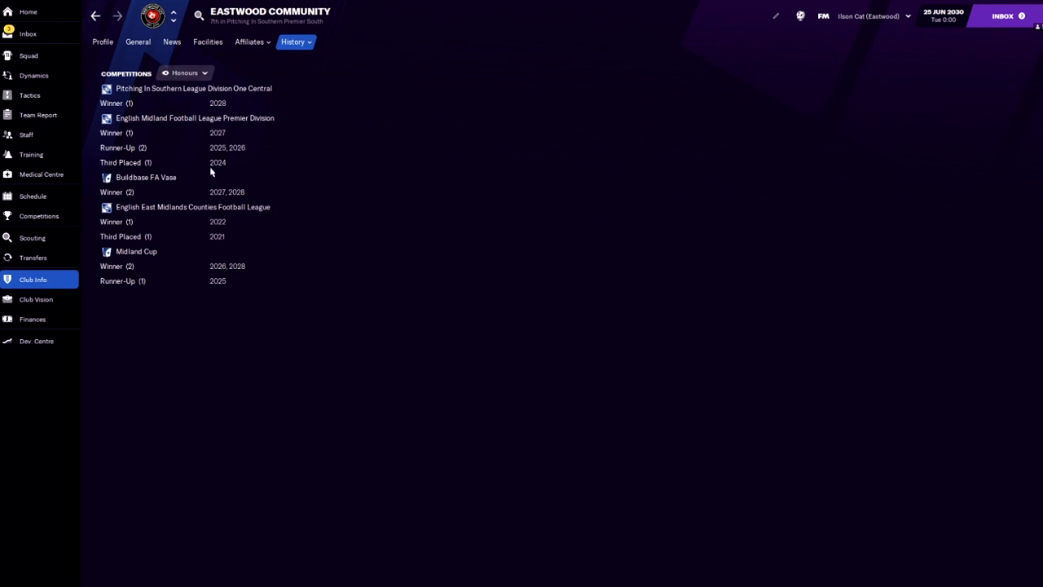
left_click(186, 72)
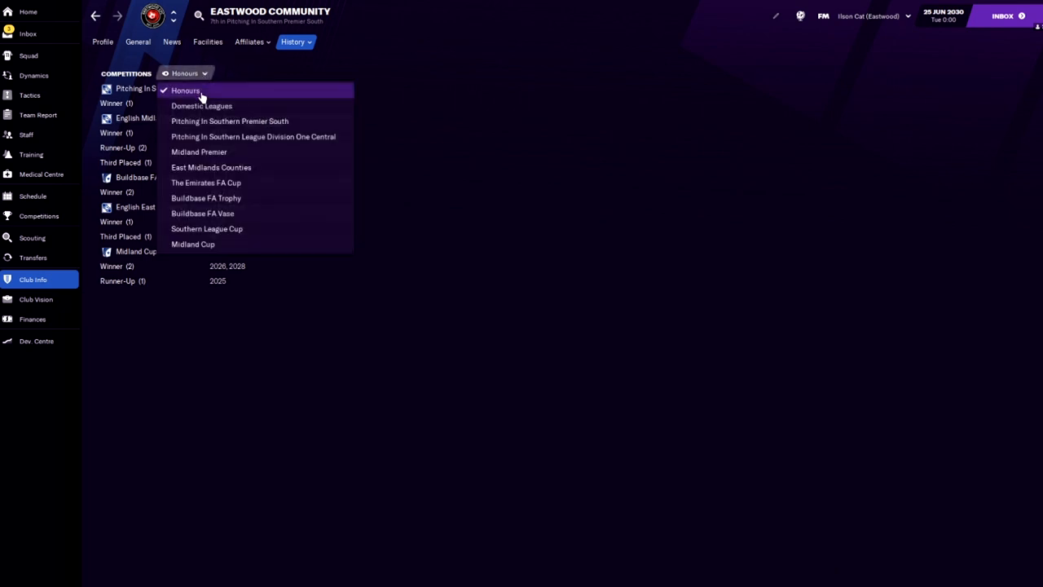
left_click(202, 104)
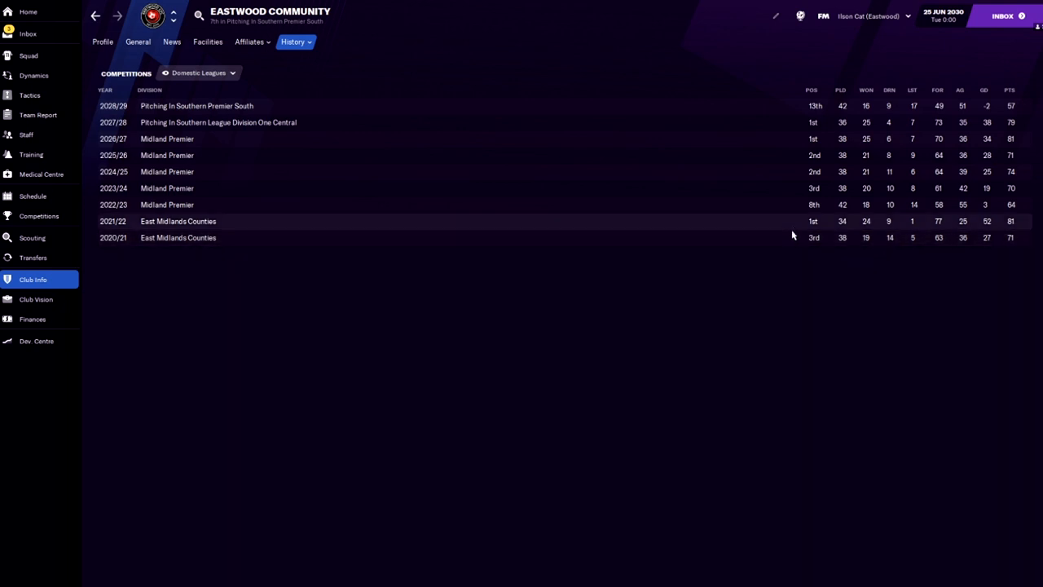
mouse_move(792, 238)
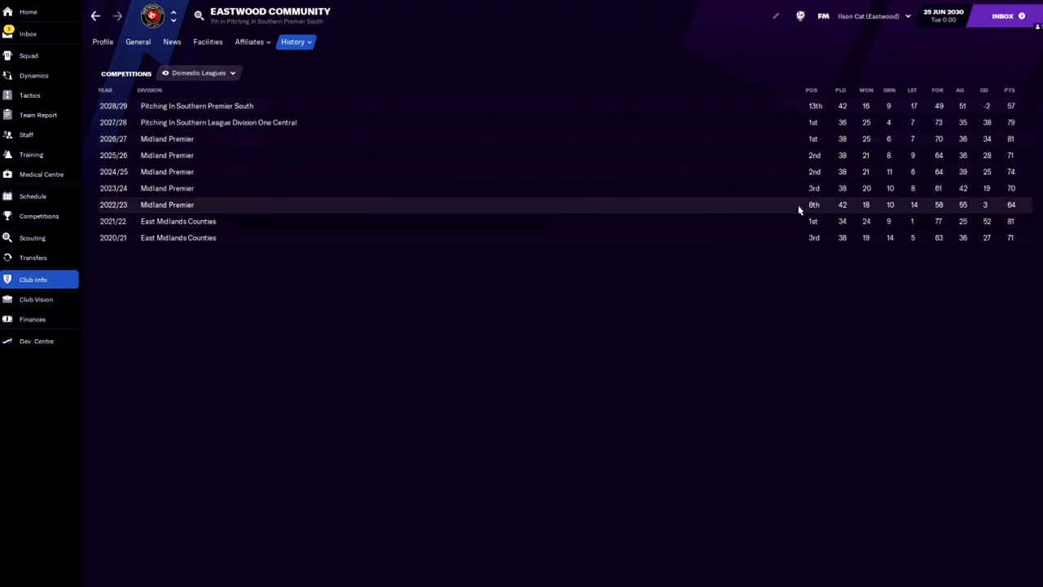
mouse_move(795, 154)
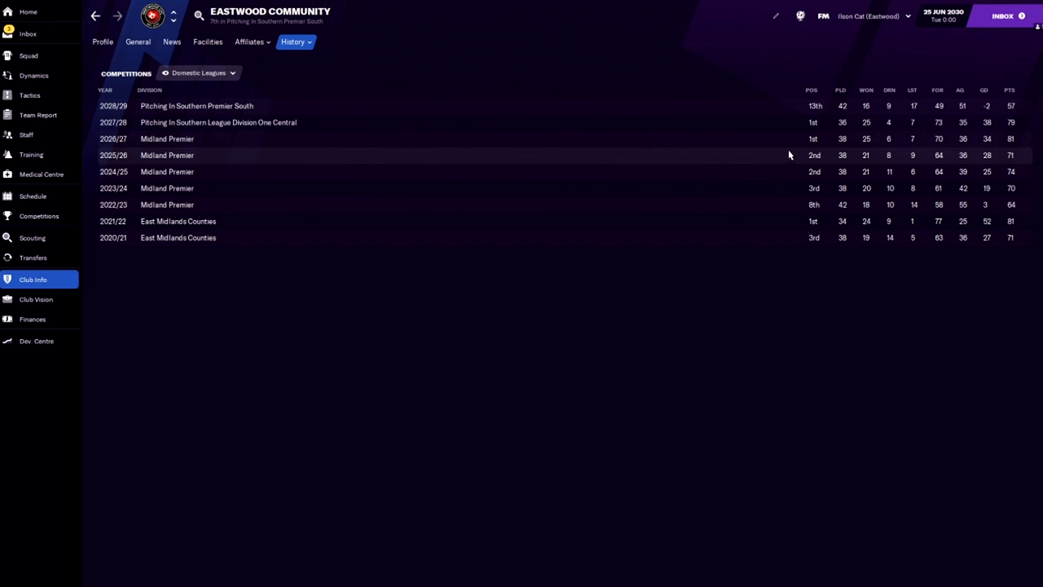
mouse_move(798, 141)
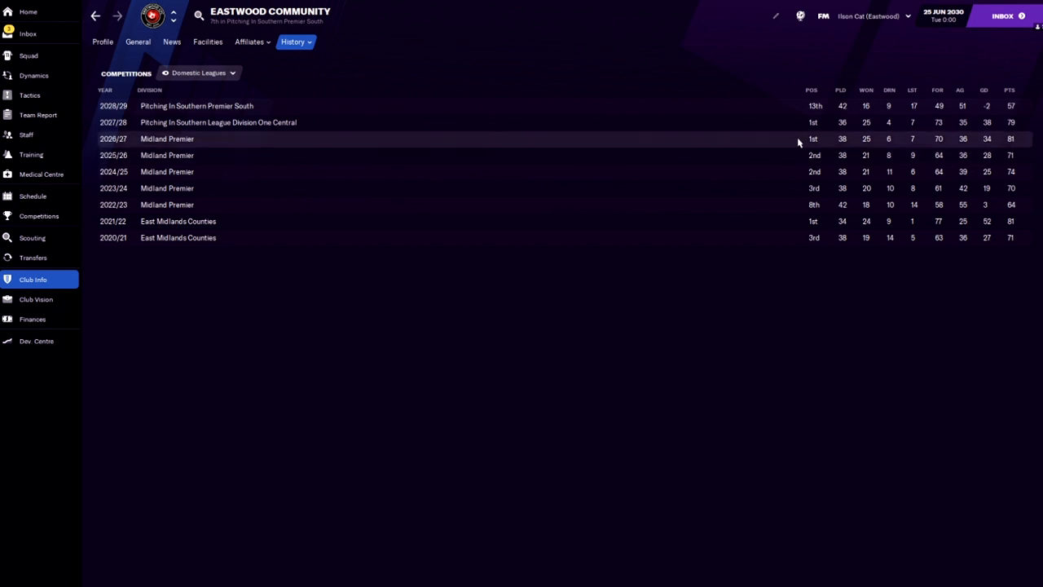
mouse_move(799, 122)
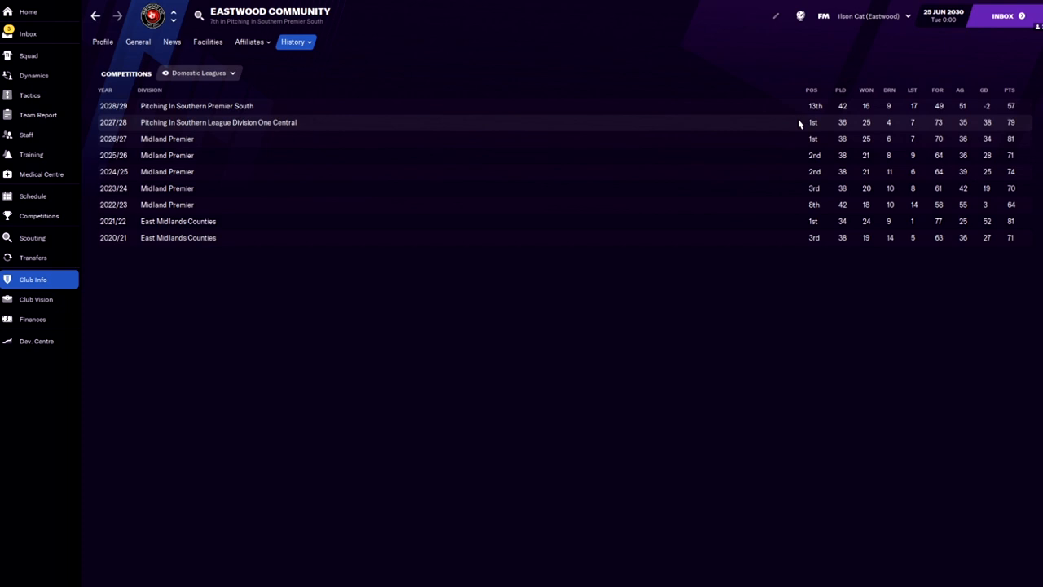
mouse_move(795, 123)
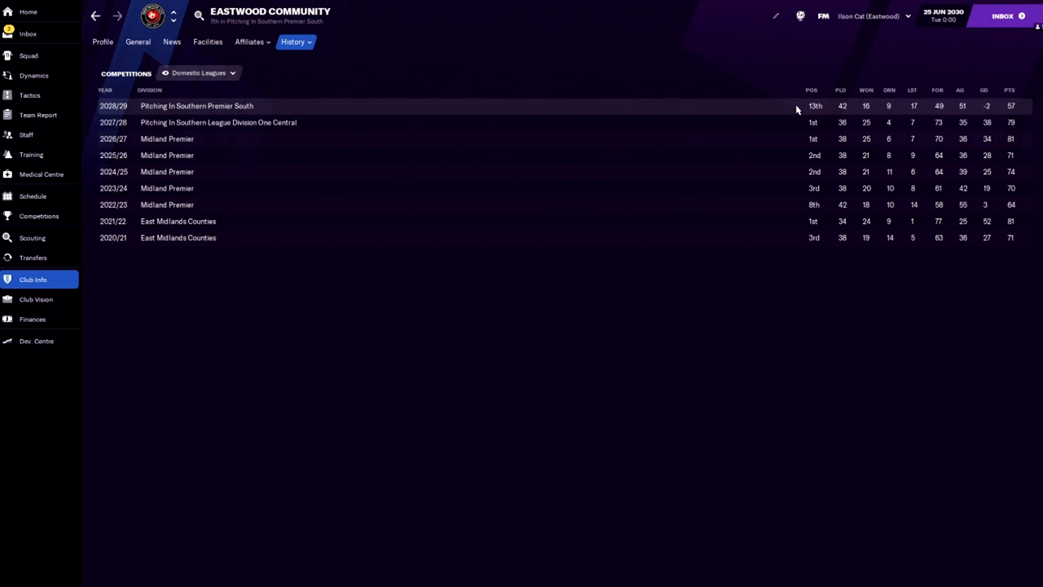
mouse_move(805, 109)
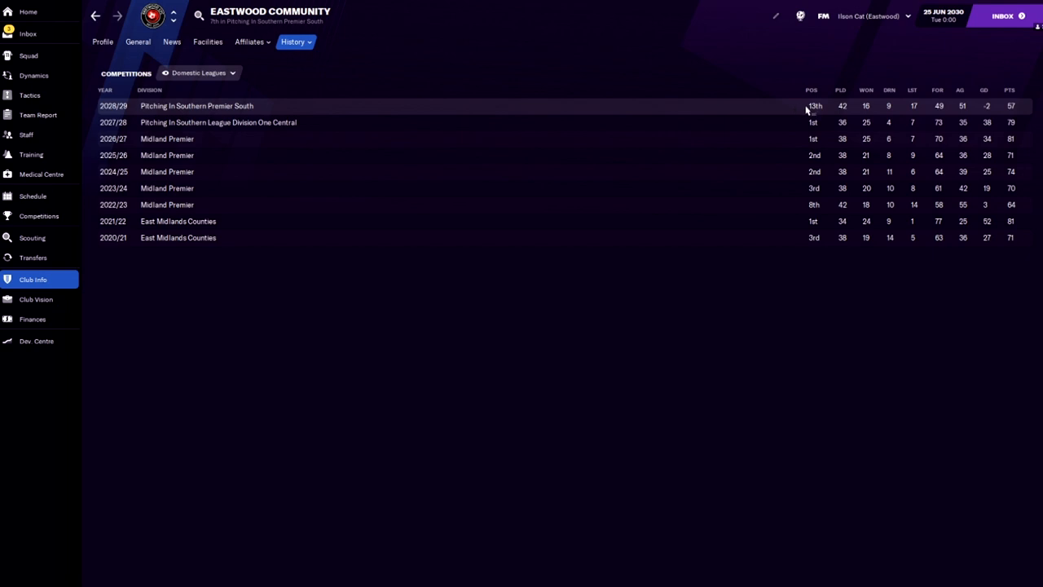
mouse_move(212, 110)
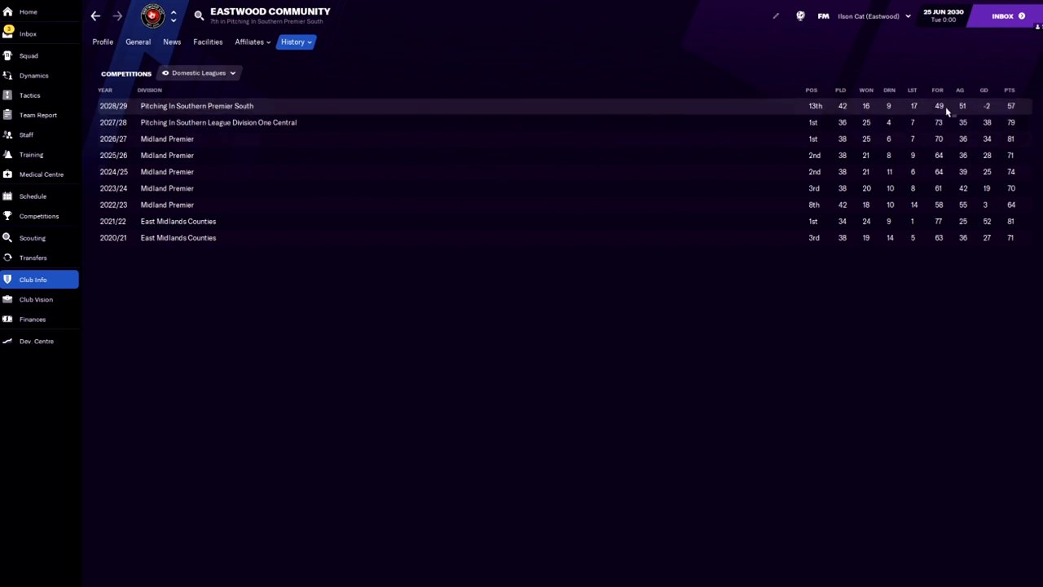
mouse_move(900, 264)
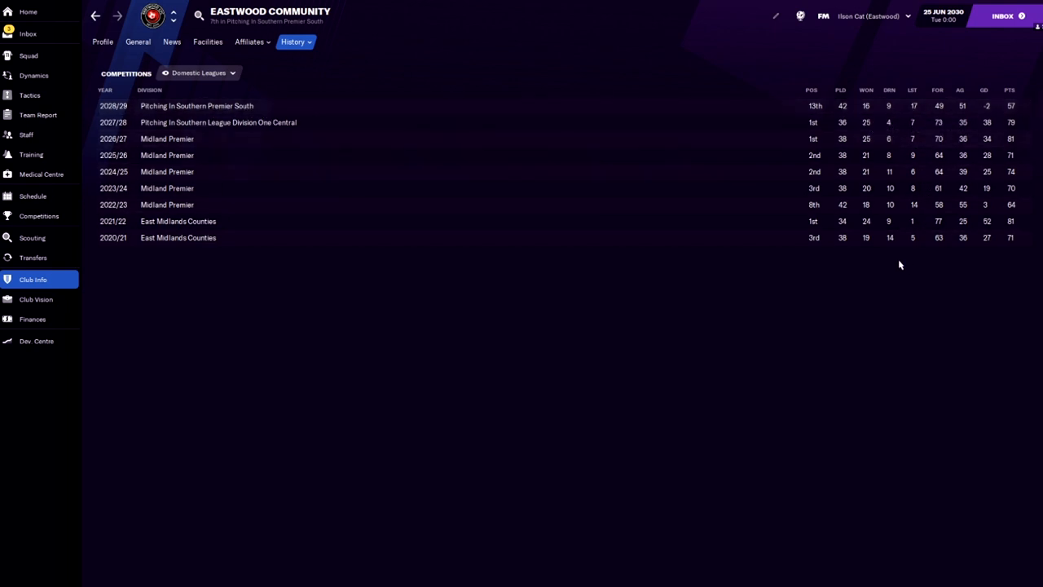
mouse_move(877, 127)
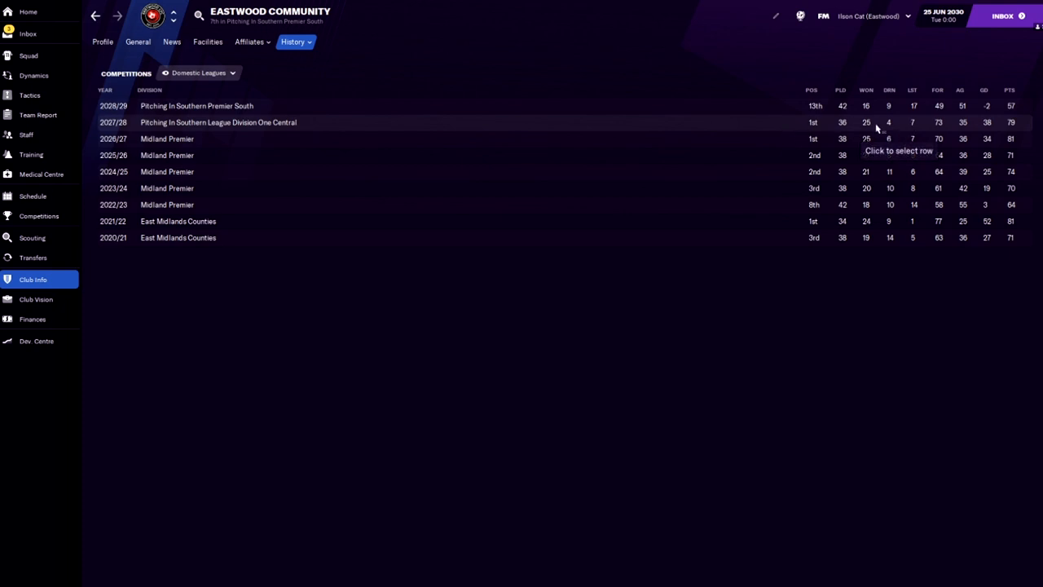
mouse_move(780, 127)
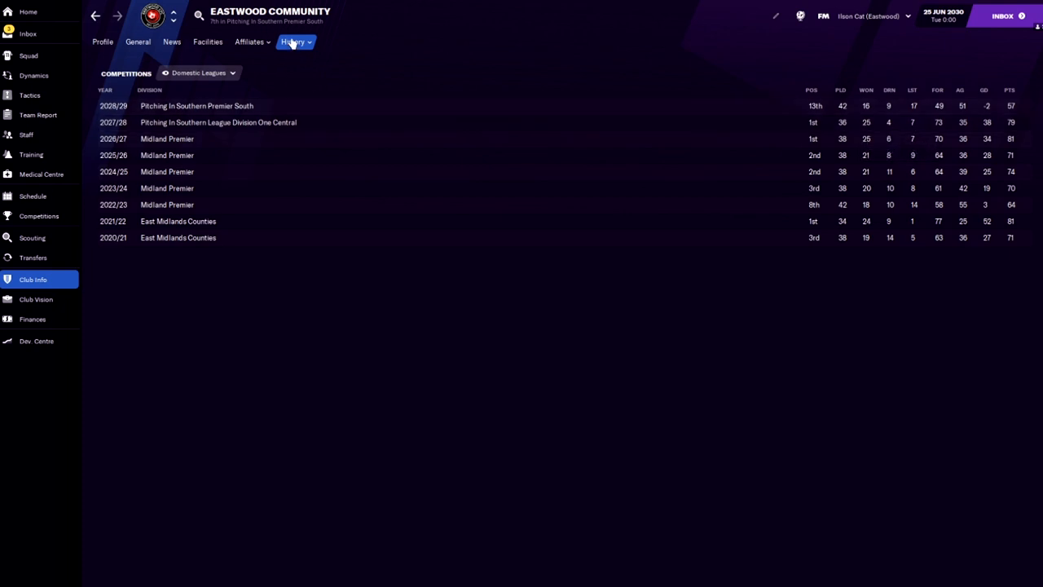
Step: View the history overview with trophy honours and the 2020/21–2028/29 league-position graph
left_click(291, 43)
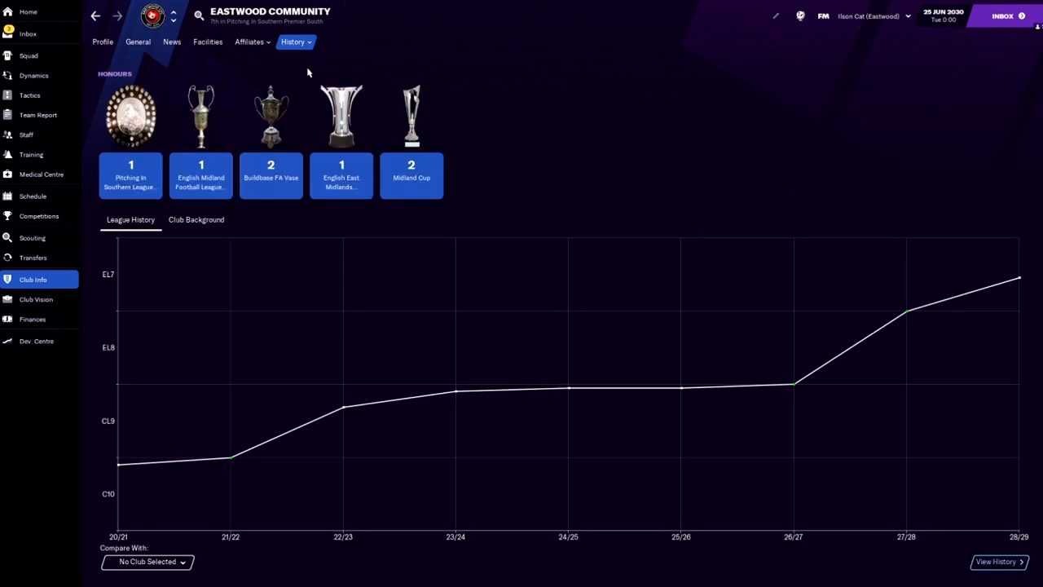
mouse_move(533, 163)
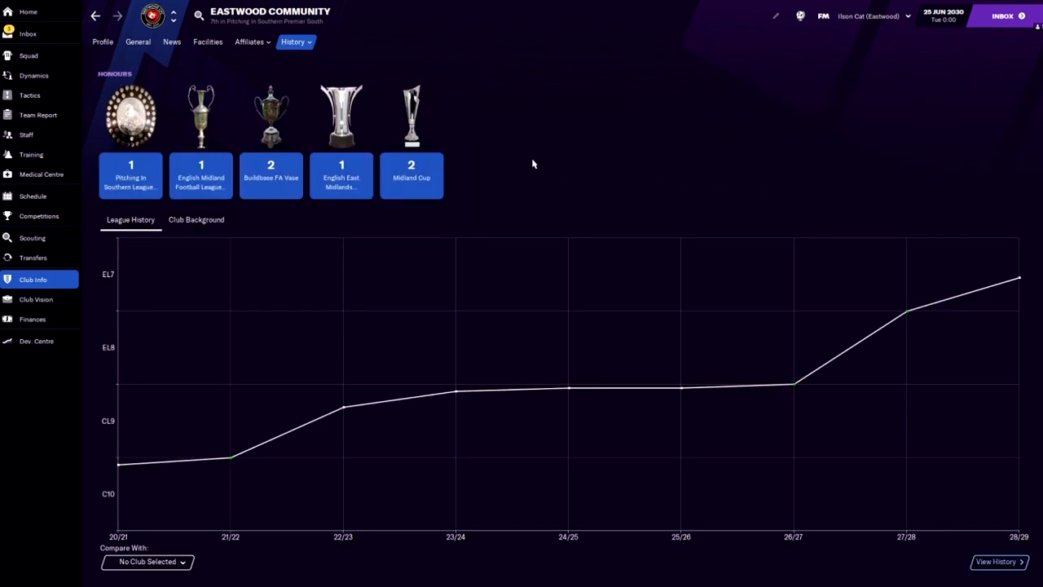
mouse_move(427, 199)
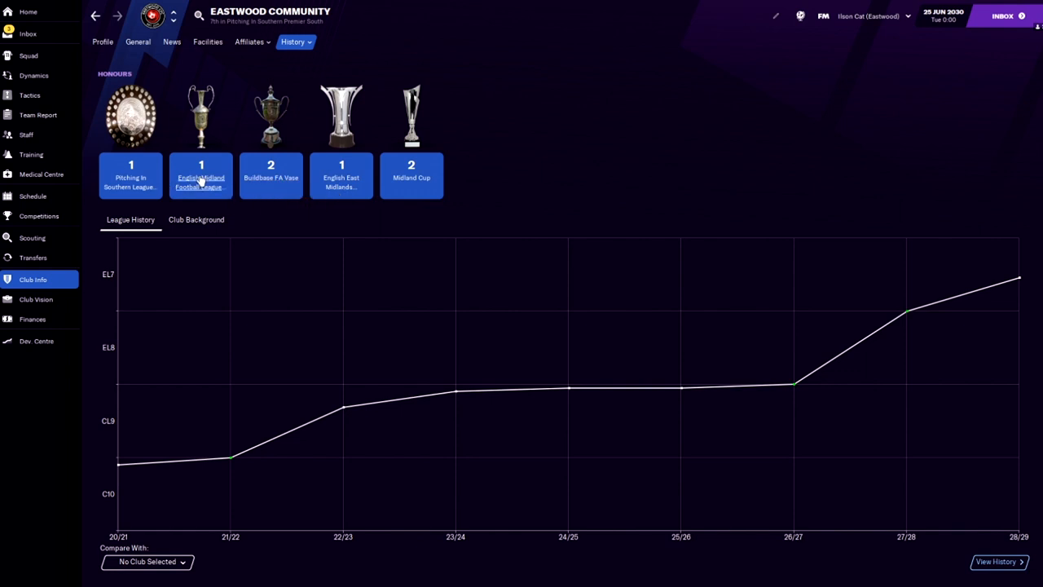
mouse_move(525, 144)
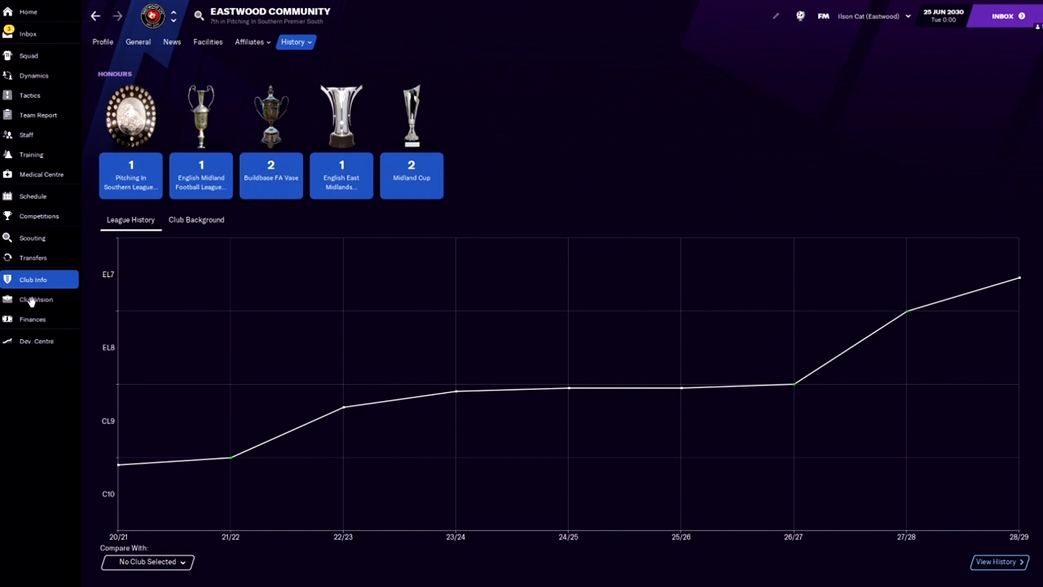
mouse_move(33, 300)
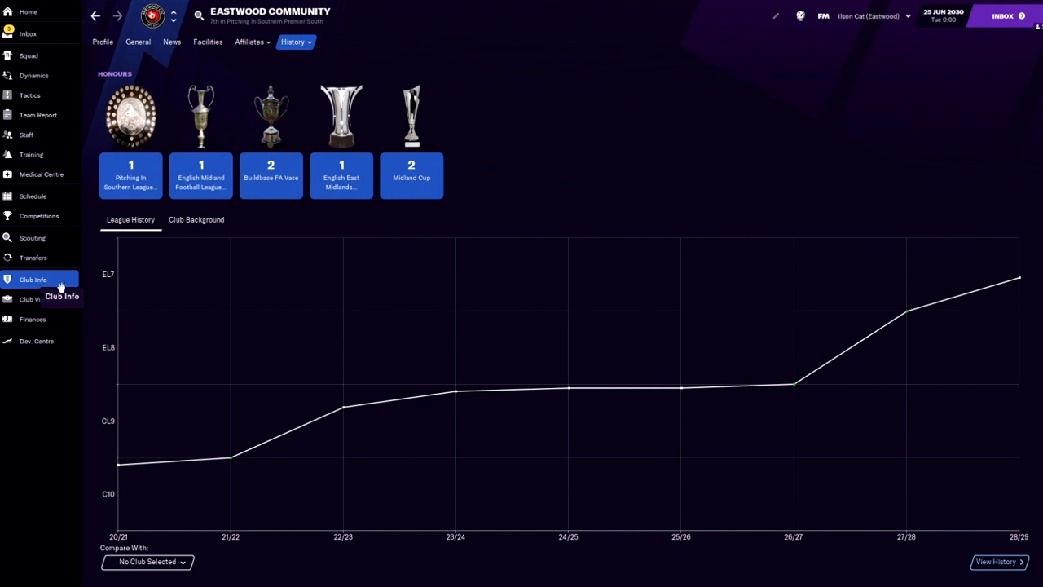
mouse_move(73, 286)
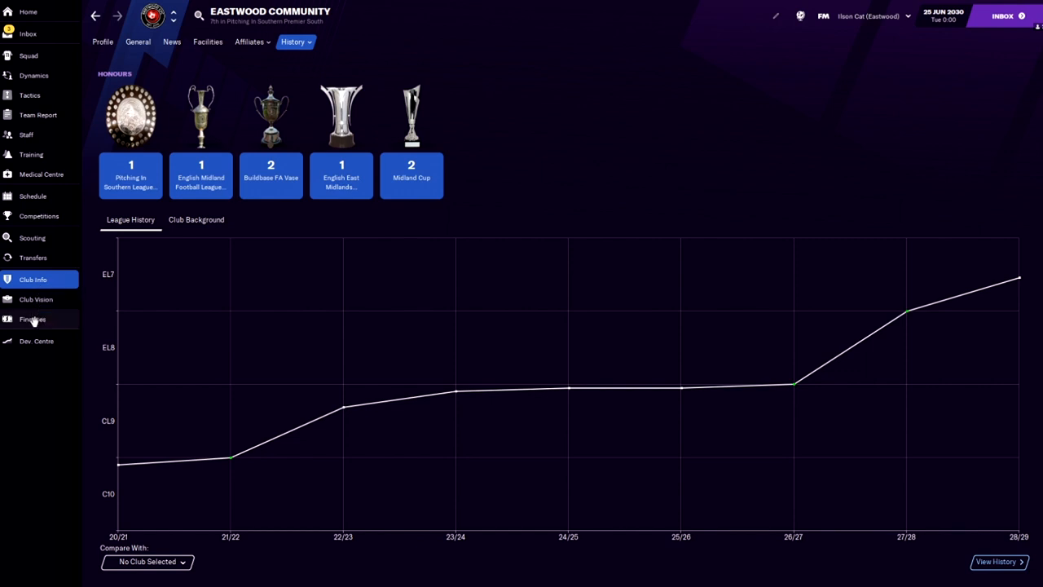
Step: View Eastwood's transfer history starting at the 2021/22 season
left_click(33, 257)
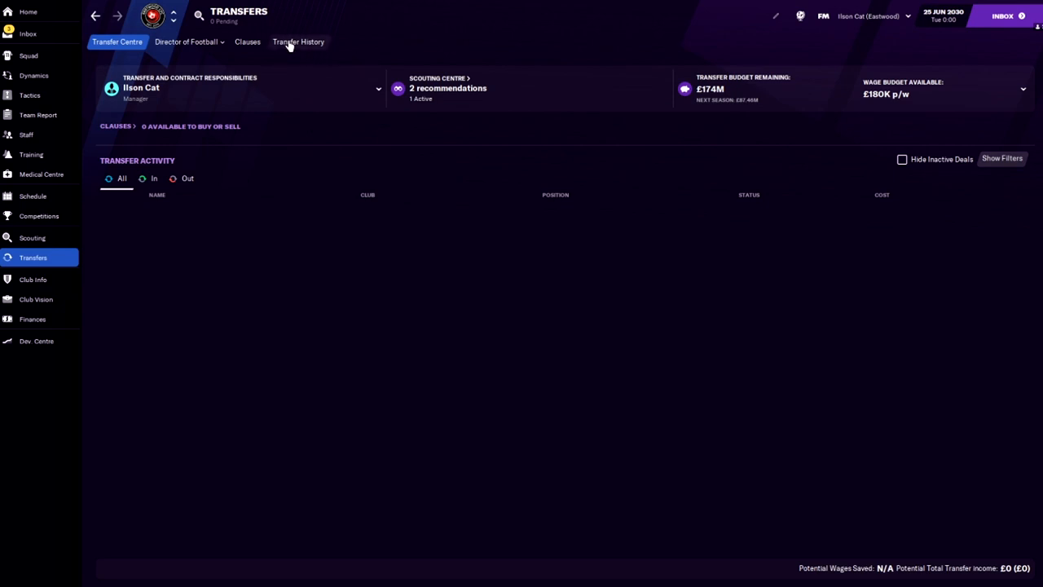
left_click(299, 43)
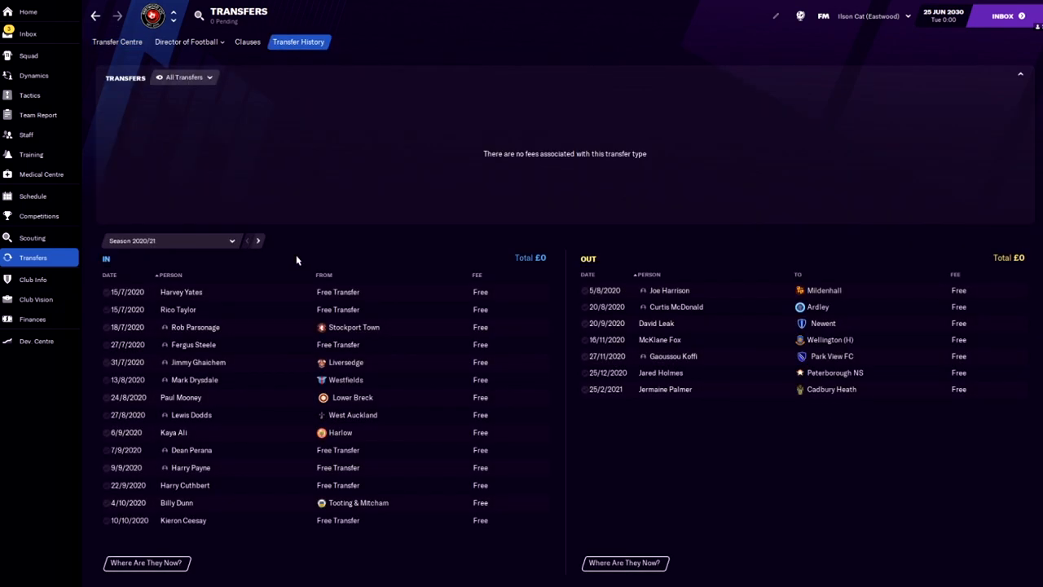
mouse_move(414, 352)
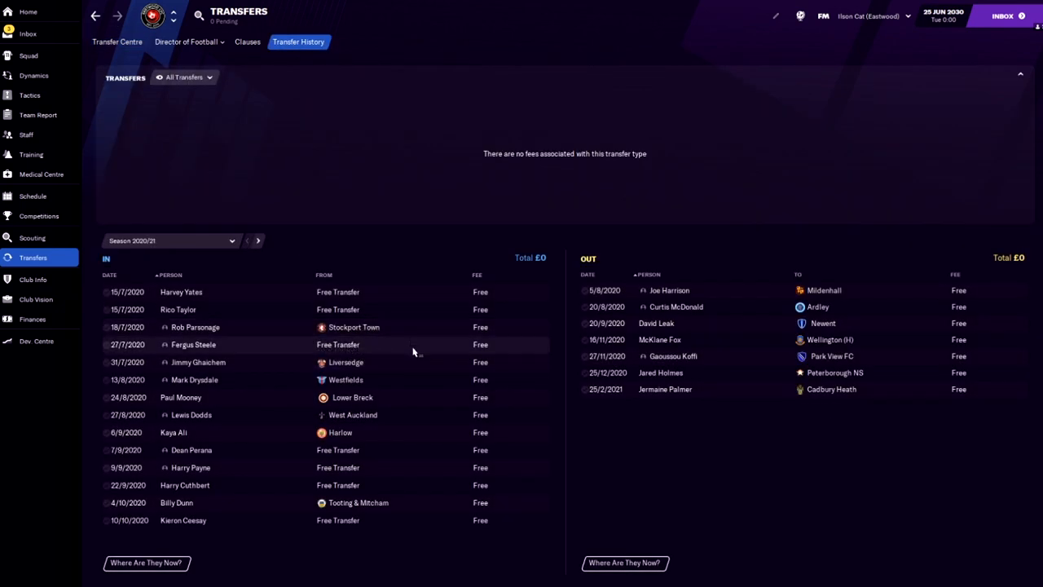
mouse_move(422, 349)
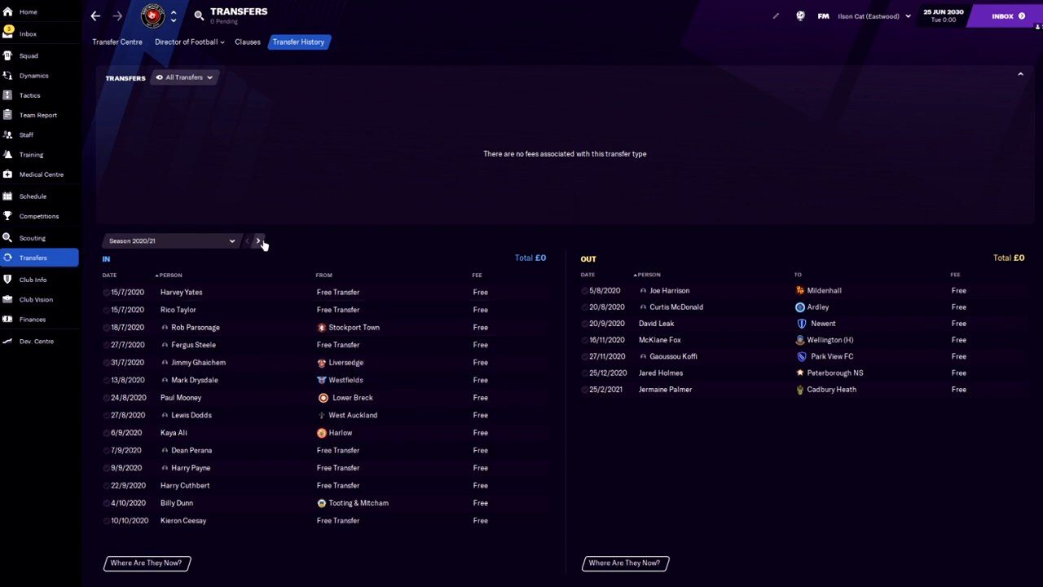
left_click(258, 242)
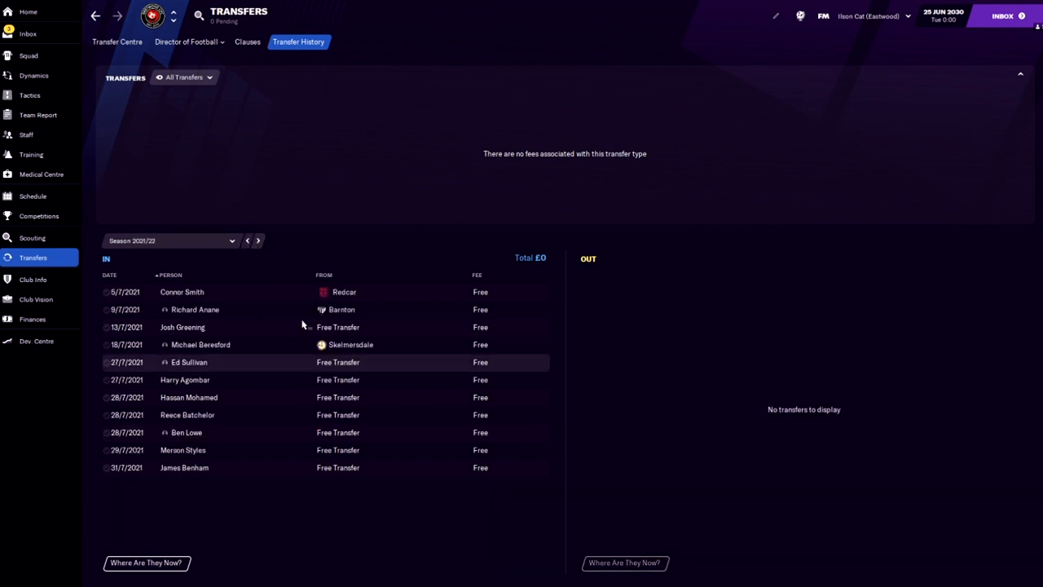
mouse_move(404, 323)
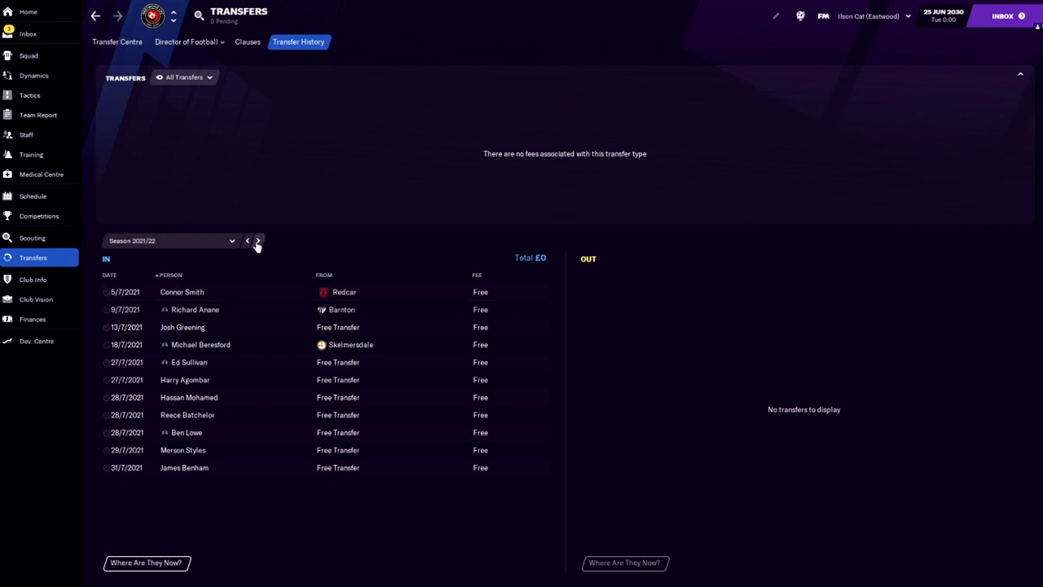
Step: Step through each season's transfers from 2022/23 up to the empty 2029/30 list
left_click(258, 242)
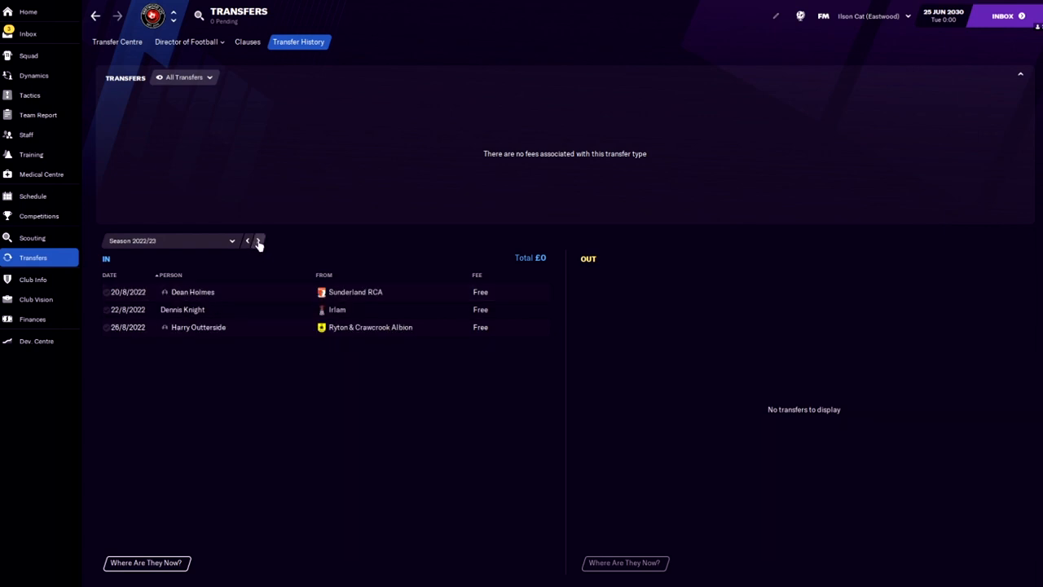
left_click(258, 241)
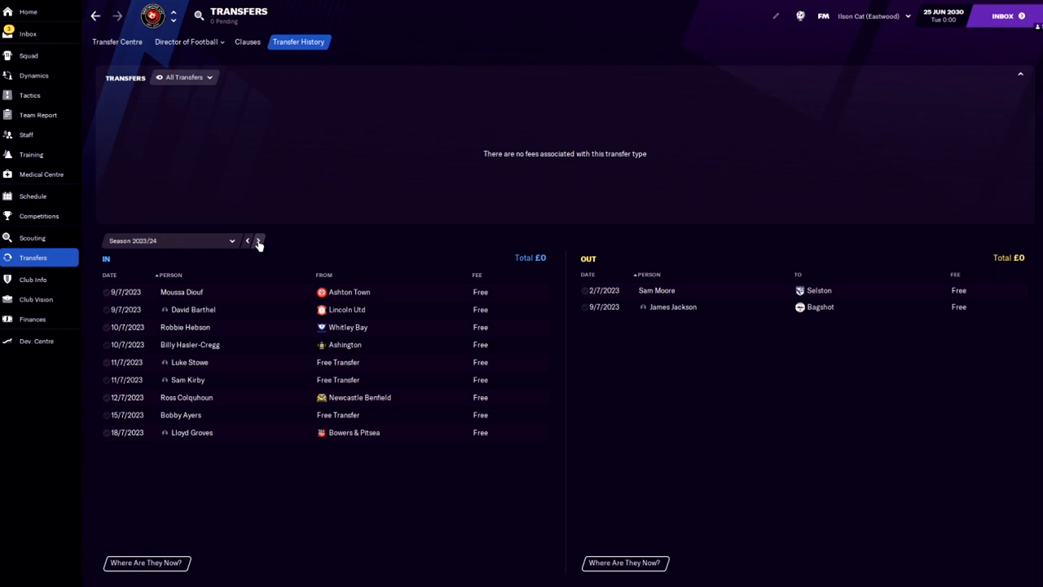
left_click(259, 241)
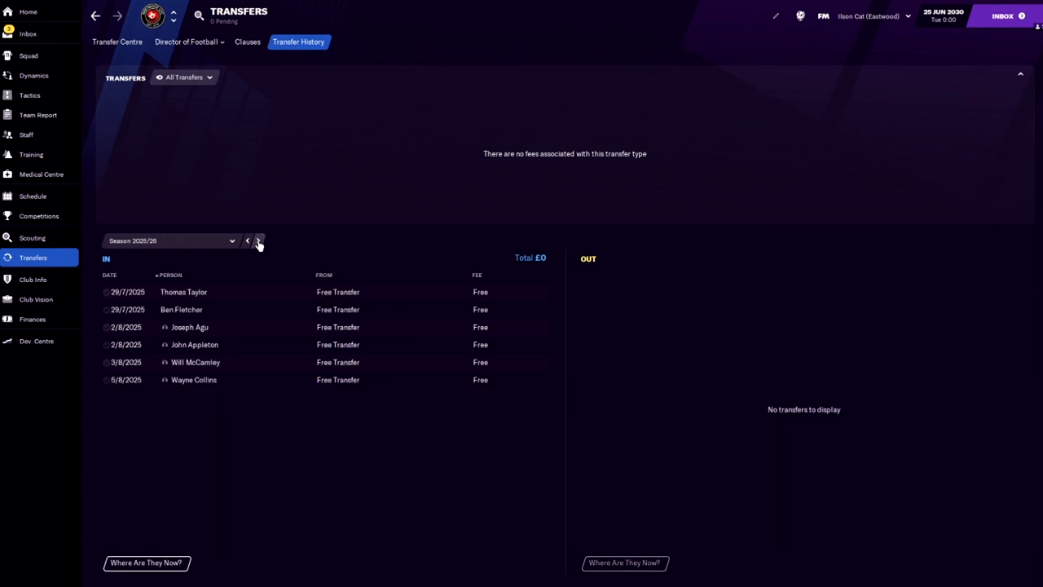
left_click(259, 241)
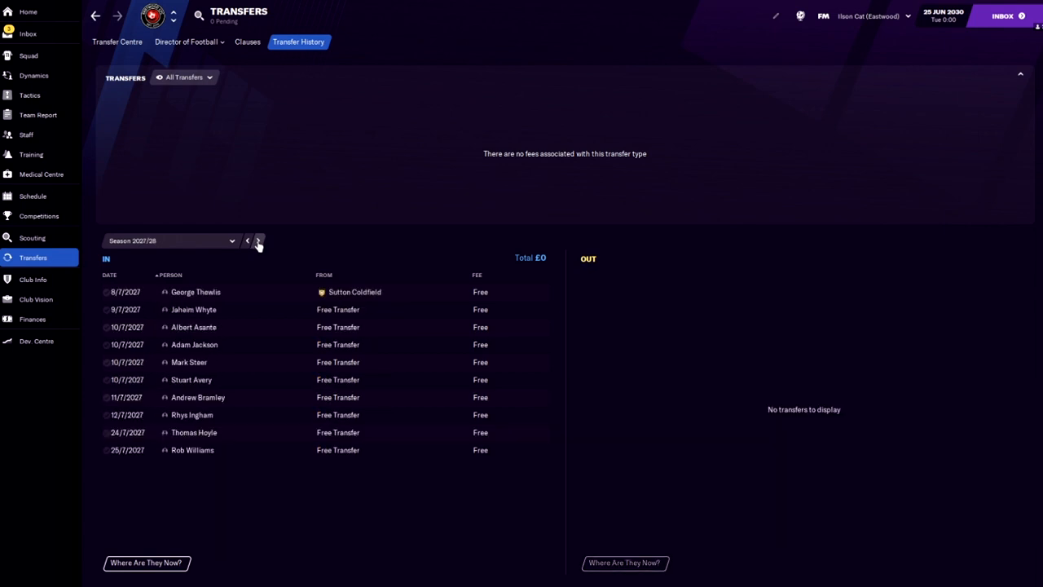
left_click(259, 242)
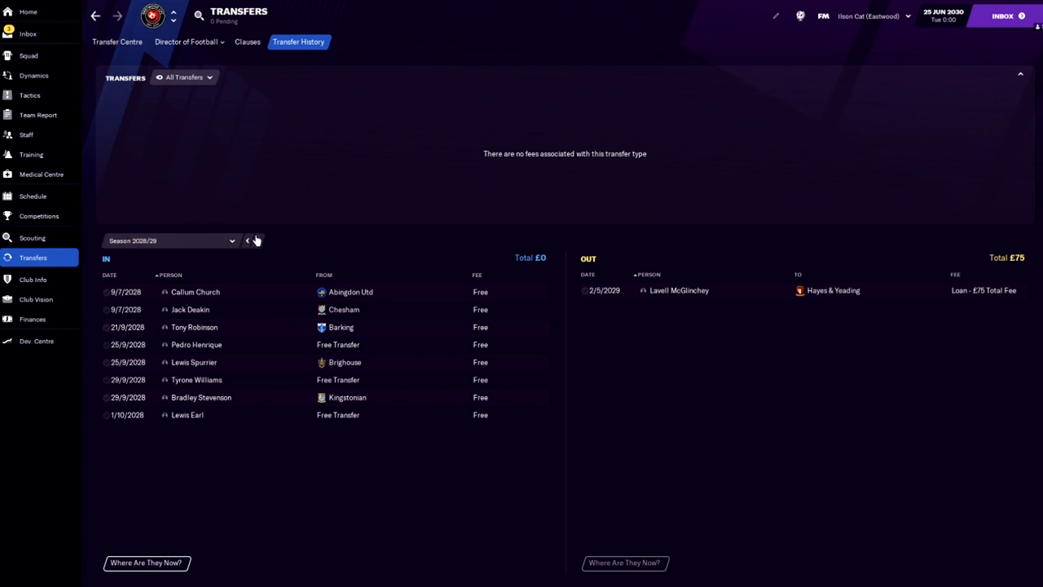
left_click(259, 241)
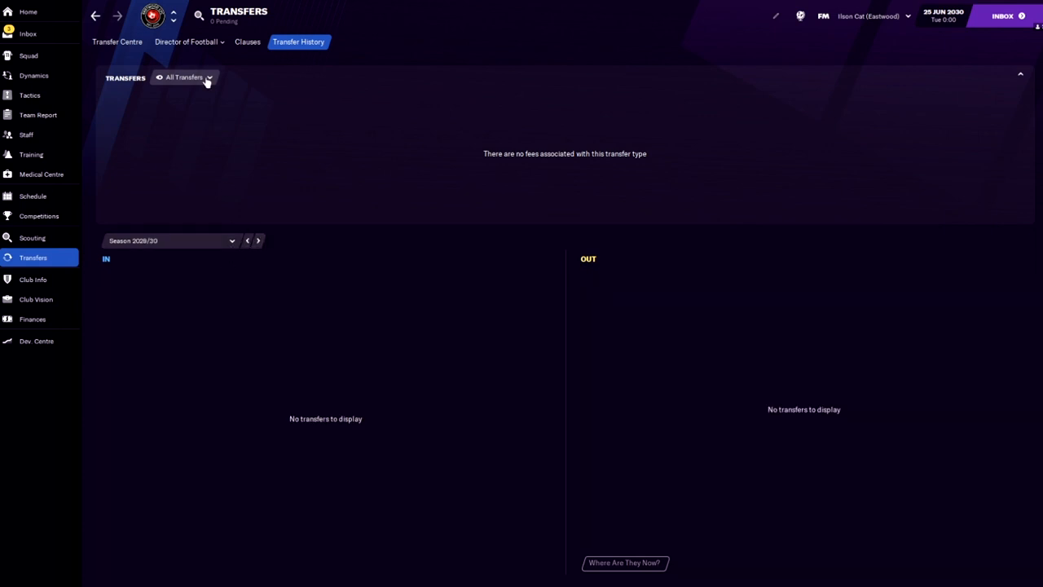
Step: Filter 2029/30 transfers to Released Players, then return to the finances summary
left_click(194, 78)
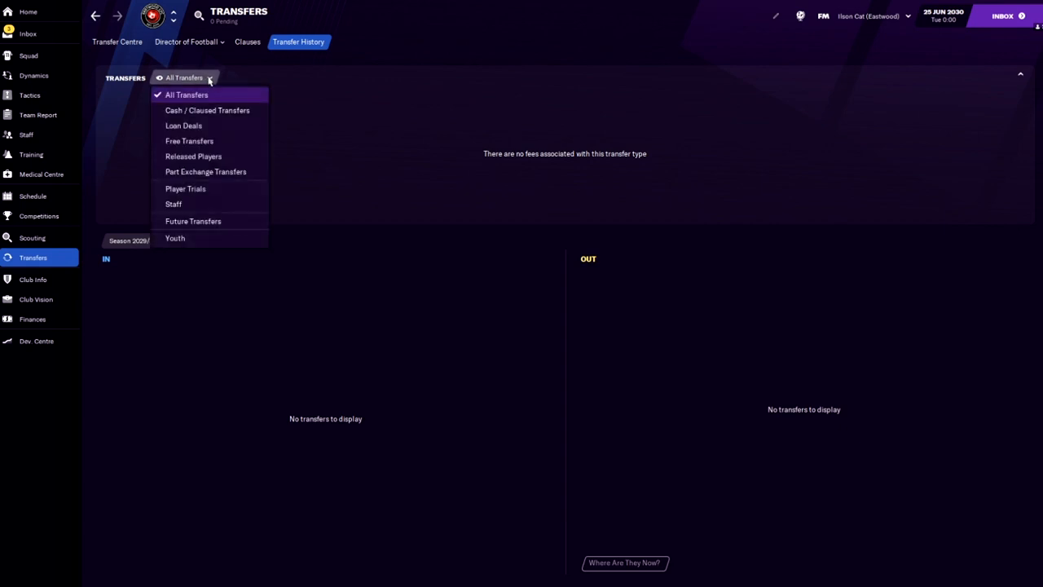
left_click(192, 156)
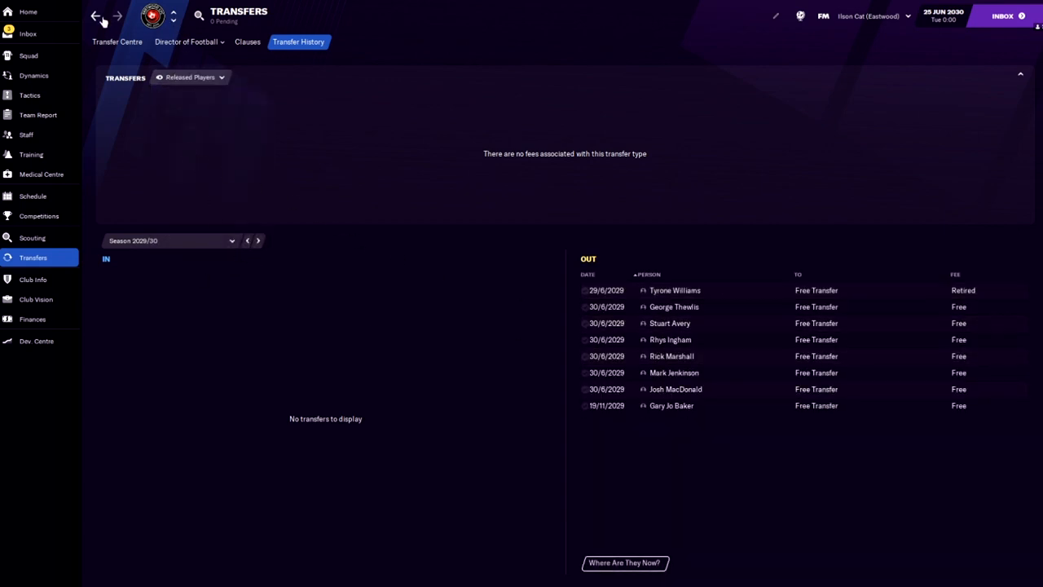
left_click(117, 42)
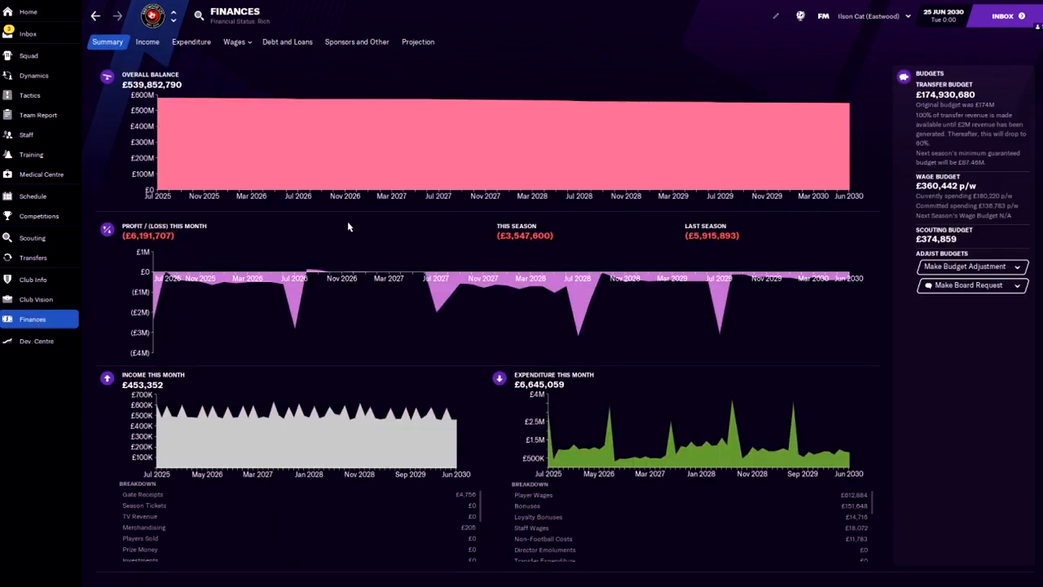
mouse_move(411, 235)
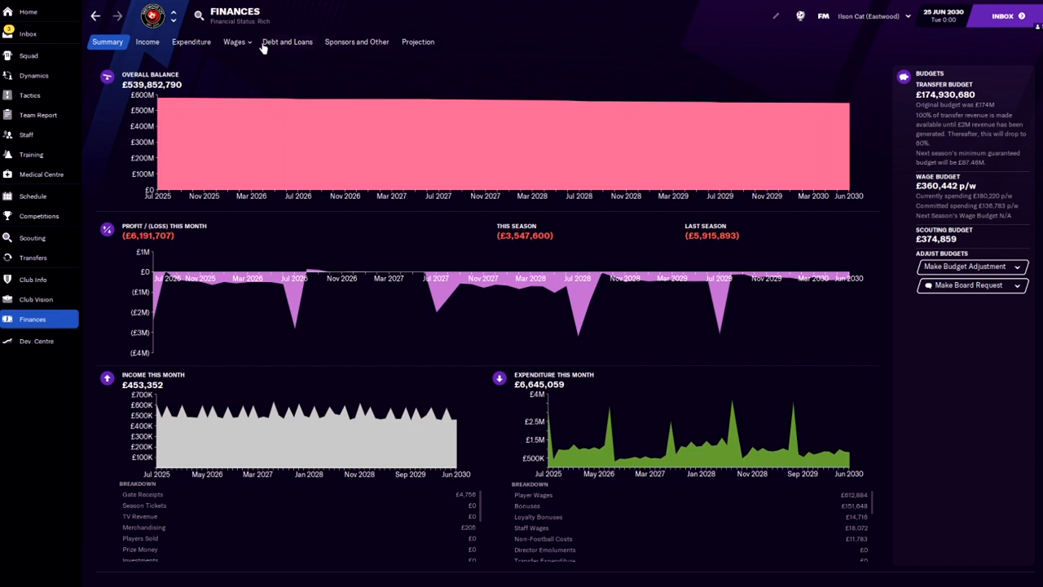
mouse_move(334, 388)
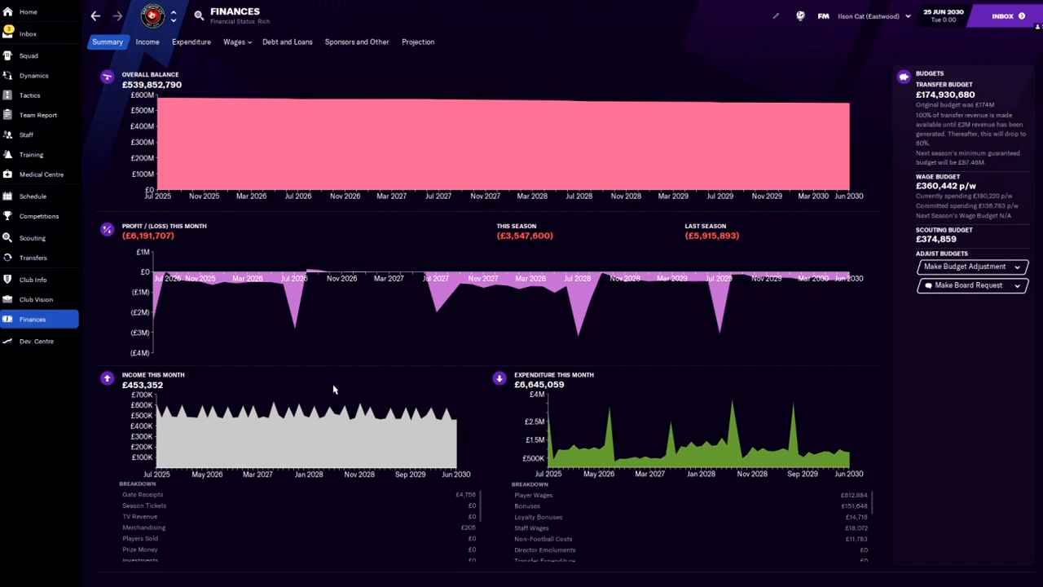
Step: View the income breakdown listing gate receipts, sponsorship and other revenue by month and season
left_click(147, 43)
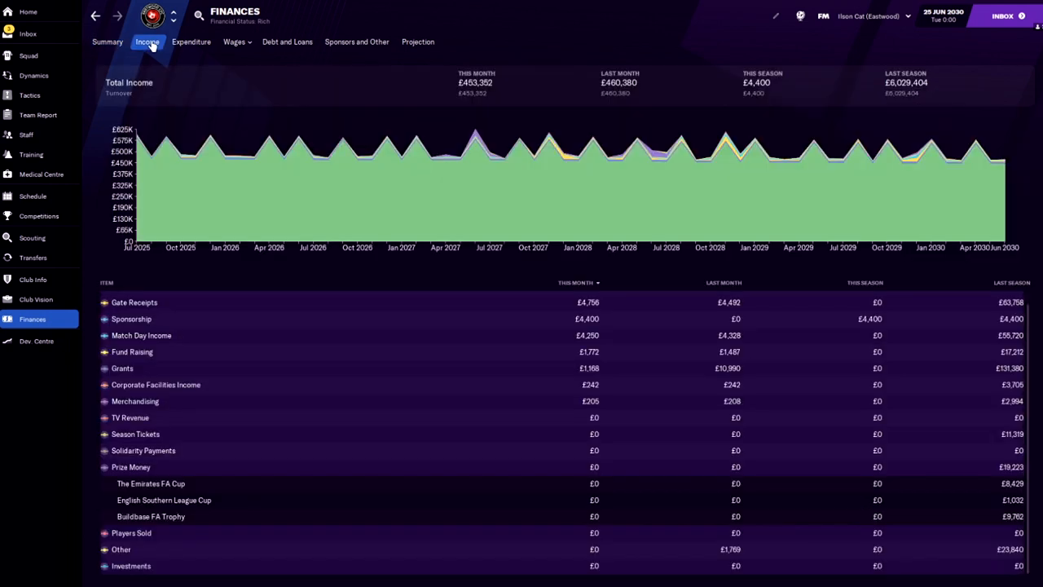
mouse_move(792, 323)
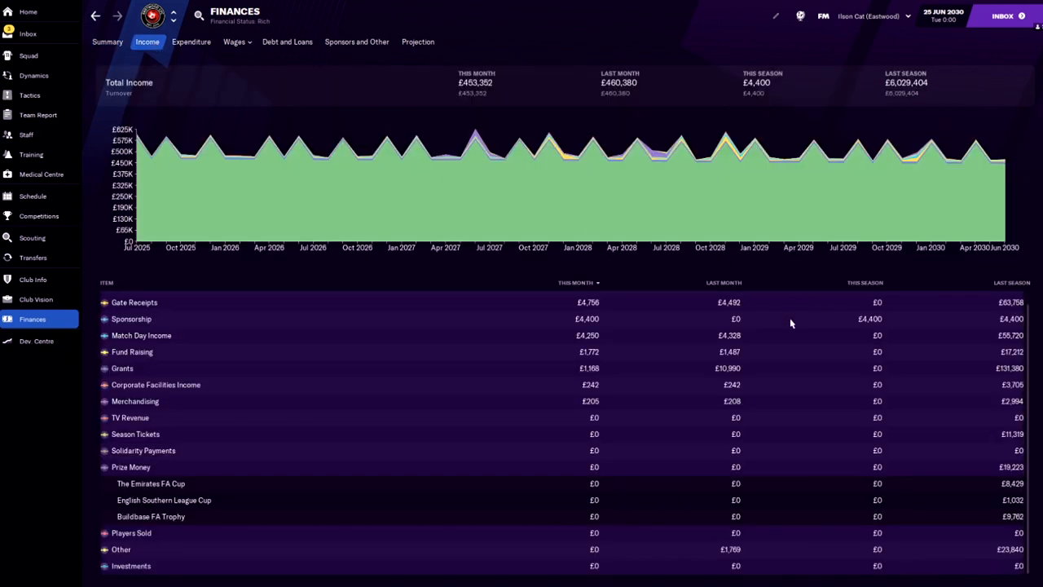
mouse_move(563, 449)
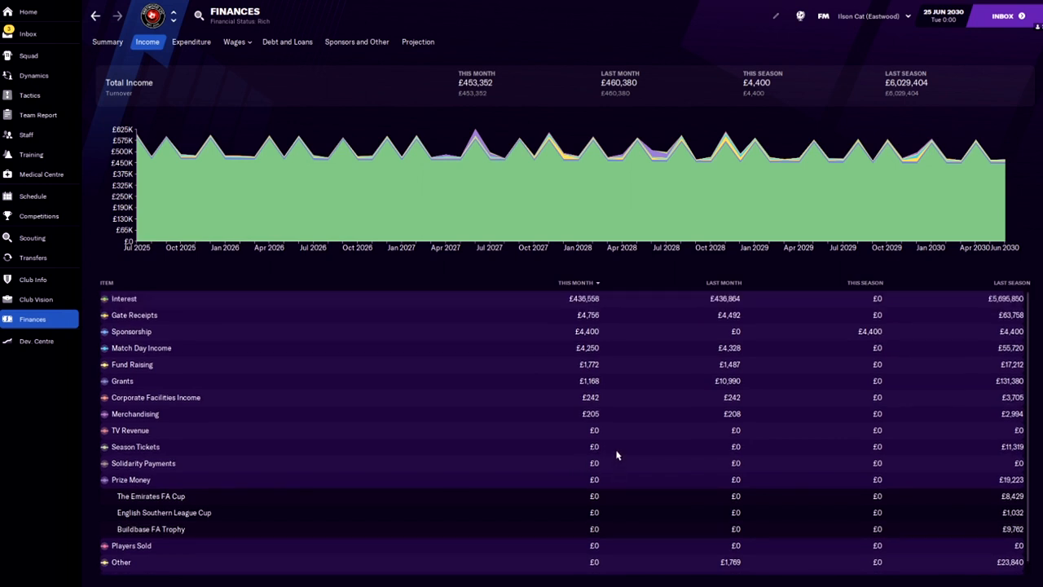
mouse_move(678, 427)
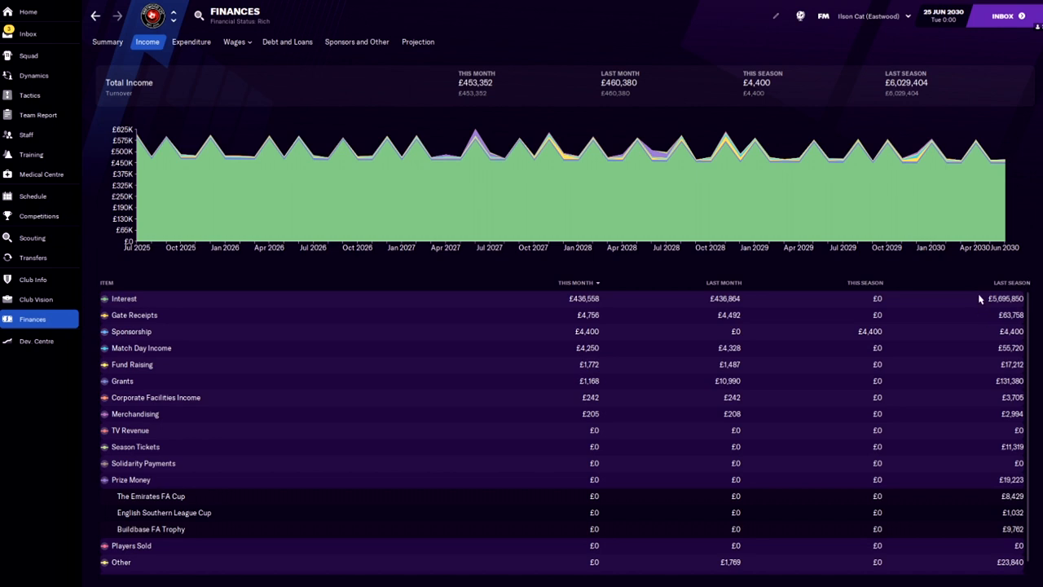
mouse_move(342, 302)
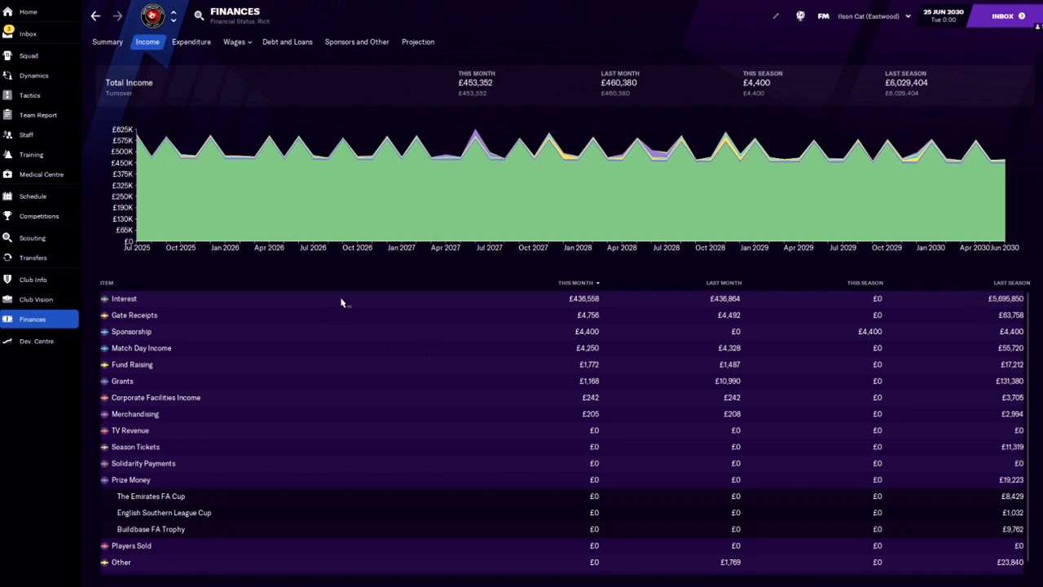
mouse_move(290, 192)
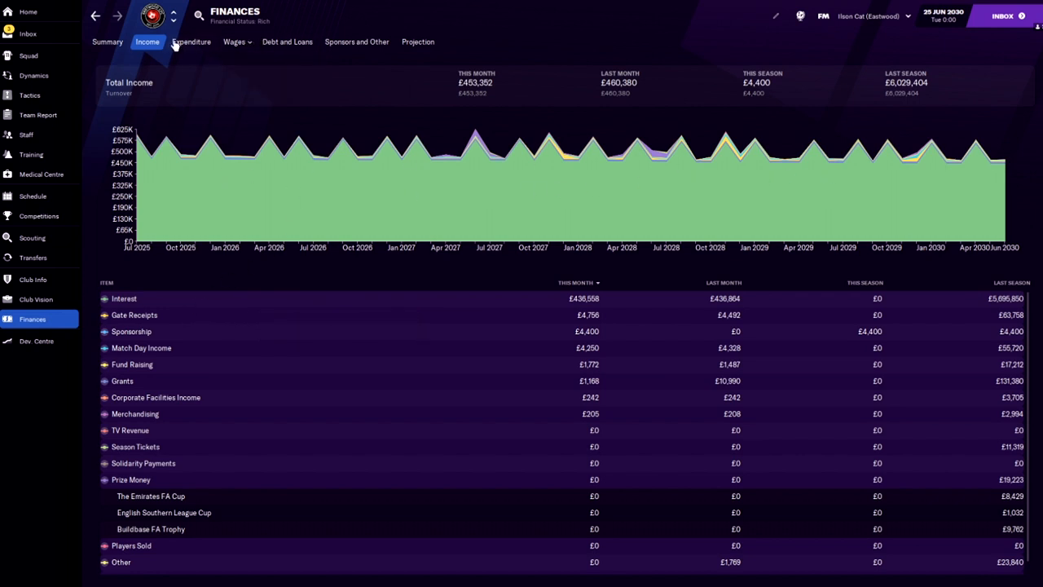
Step: View wage expenditure history, then return to the finances summary with the £539.8M balance
left_click(234, 42)
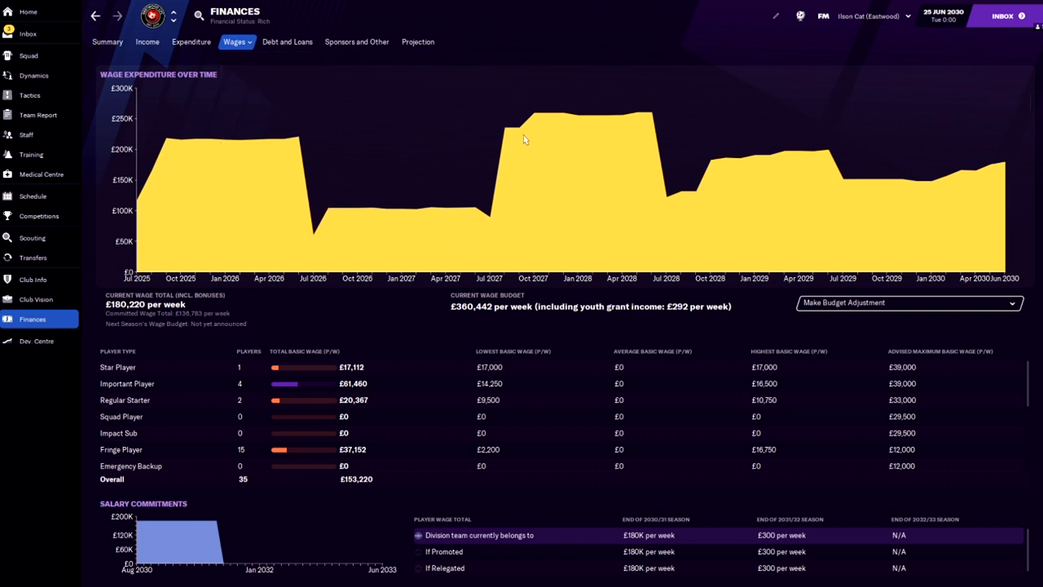
left_click(32, 258)
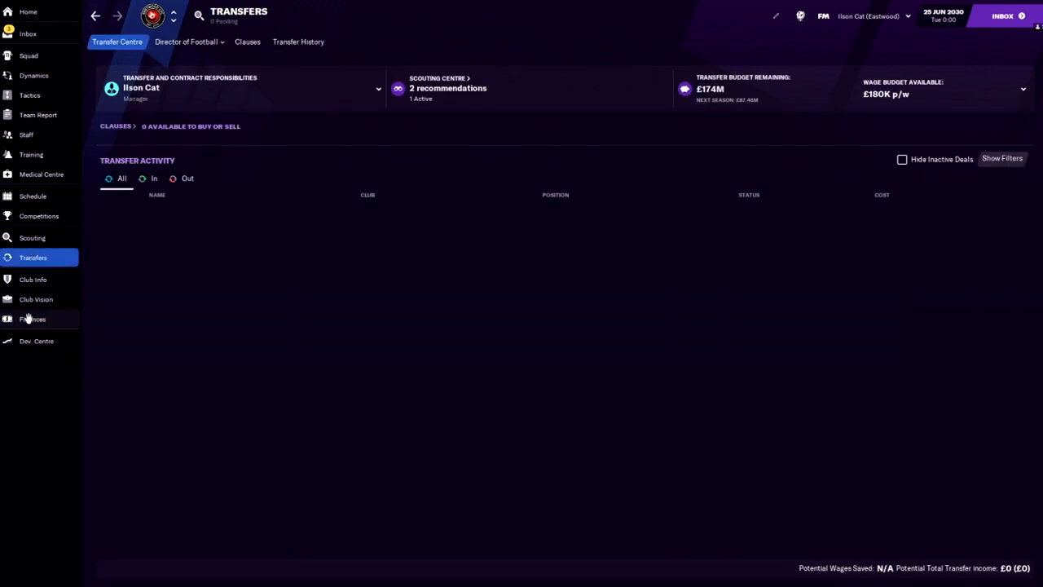
left_click(33, 318)
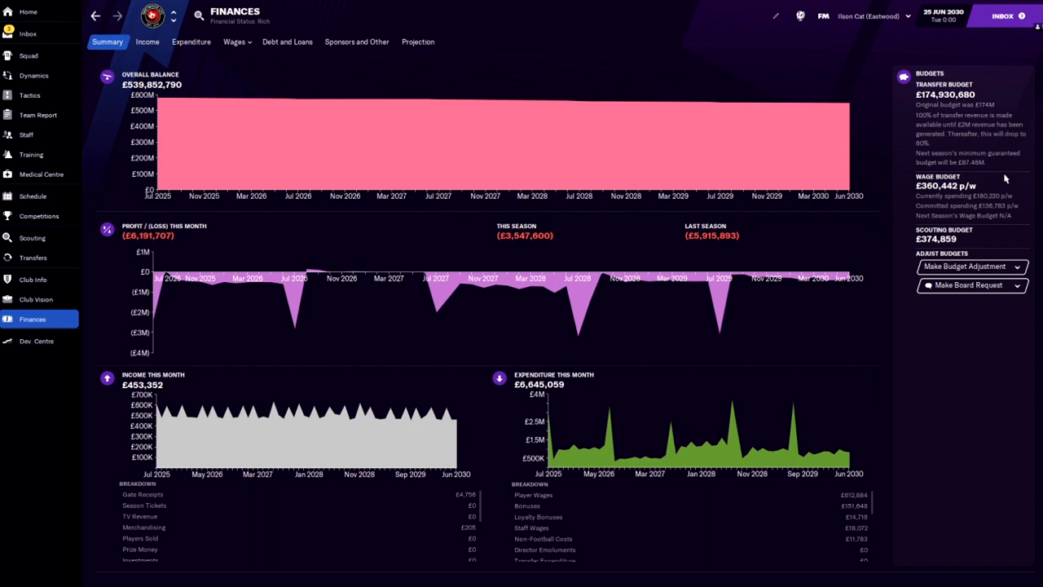
mouse_move(957, 173)
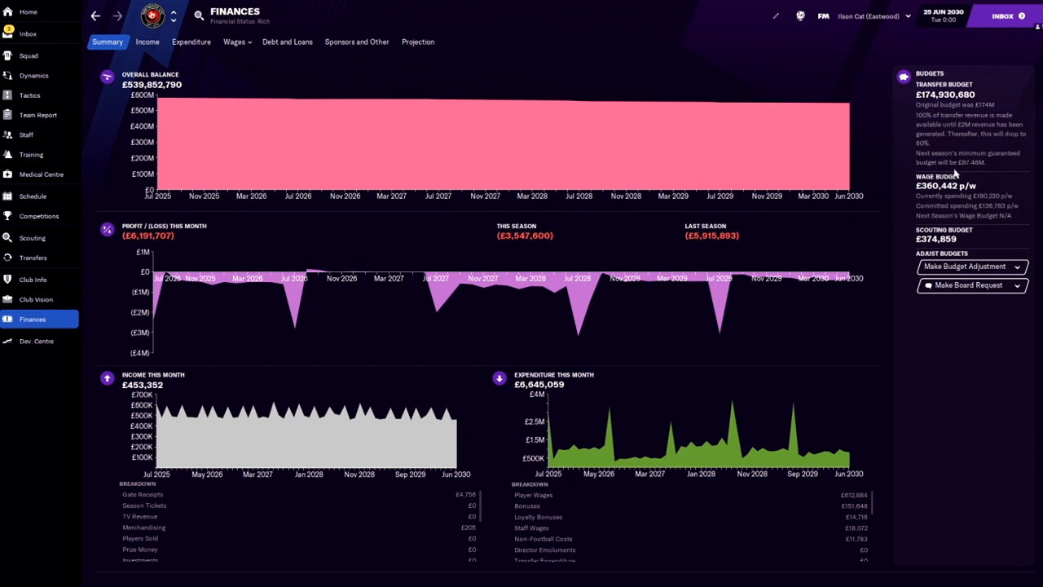
mouse_move(1001, 167)
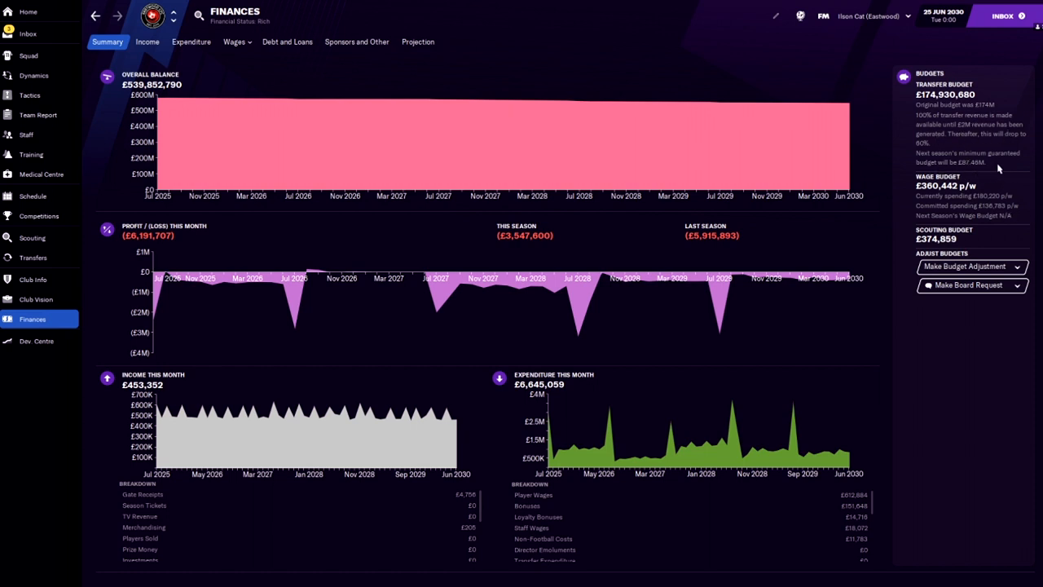
mouse_move(929, 223)
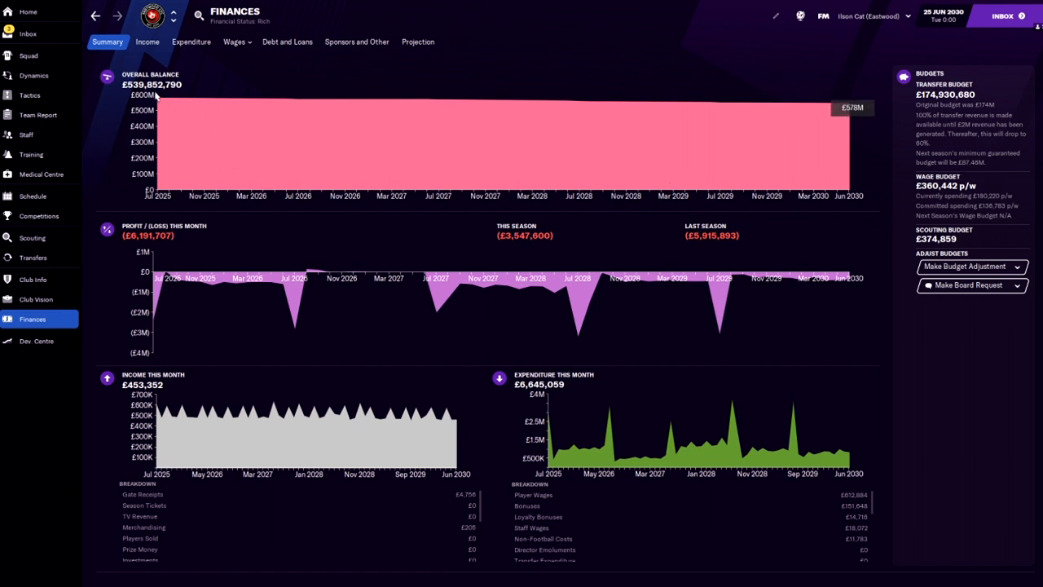
mouse_move(31, 36)
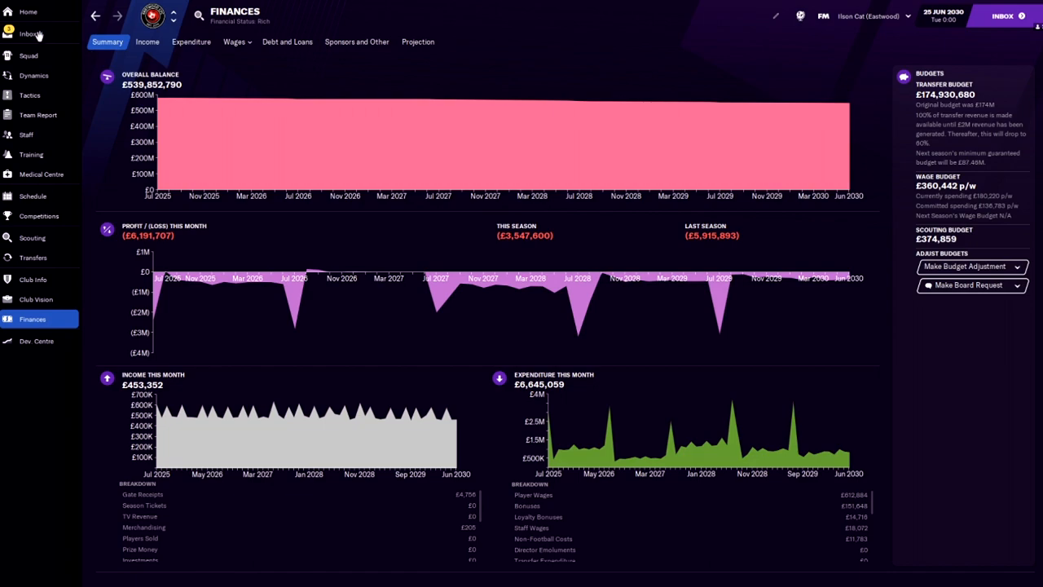
Step: View Eastwood's current-season fixtures and results schedule in full
left_click(33, 196)
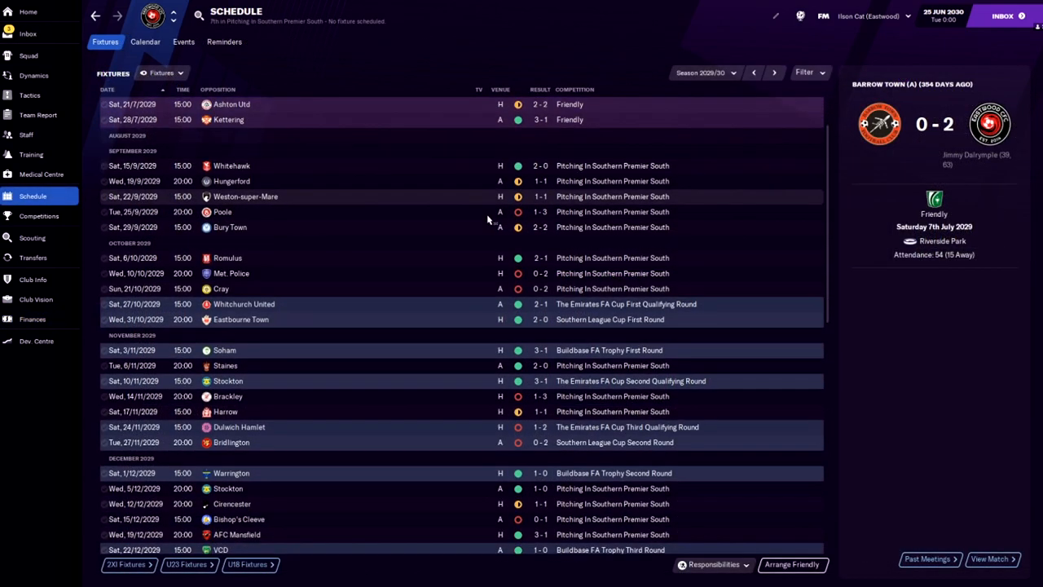
scroll("down", 3)
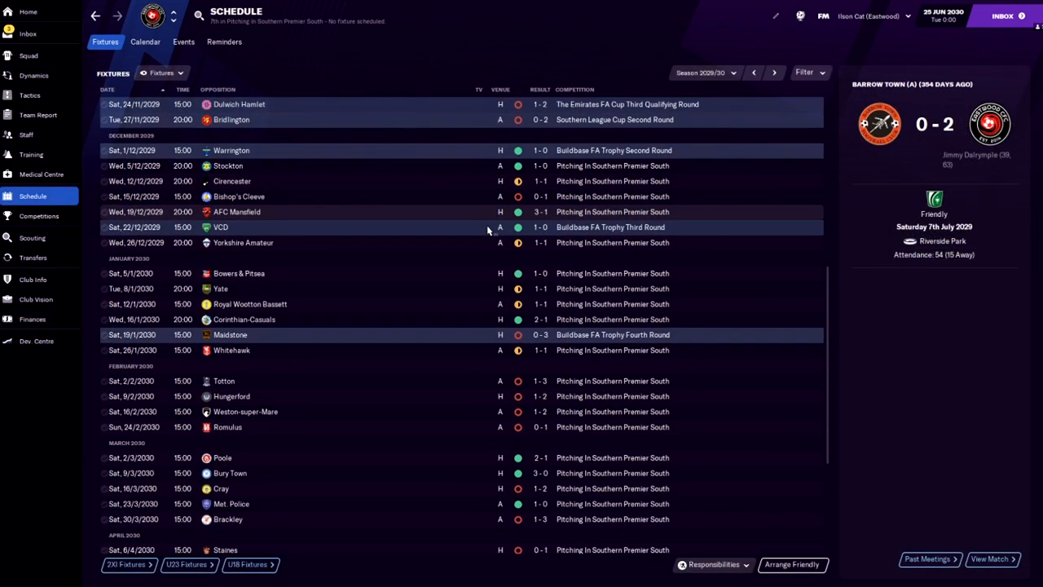
scroll("down", 3)
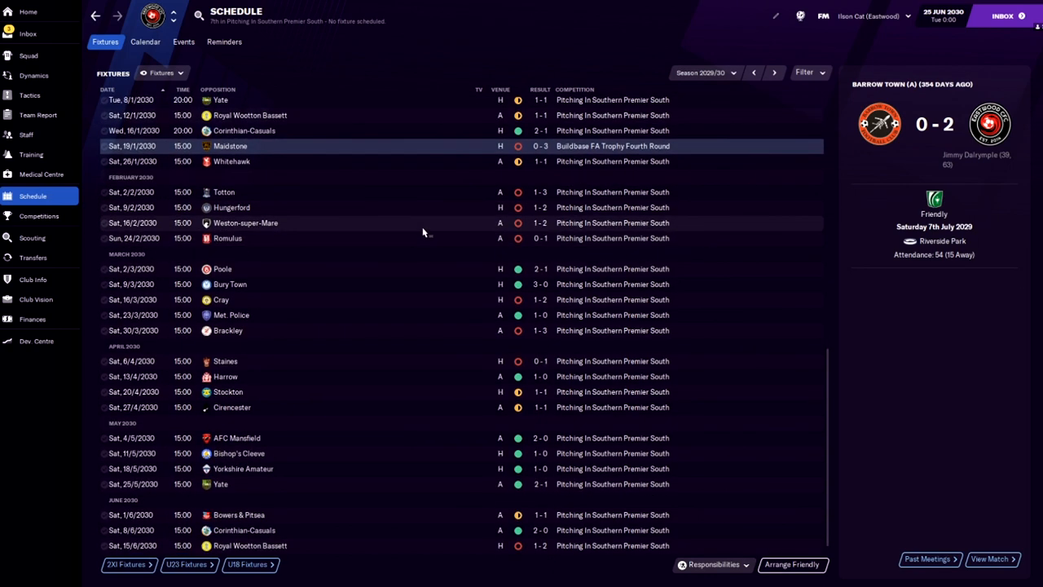
scroll("down", 3)
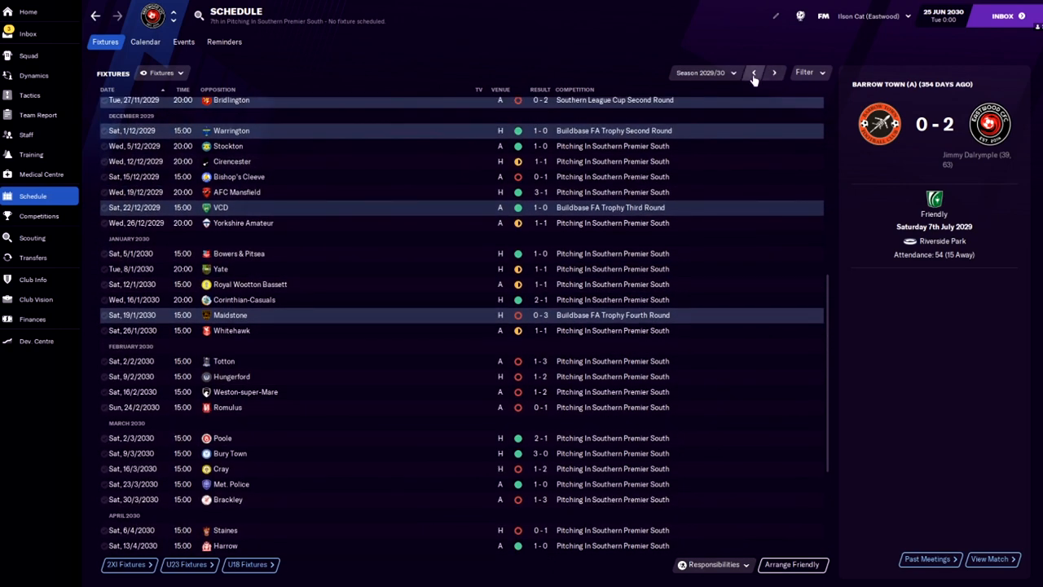
Step: Page back through the 2028/29, 2027/28 and 2026/27 fixtures to reach 2025/26
left_click(753, 72)
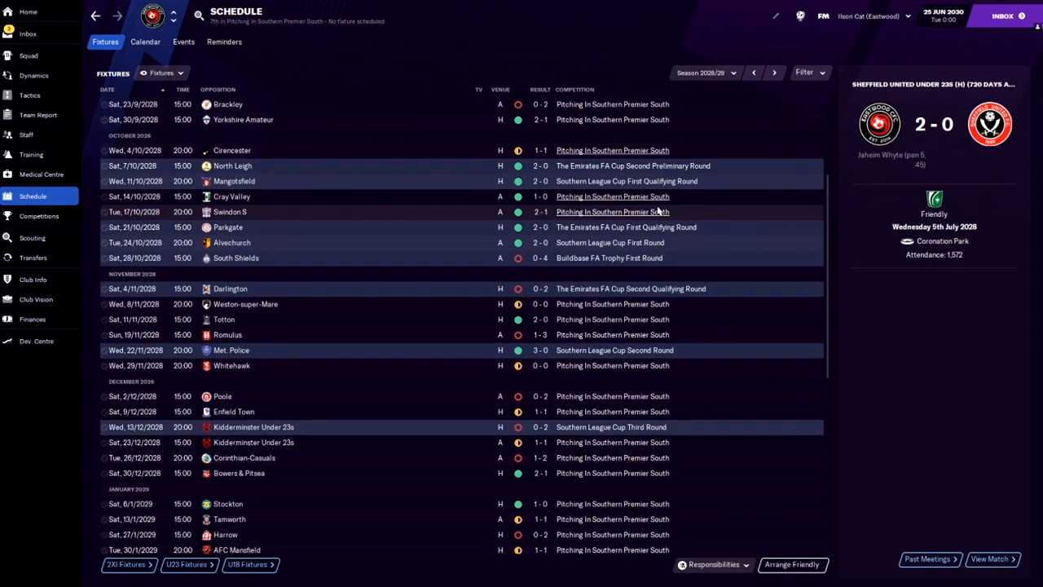
scroll("down", 3)
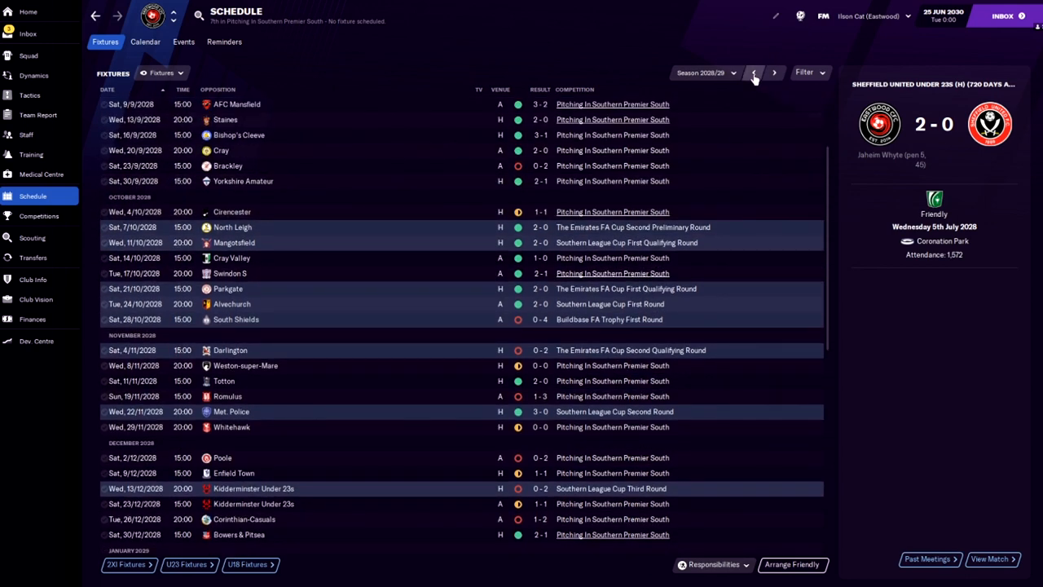
left_click(754, 71)
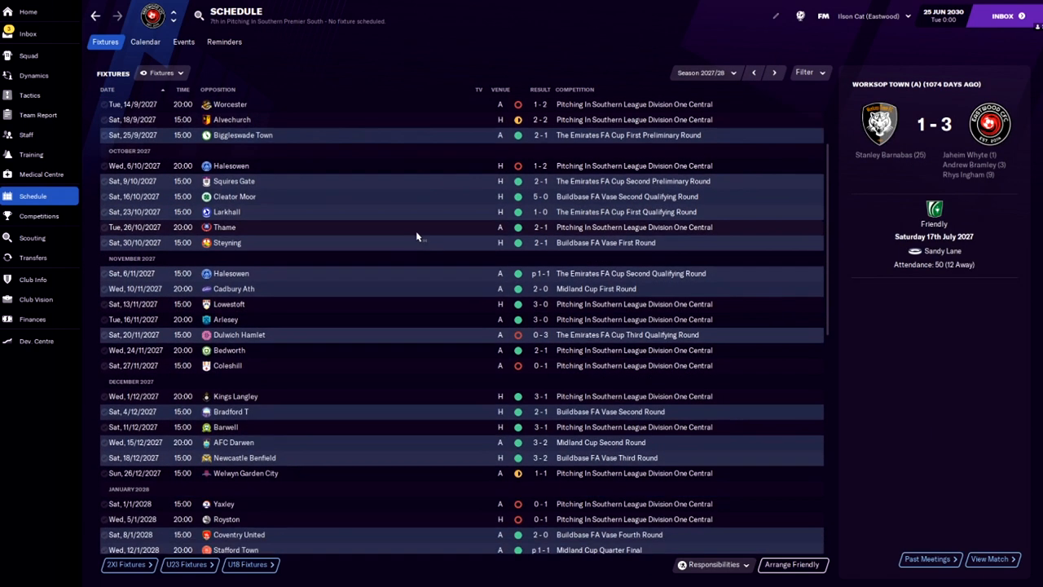
scroll("down", 3)
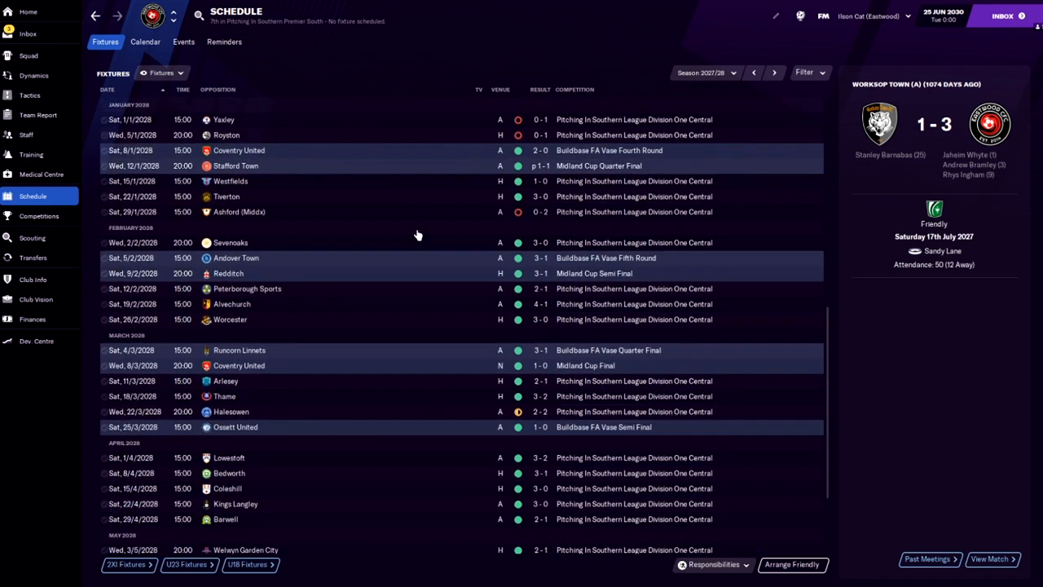
scroll("down", 3)
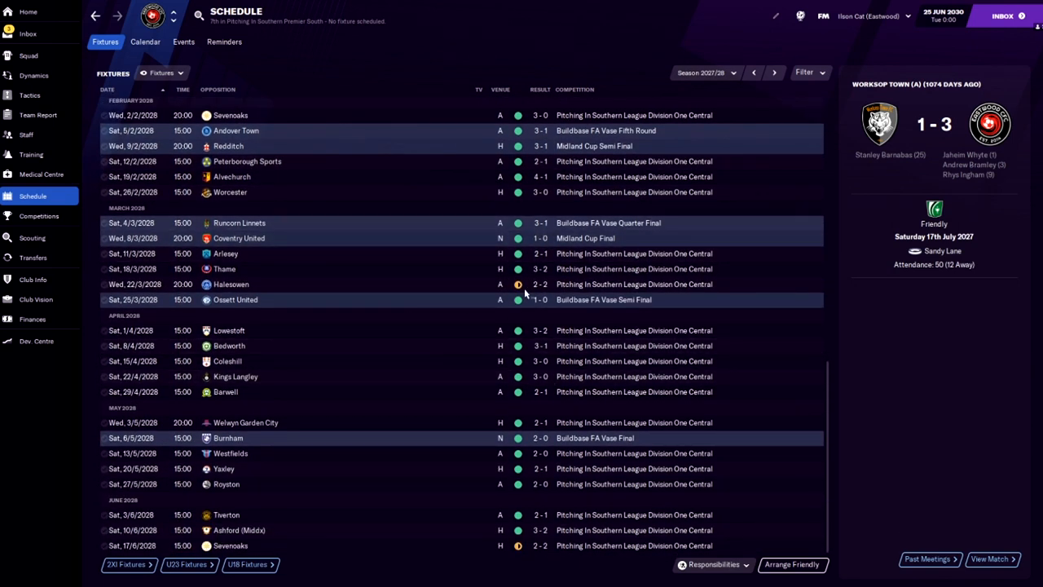
left_click(758, 72)
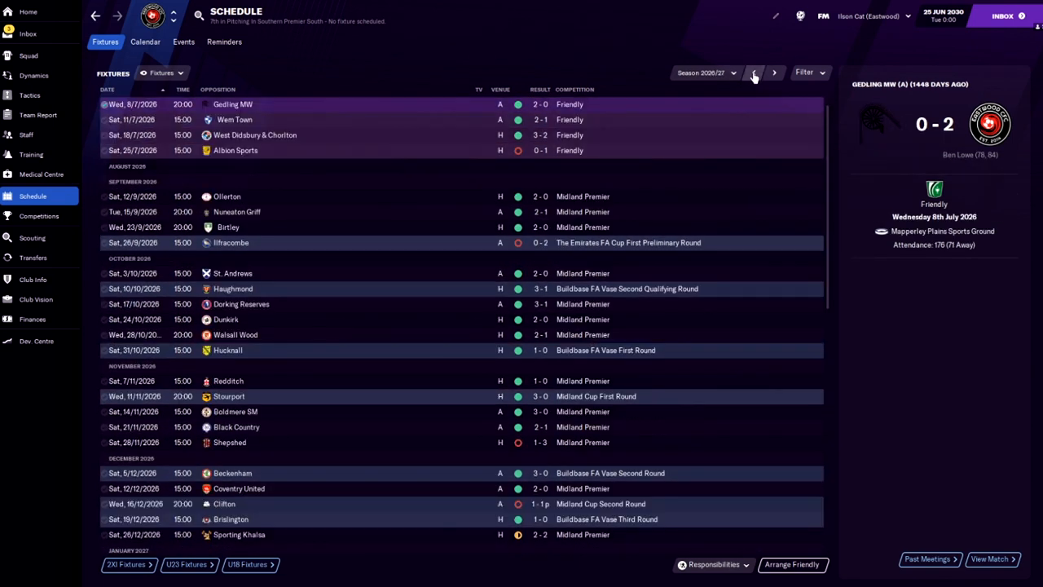
left_click(756, 72)
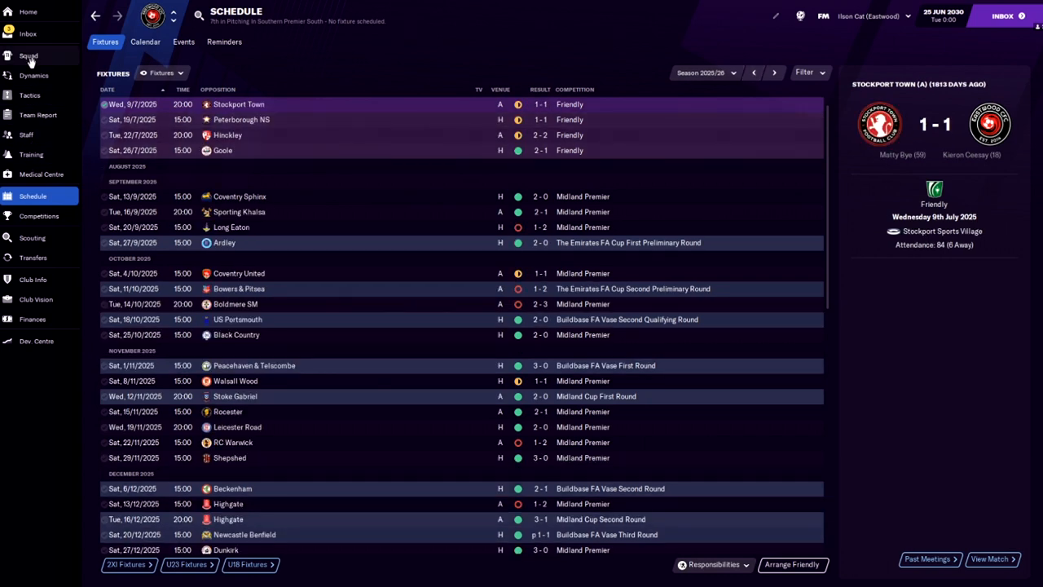
Step: View the squad list with positions, morale, ability, potential, wages and contract expiry
left_click(26, 56)
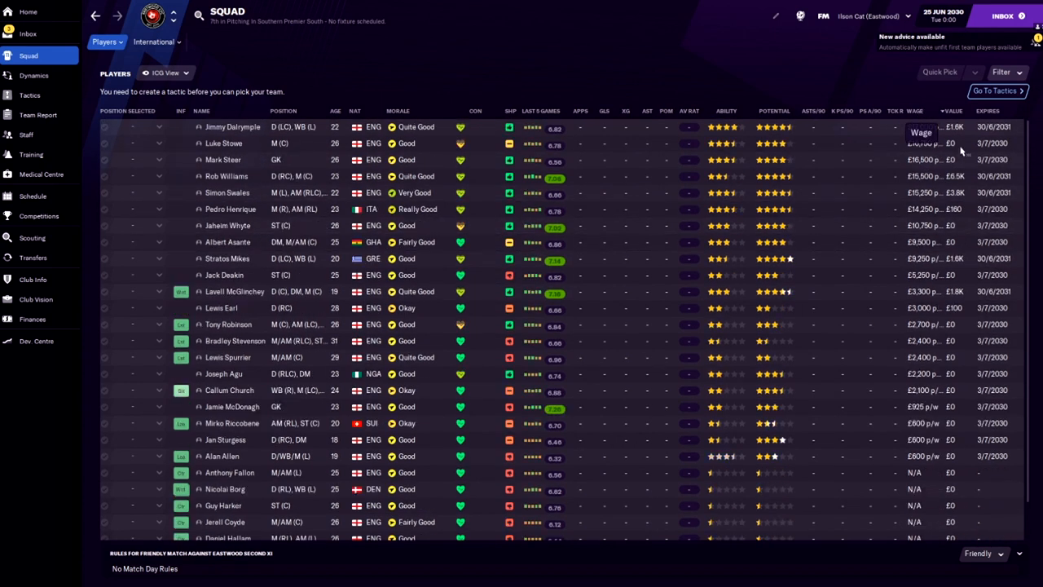
mouse_move(760, 160)
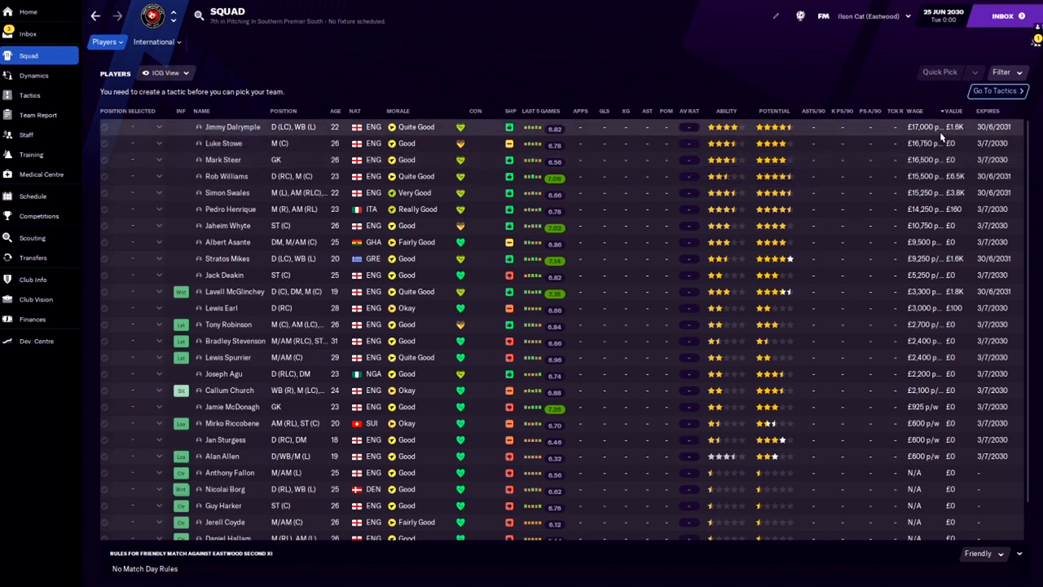
mouse_move(942, 159)
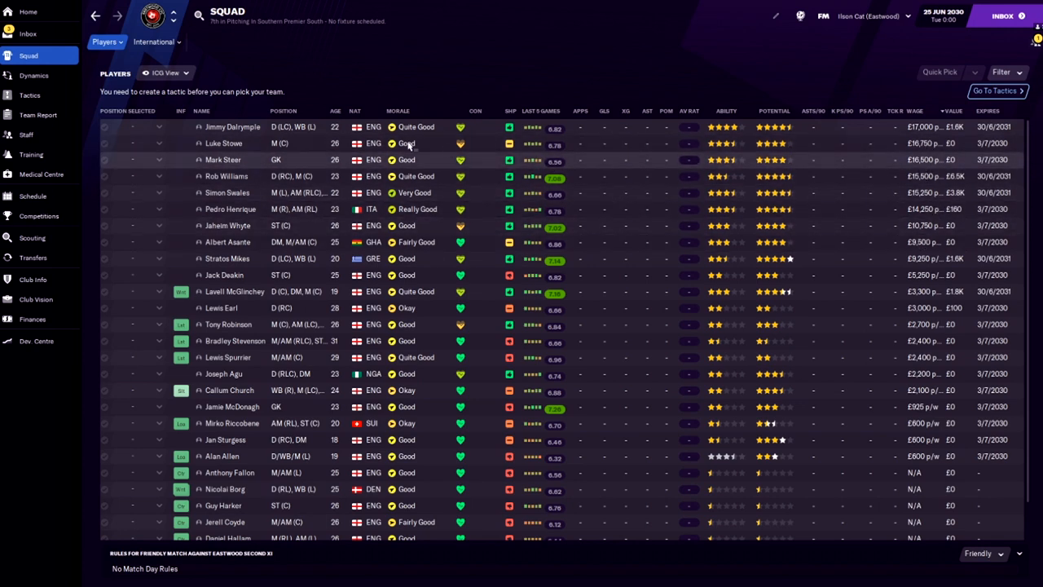
left_click(233, 127)
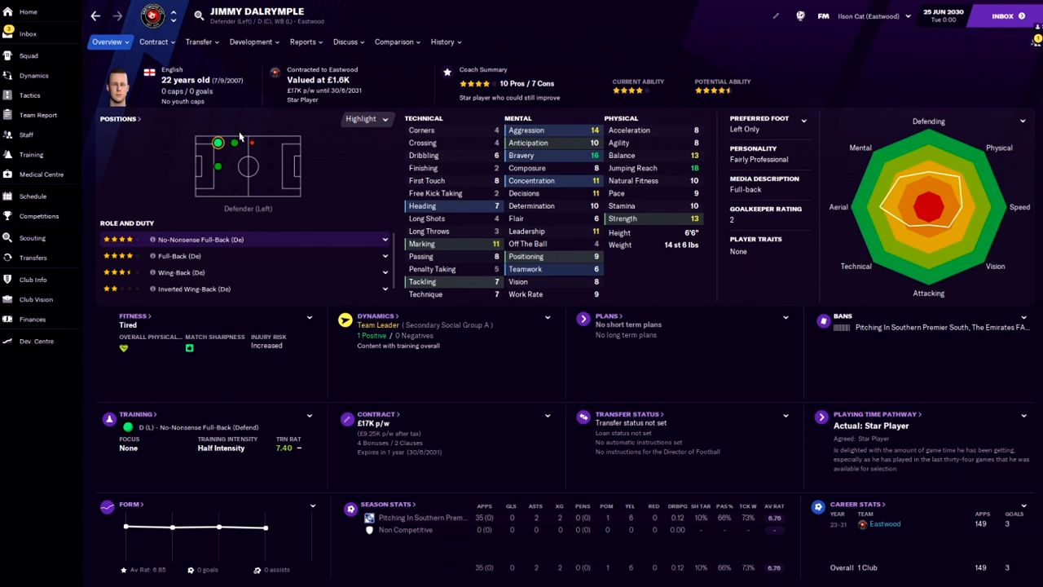
mouse_move(571, 166)
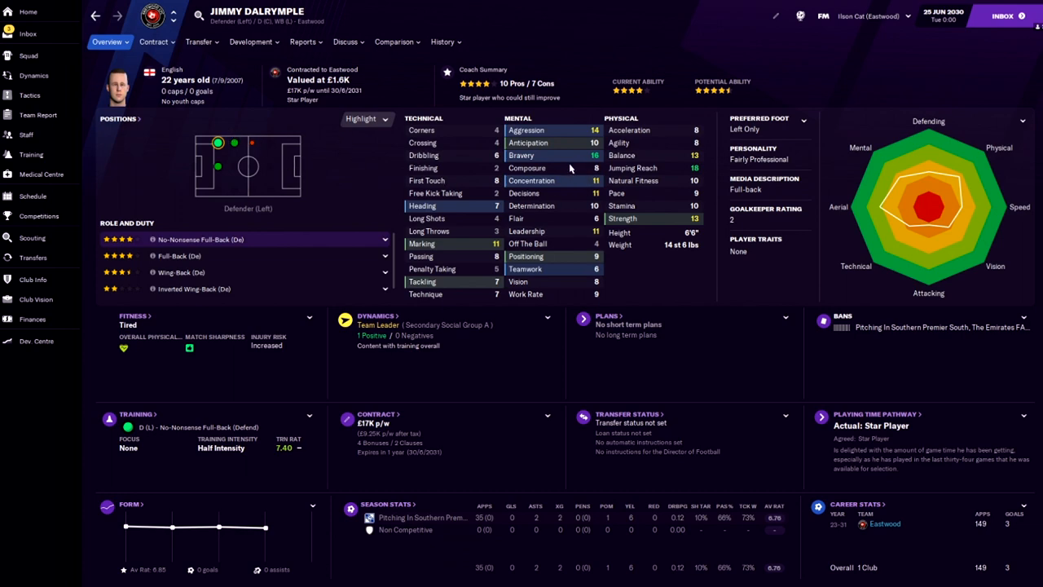
left_click(442, 43)
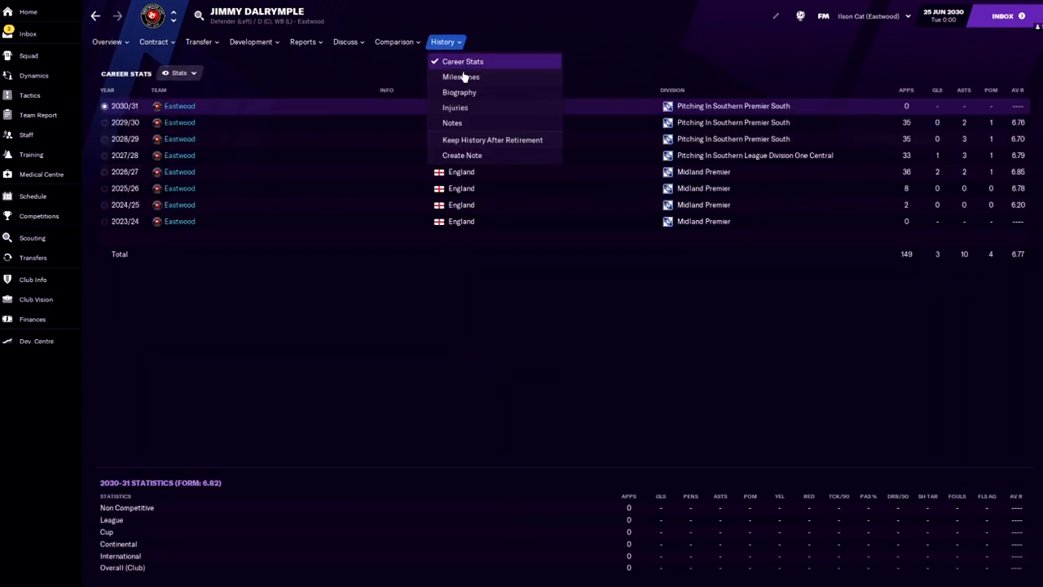
left_click(470, 62)
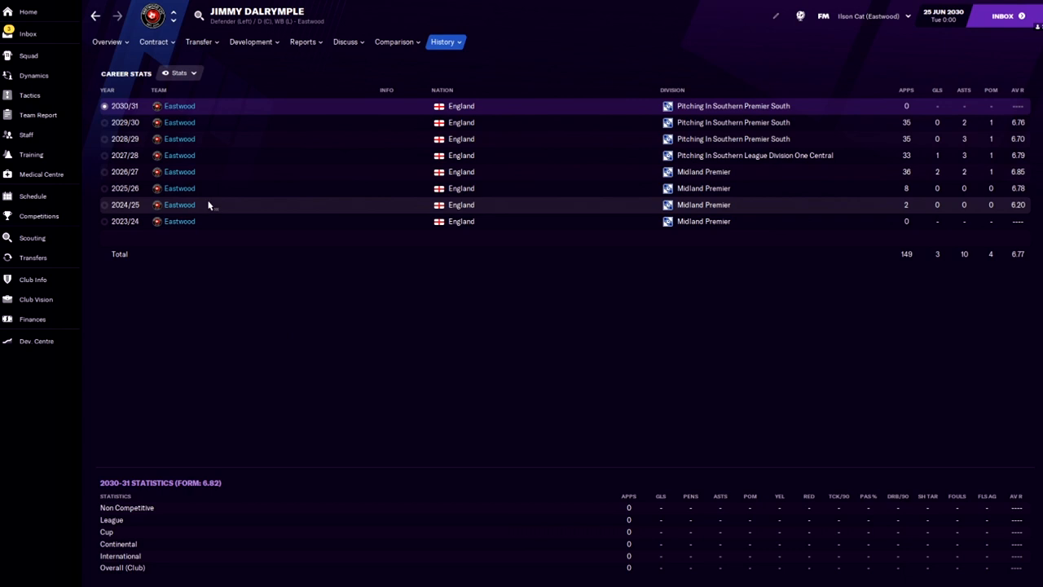
mouse_move(929, 150)
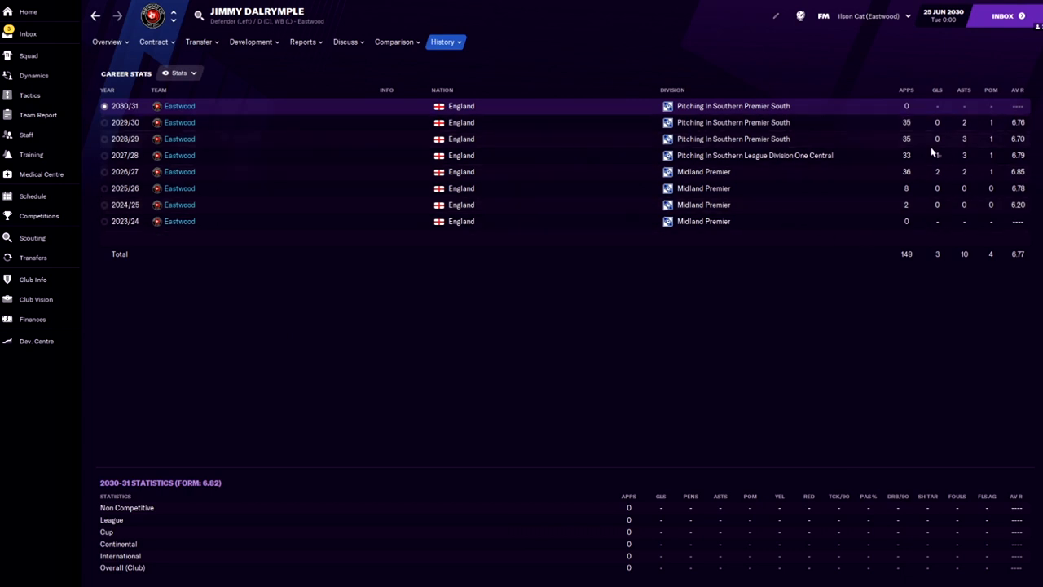
mouse_move(904, 156)
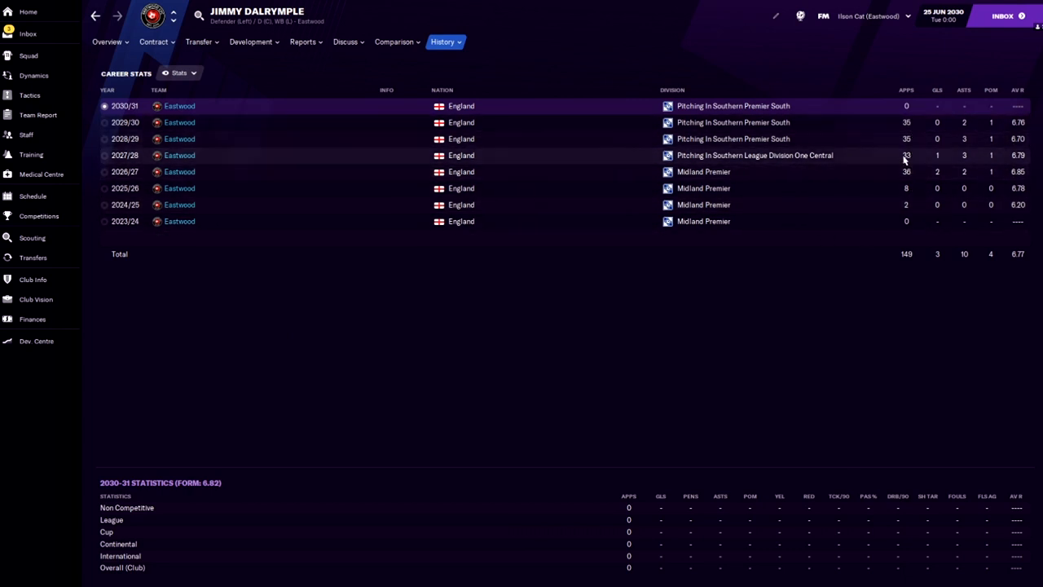
left_click(108, 42)
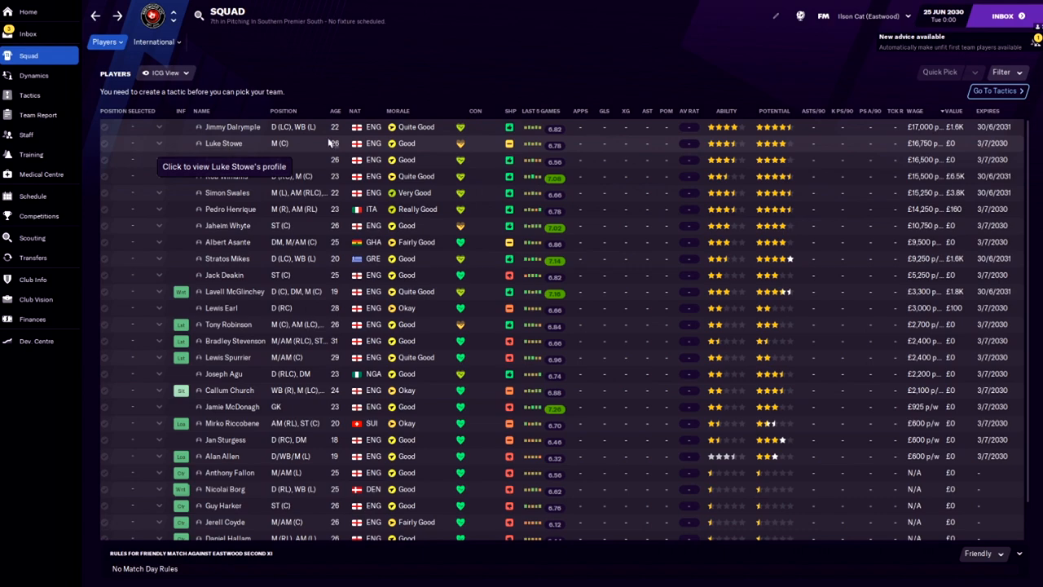
mouse_move(349, 192)
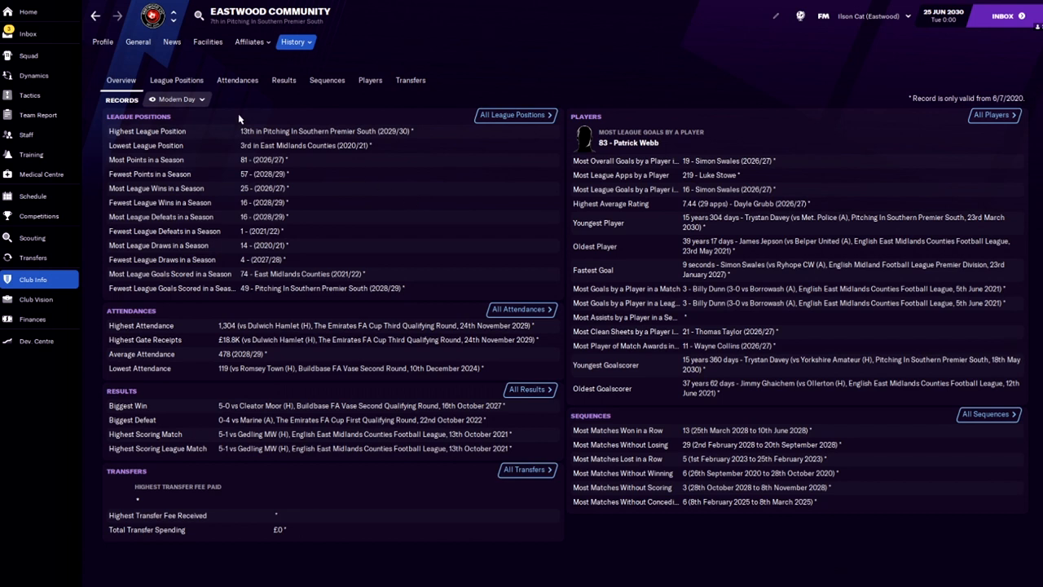
mouse_move(502, 127)
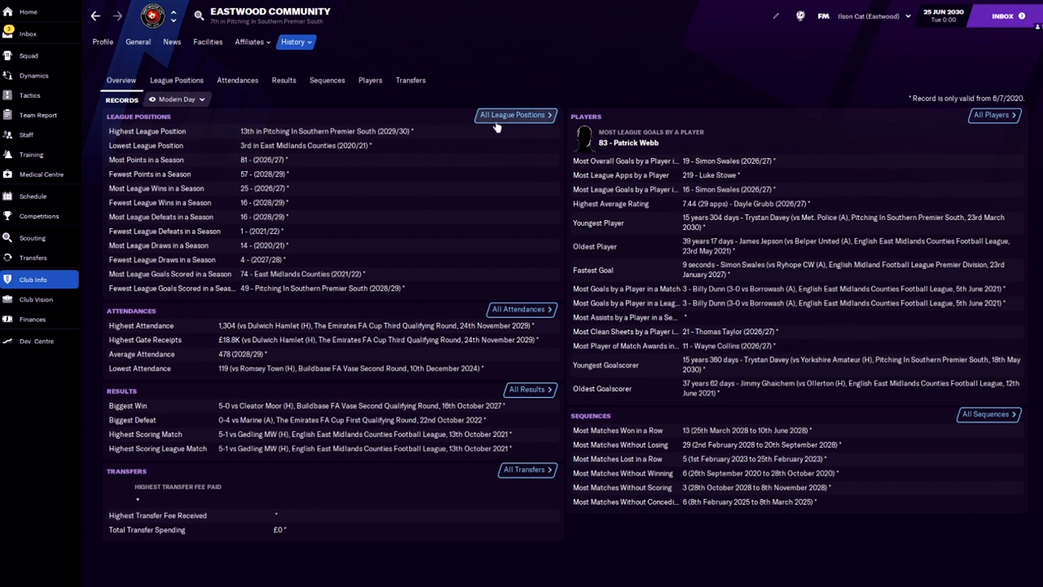
mouse_move(258, 144)
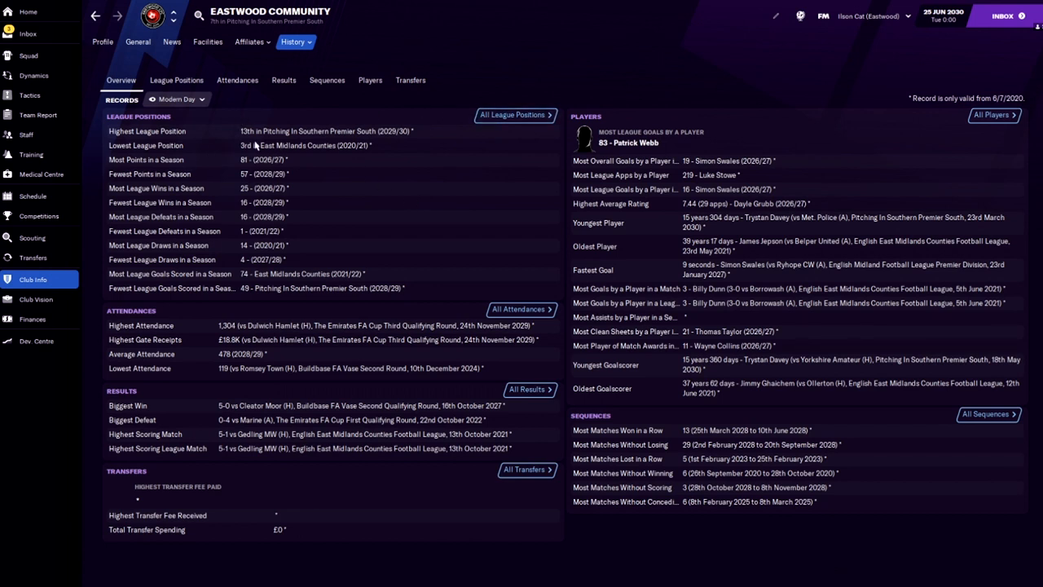
mouse_move(295, 145)
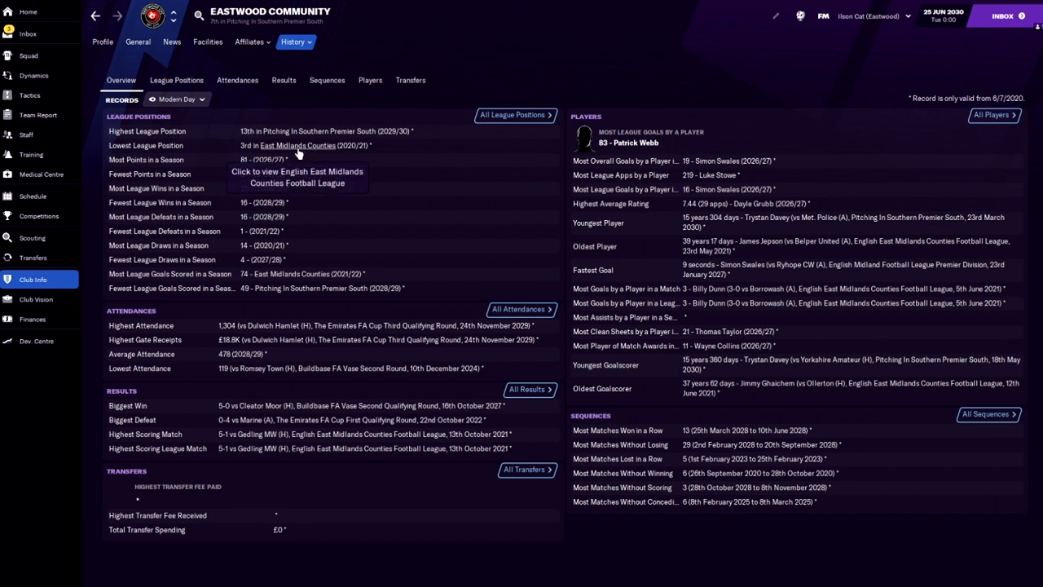
mouse_move(271, 166)
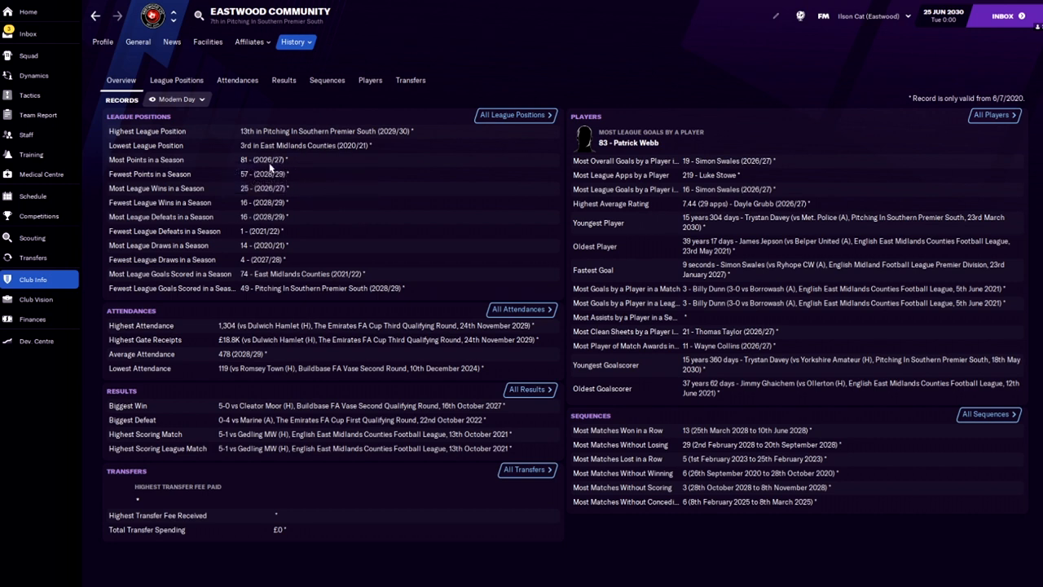
mouse_move(688, 166)
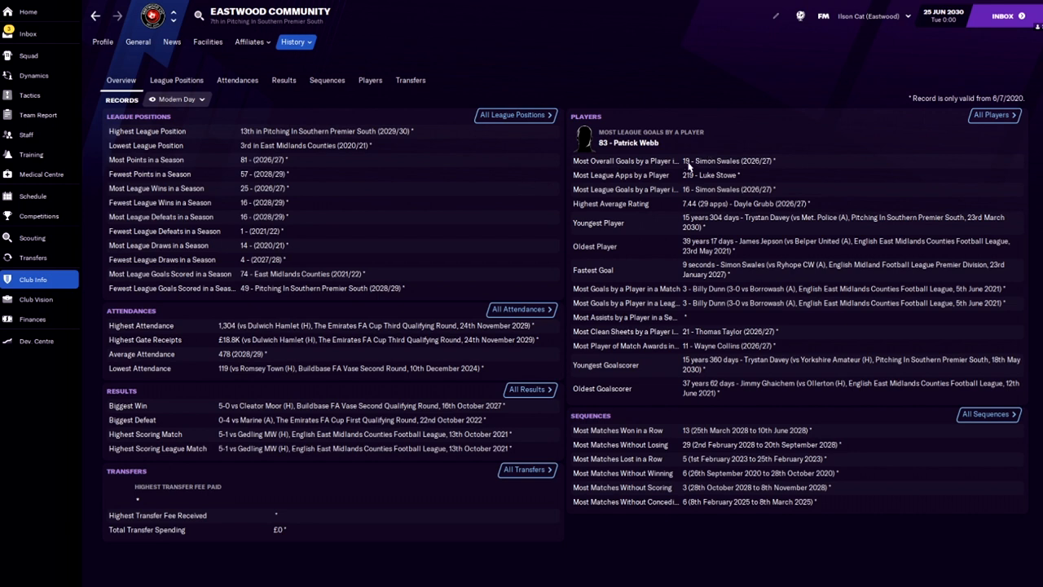
mouse_move(733, 173)
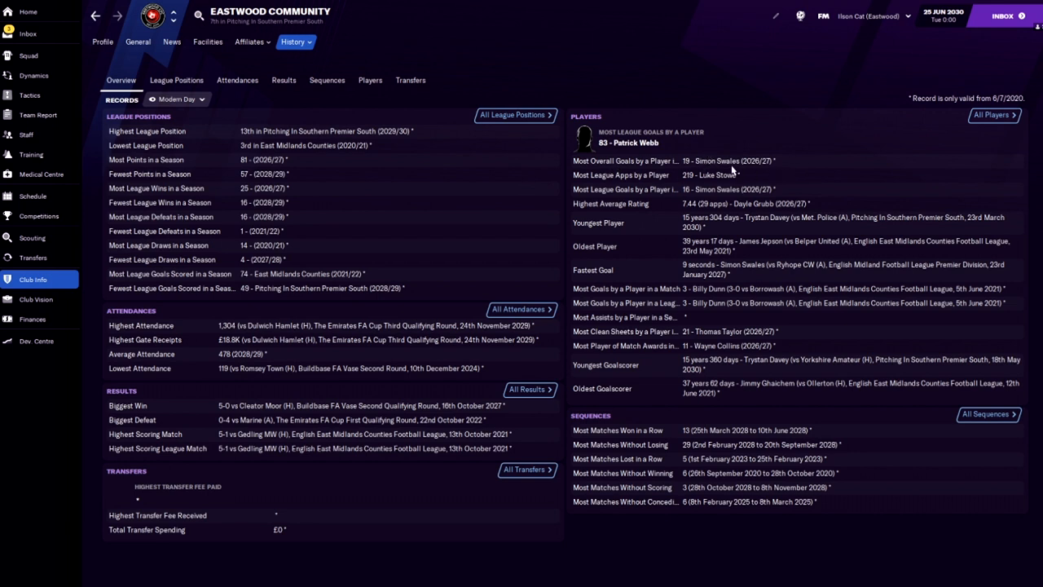
mouse_move(786, 176)
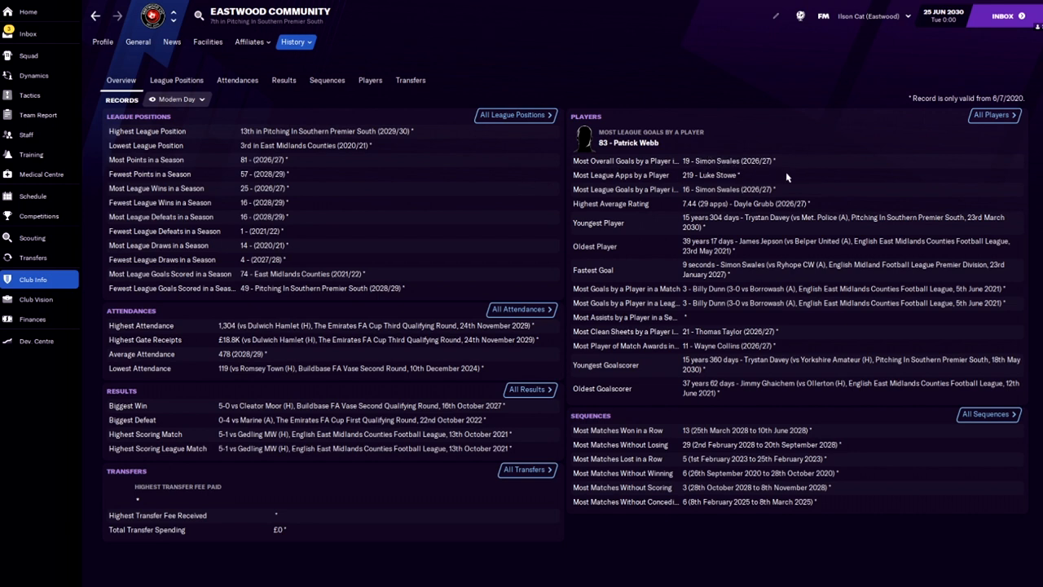
mouse_move(642, 166)
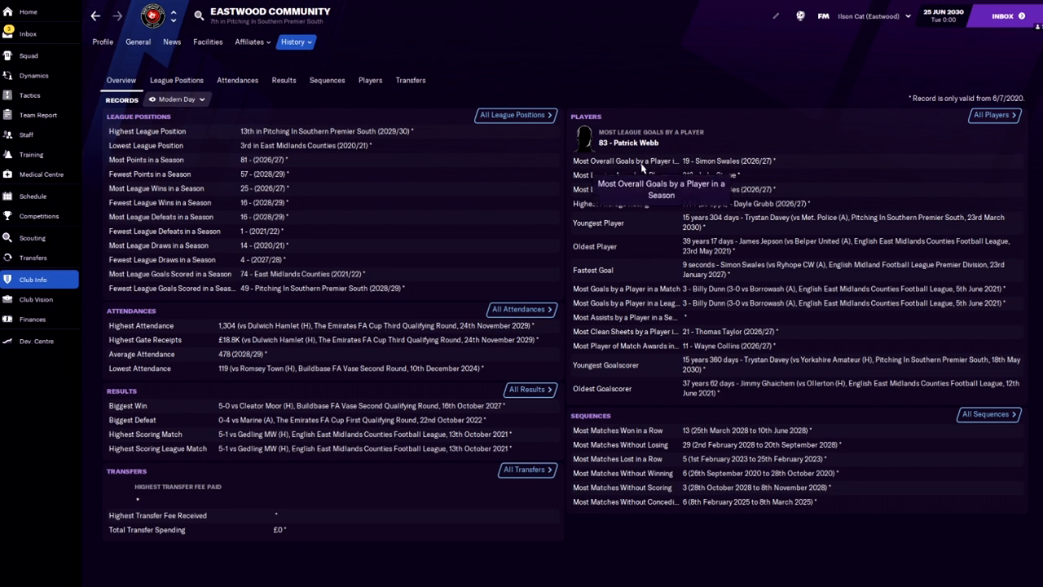
mouse_move(643, 204)
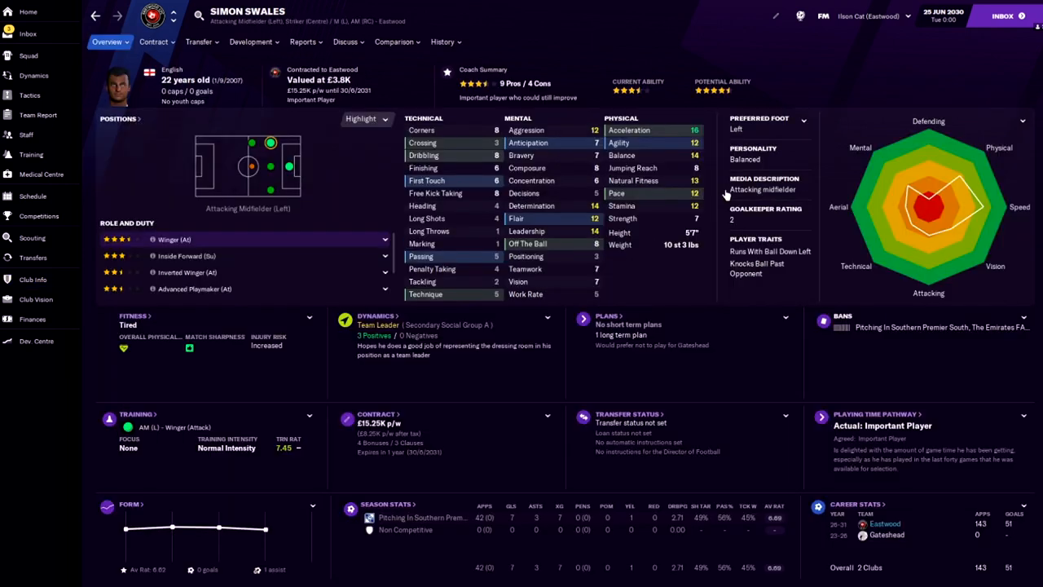
left_click(441, 42)
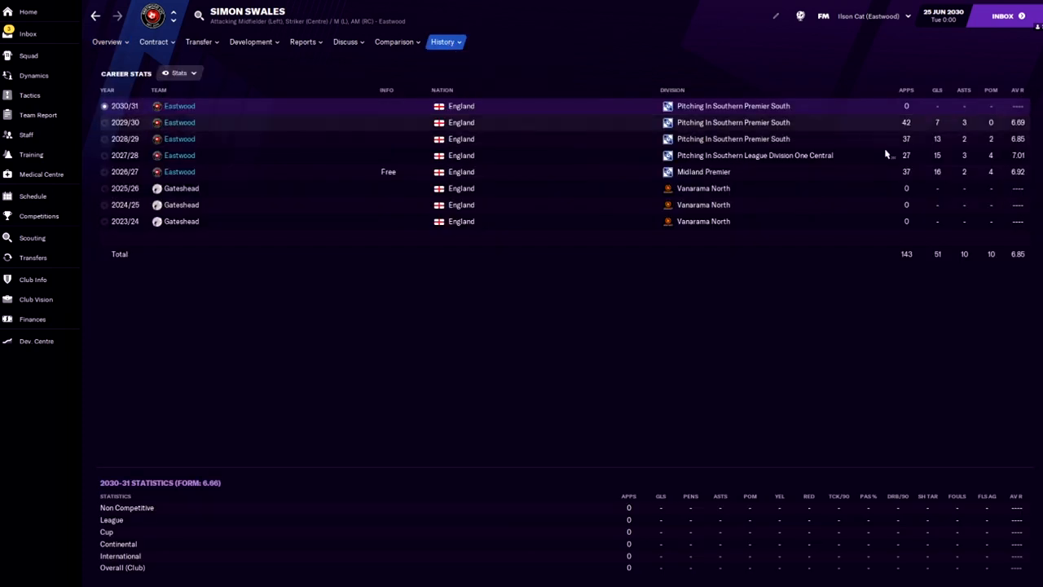
mouse_move(942, 187)
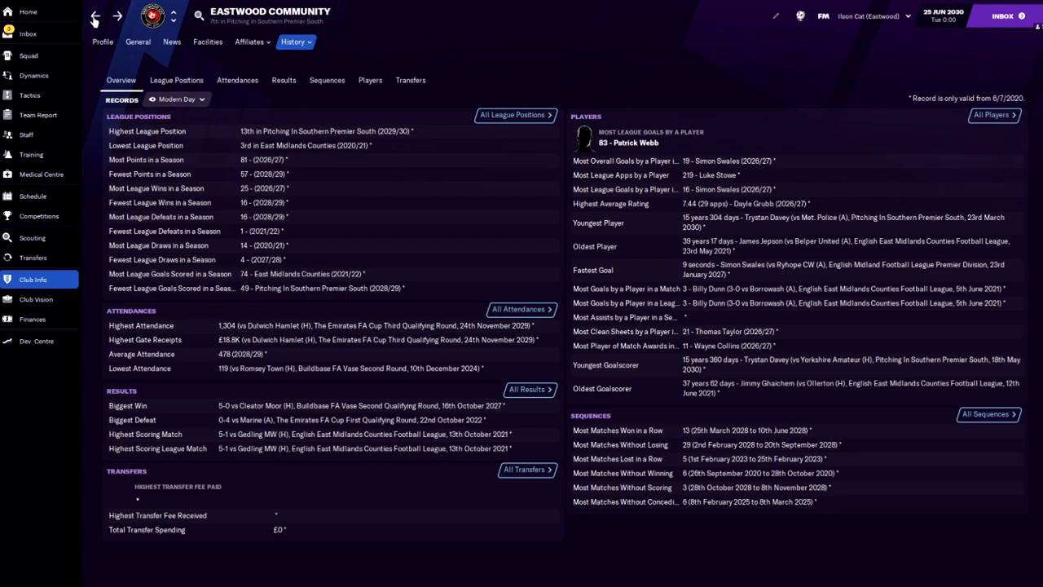
mouse_move(642, 300)
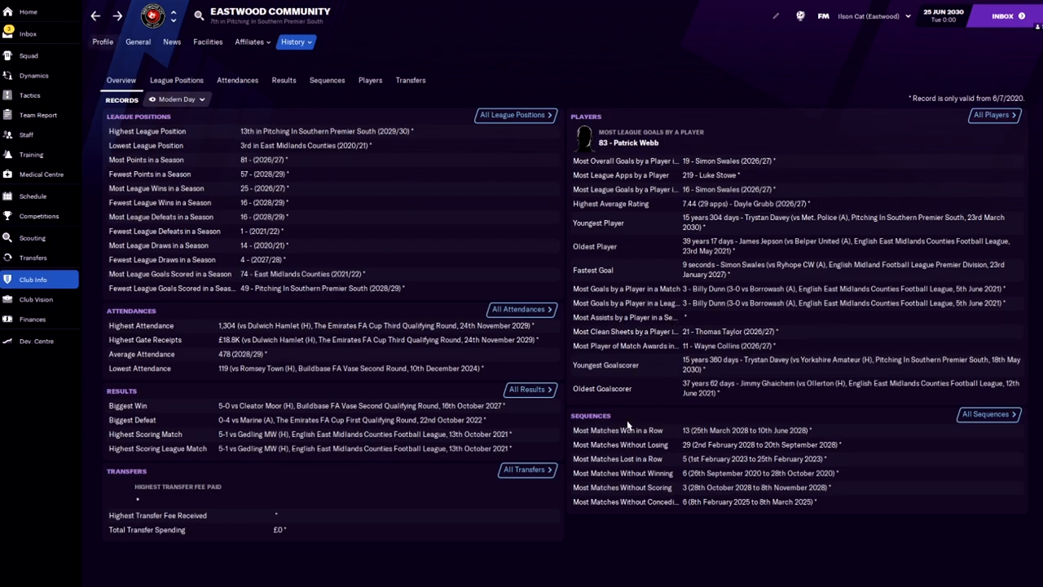
mouse_move(254, 353)
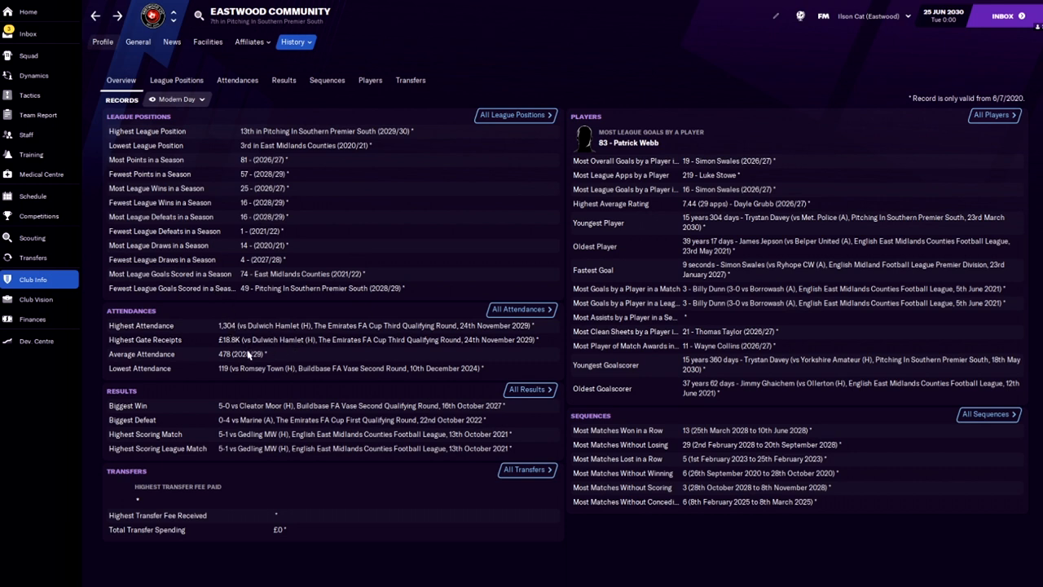
mouse_move(189, 411)
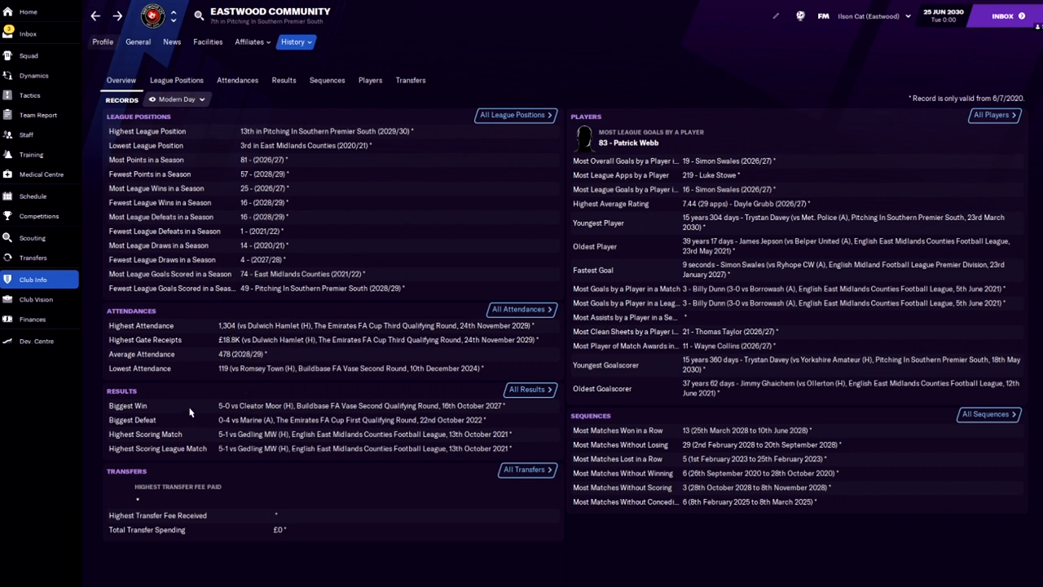
mouse_move(342, 404)
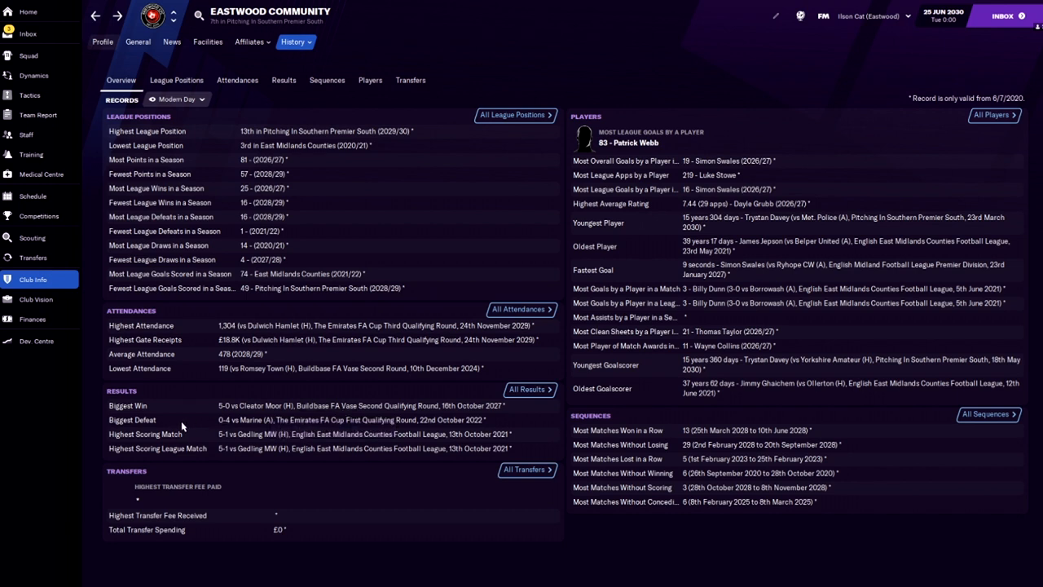
mouse_move(199, 435)
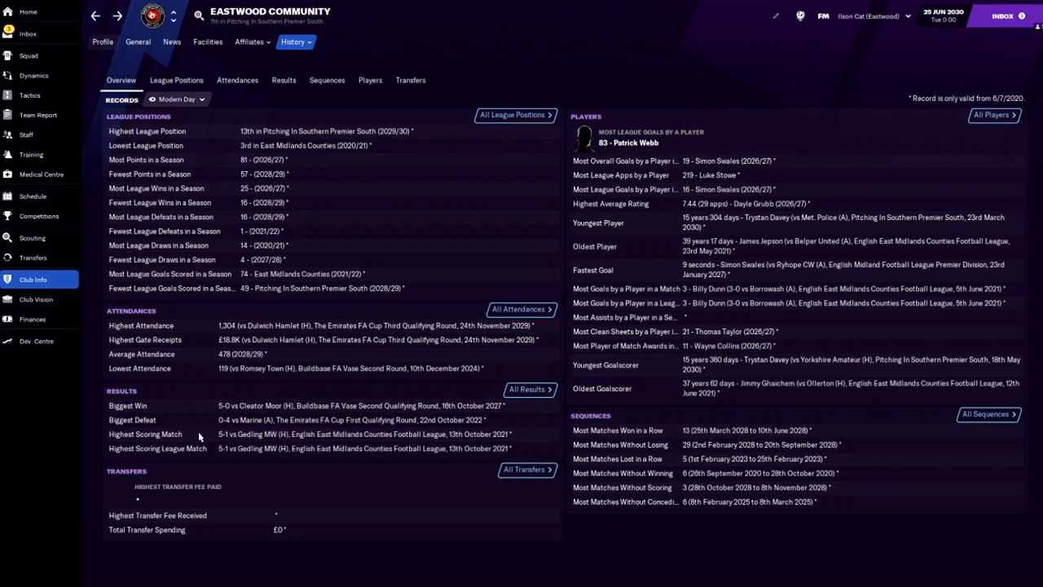
mouse_move(286, 461)
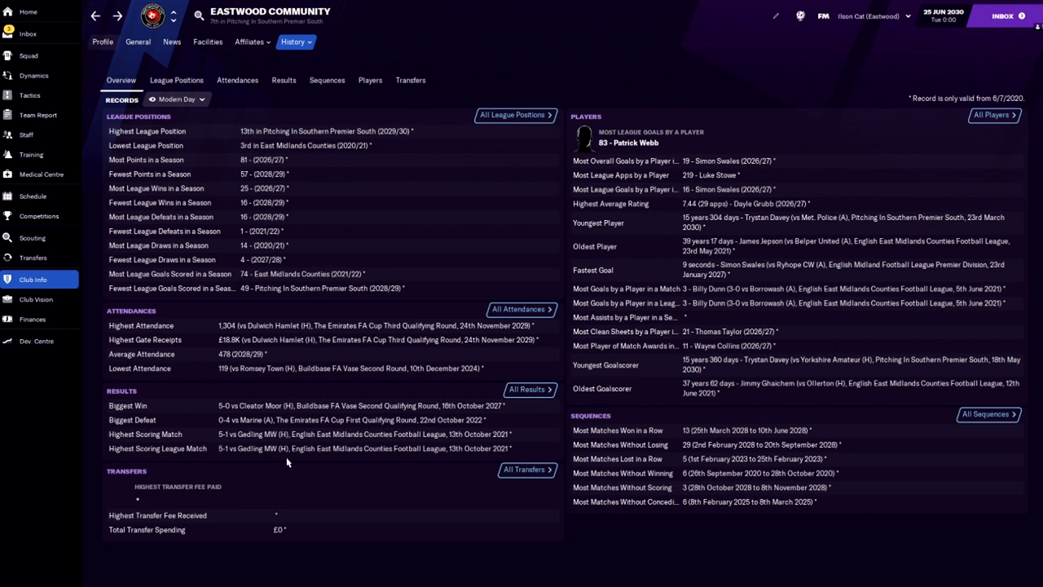
Step: View Eastwood's staff overview with coaching, recruitment and medical team sizes
left_click(26, 134)
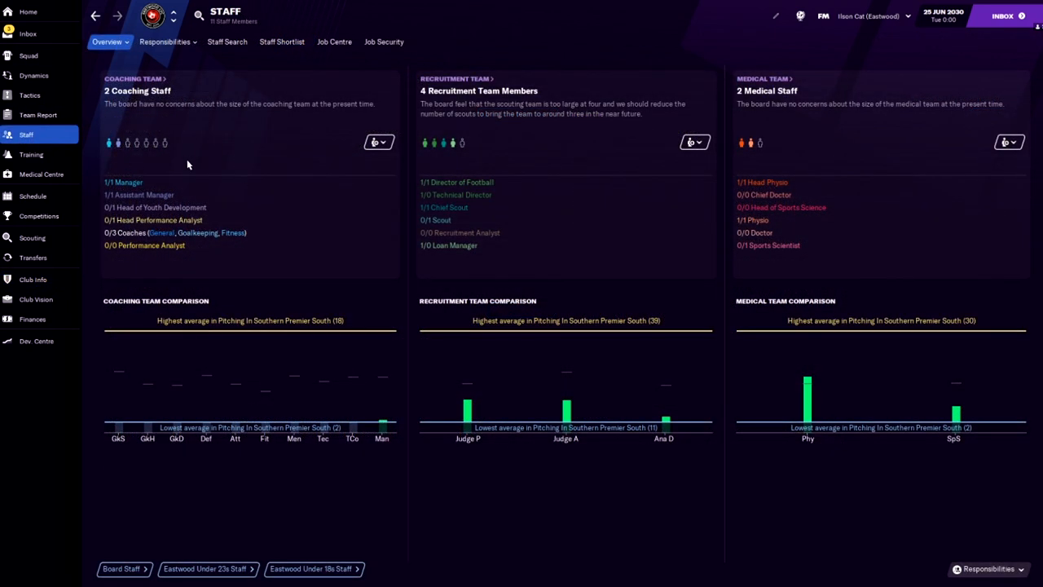
mouse_move(137, 145)
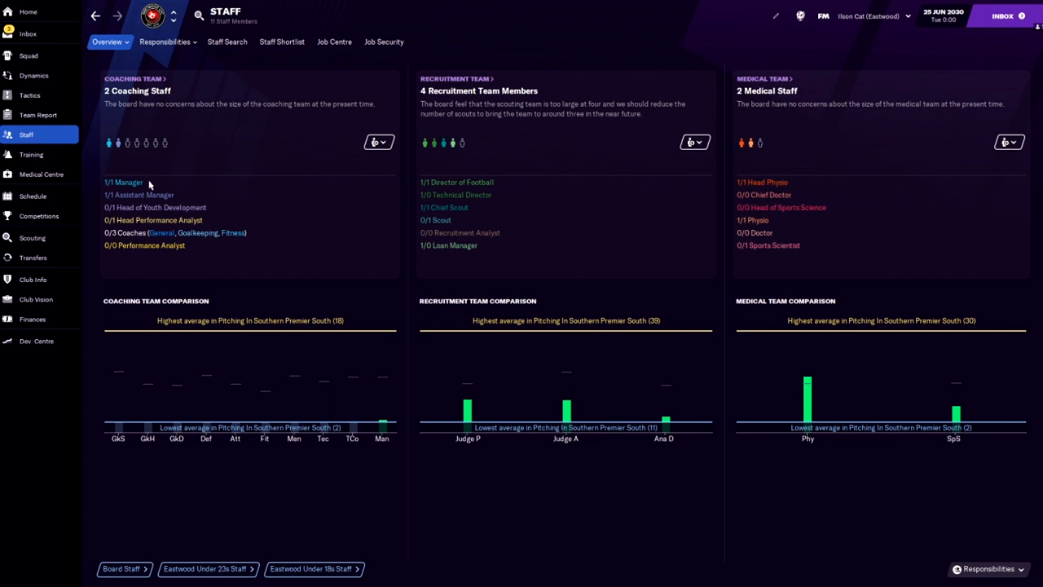
mouse_move(197, 194)
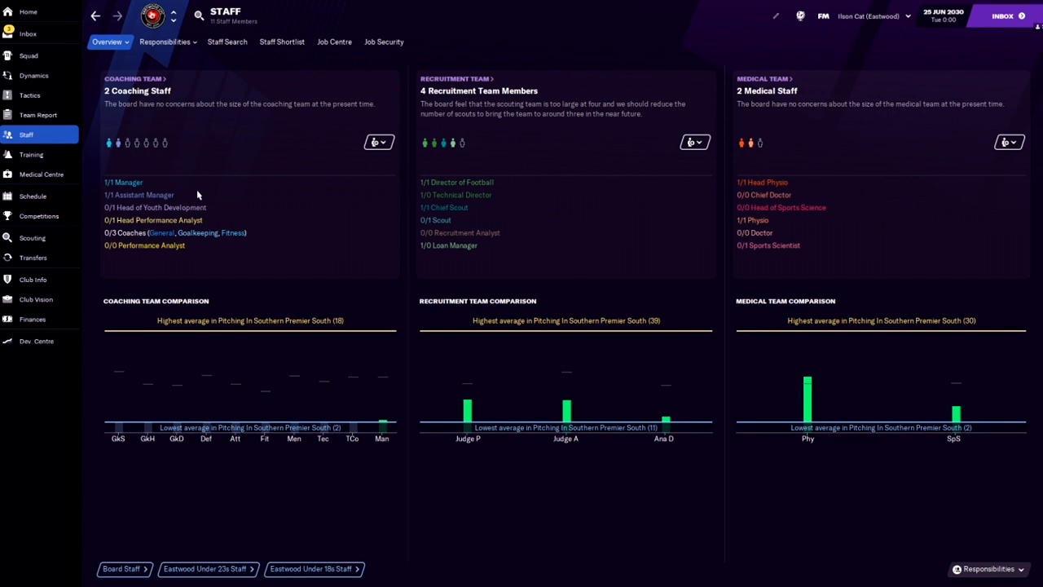
mouse_move(358, 315)
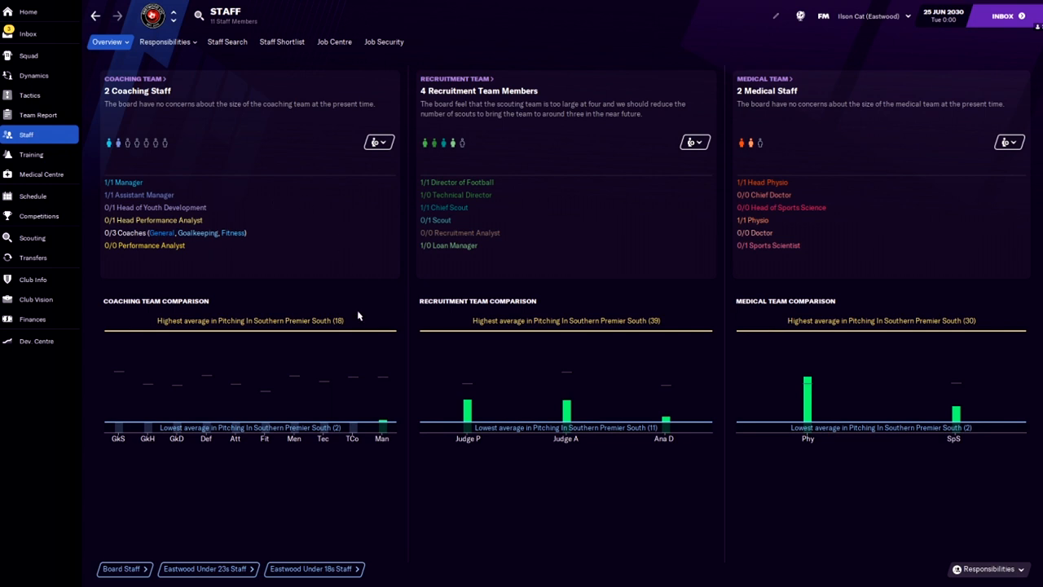
mouse_move(679, 202)
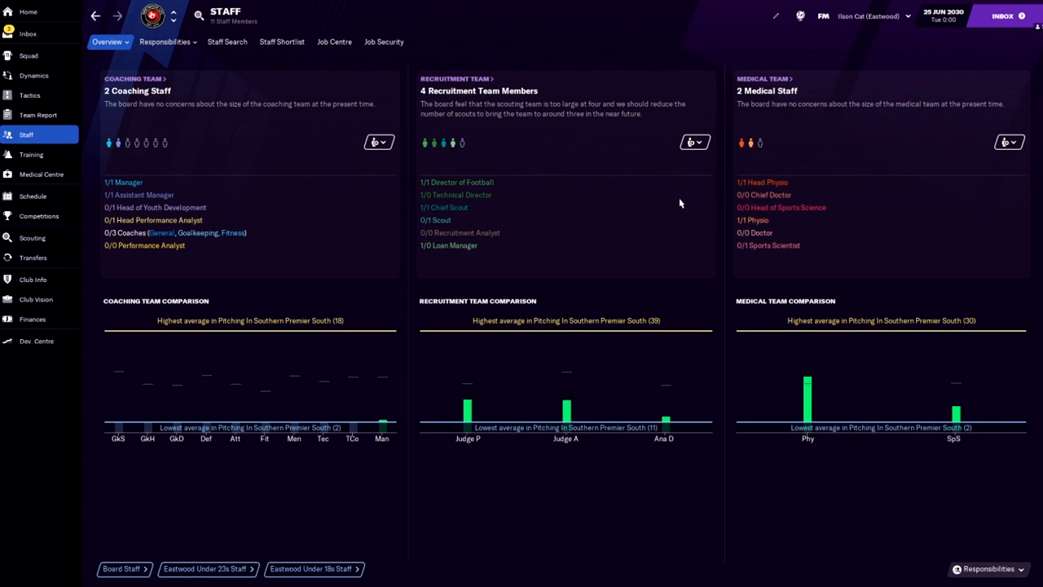
mouse_move(218, 117)
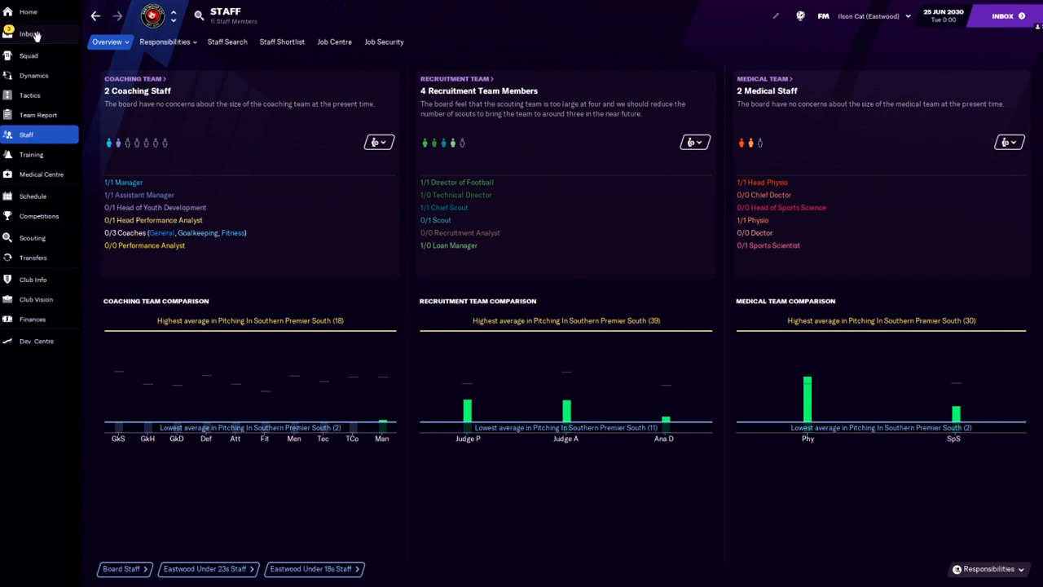
mouse_move(163, 42)
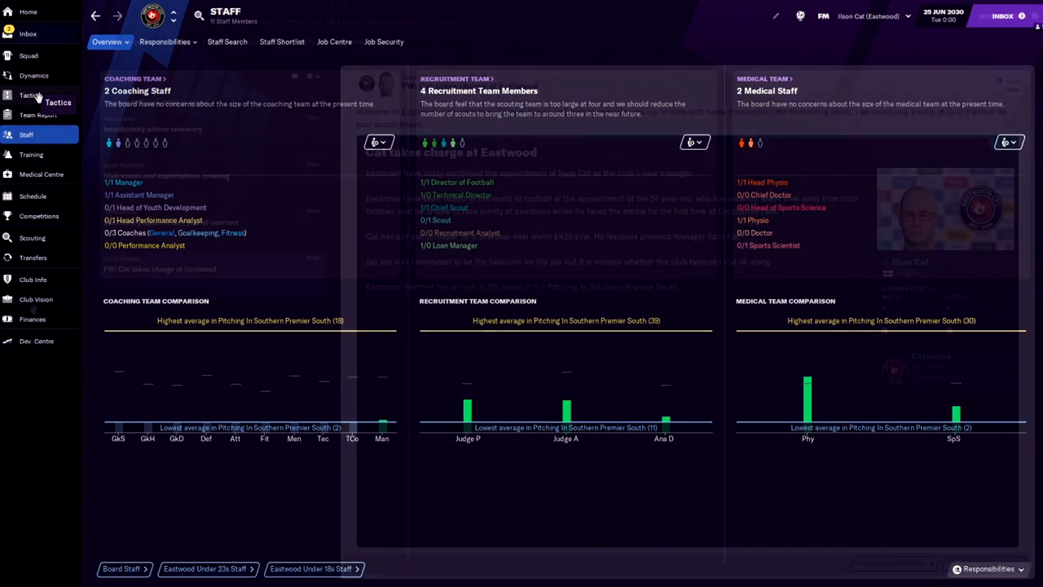
Step: Review the board's culture goals, five-year plan and budget, then return to the home overview
left_click(36, 300)
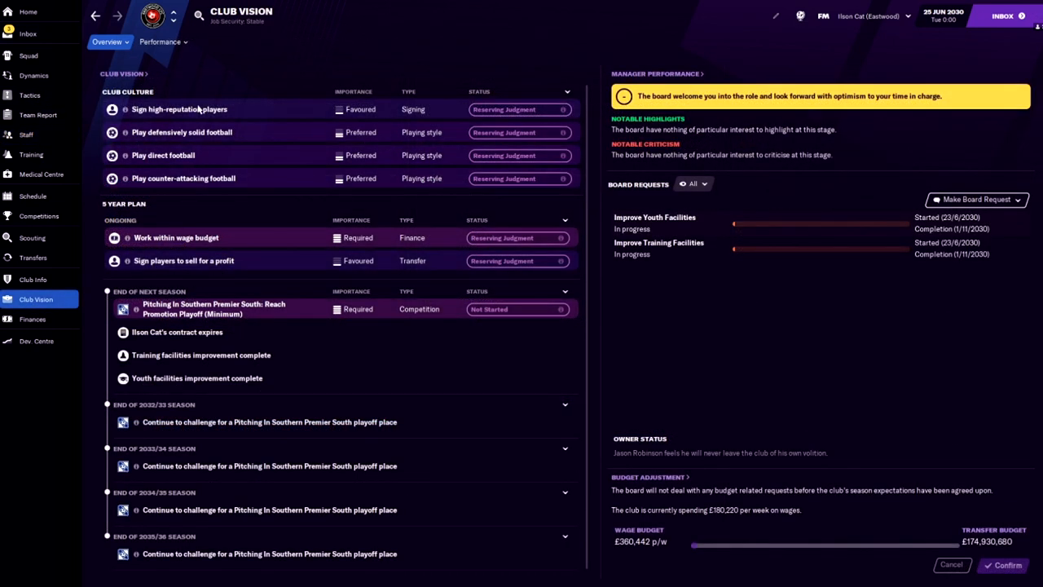
mouse_move(235, 244)
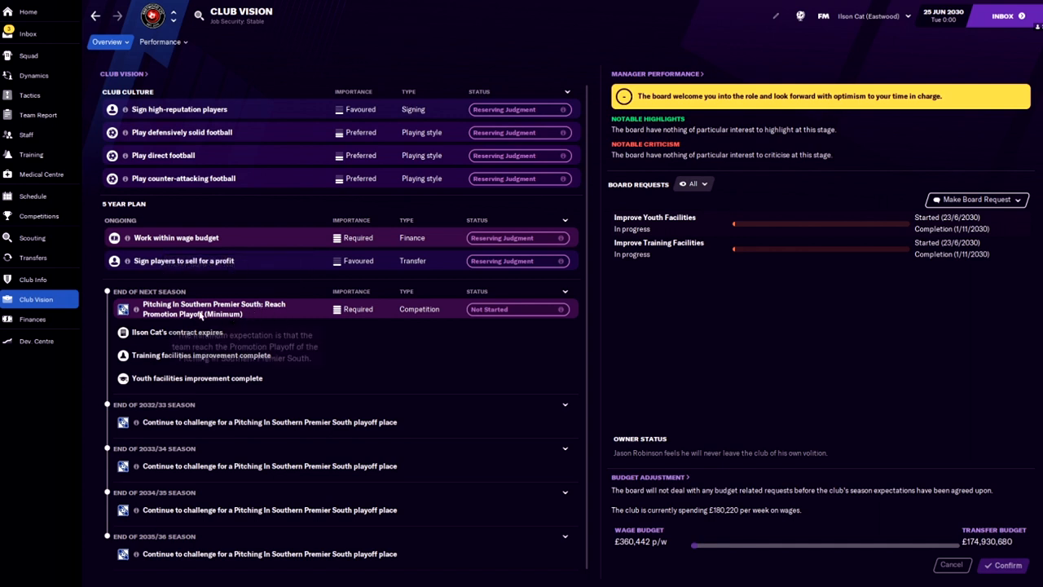
mouse_move(283, 318)
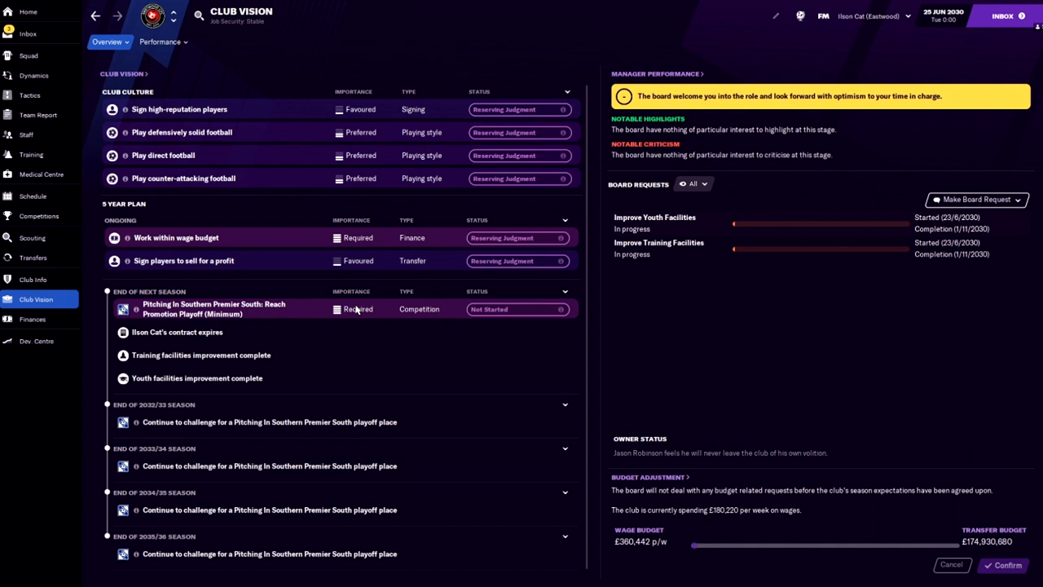
mouse_move(385, 309)
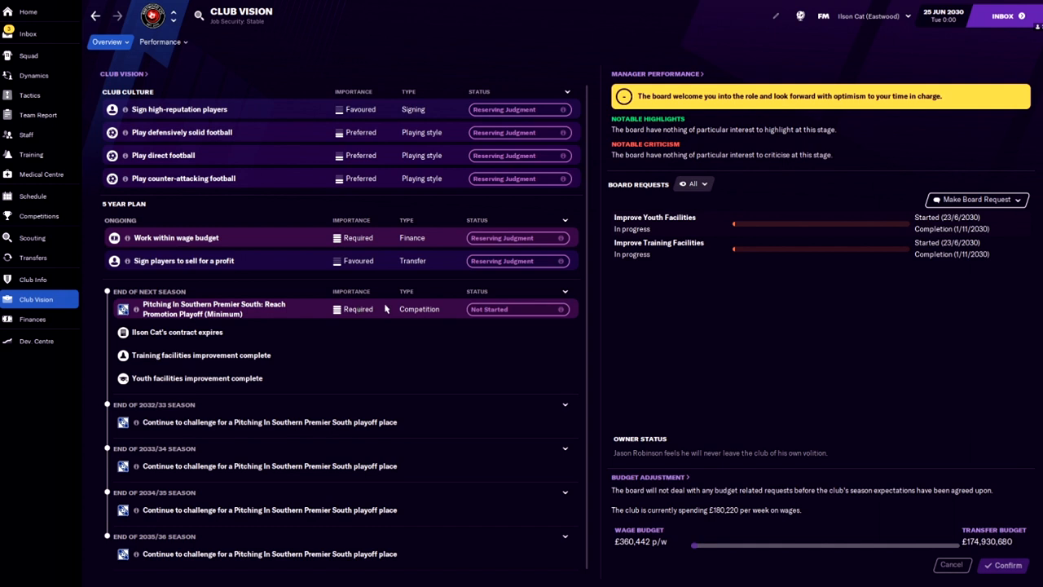
mouse_move(303, 362)
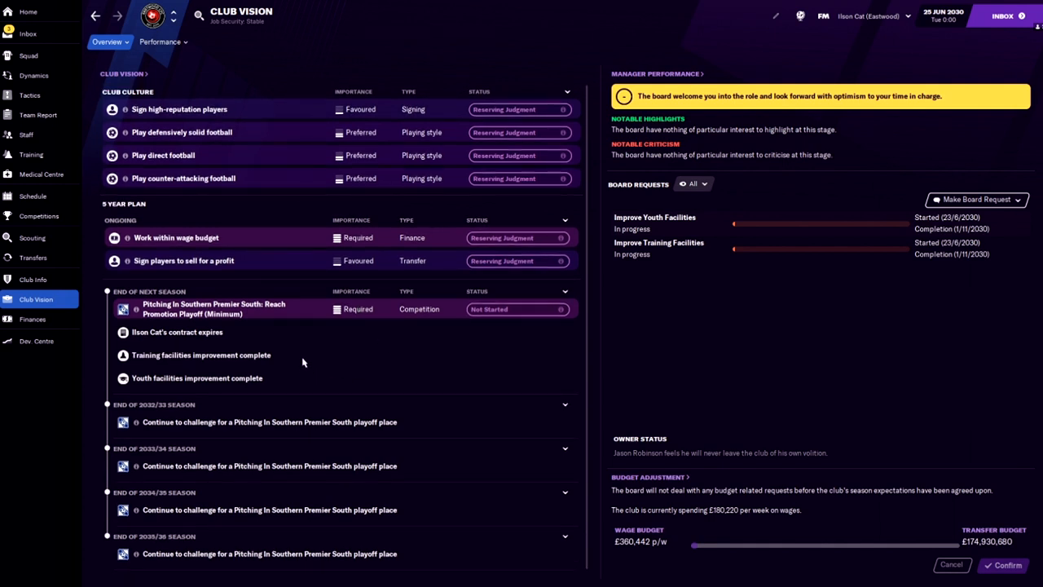
mouse_move(203, 194)
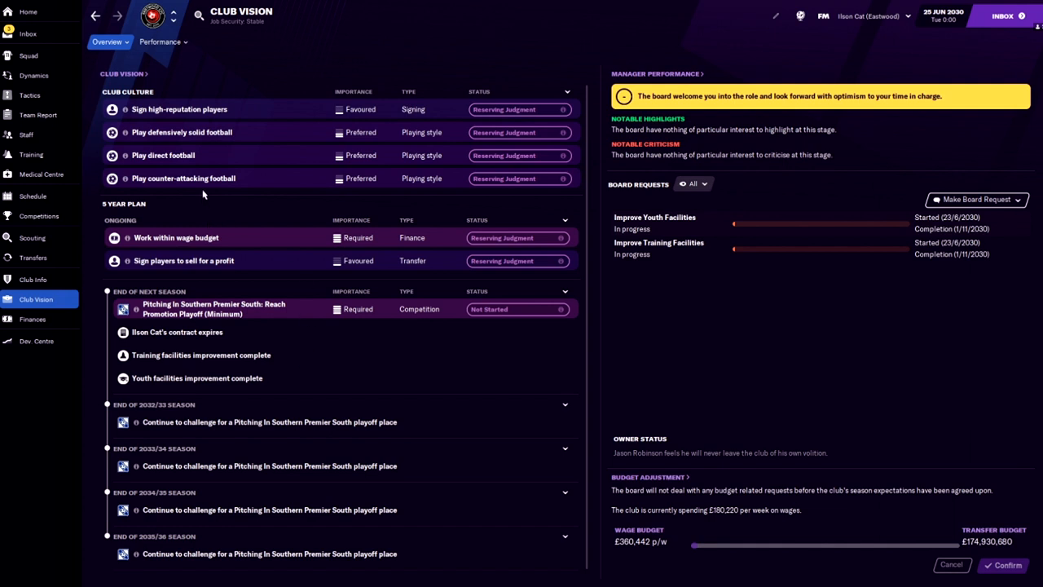
mouse_move(247, 154)
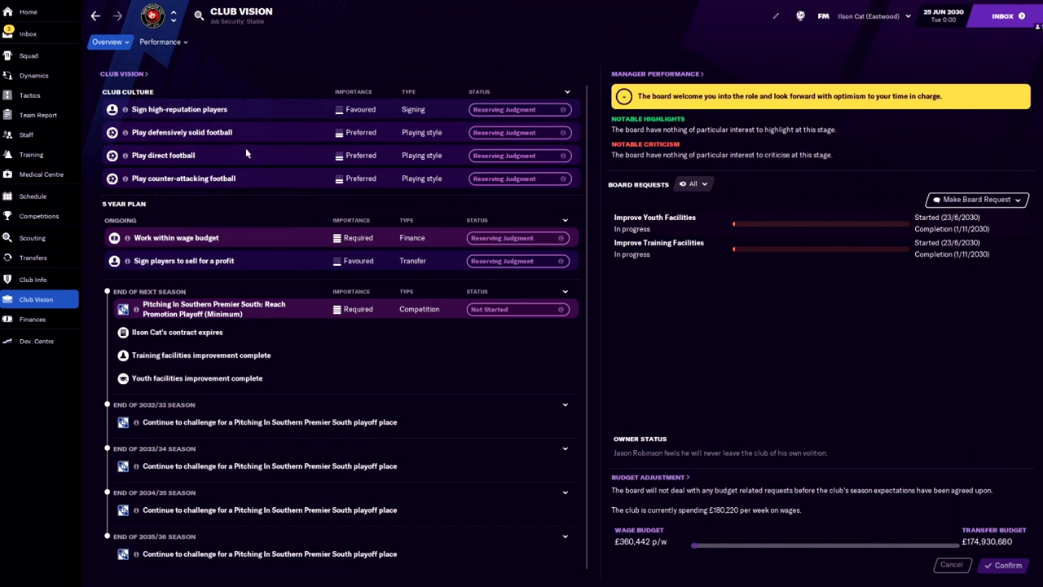
left_click(30, 14)
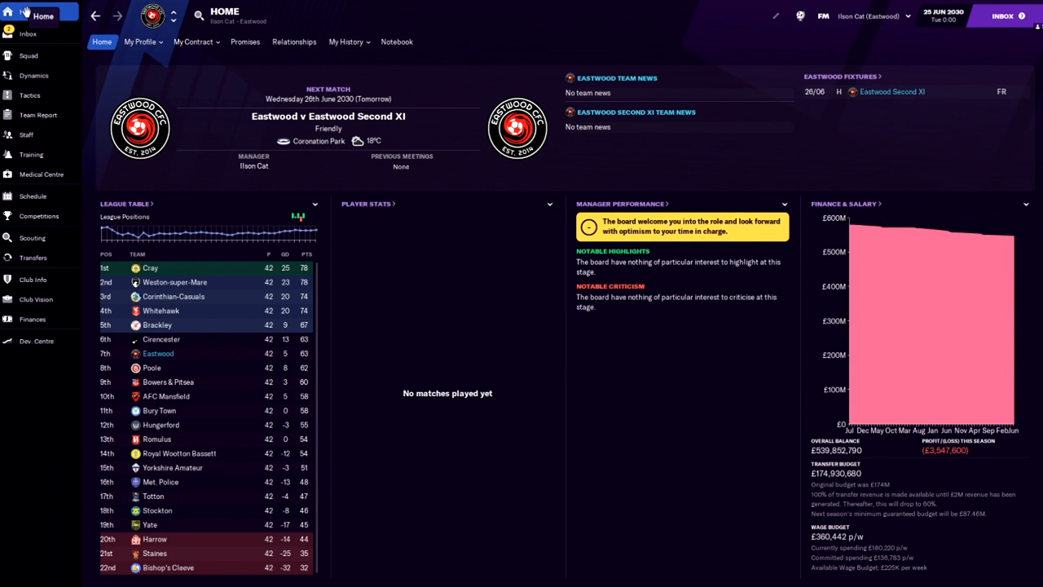
mouse_move(256, 388)
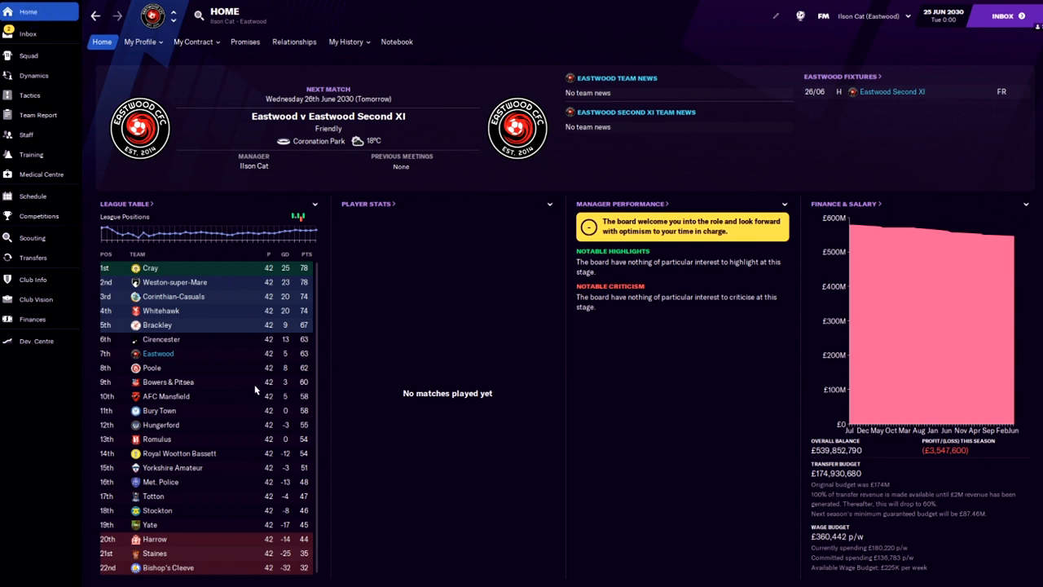
mouse_move(238, 383)
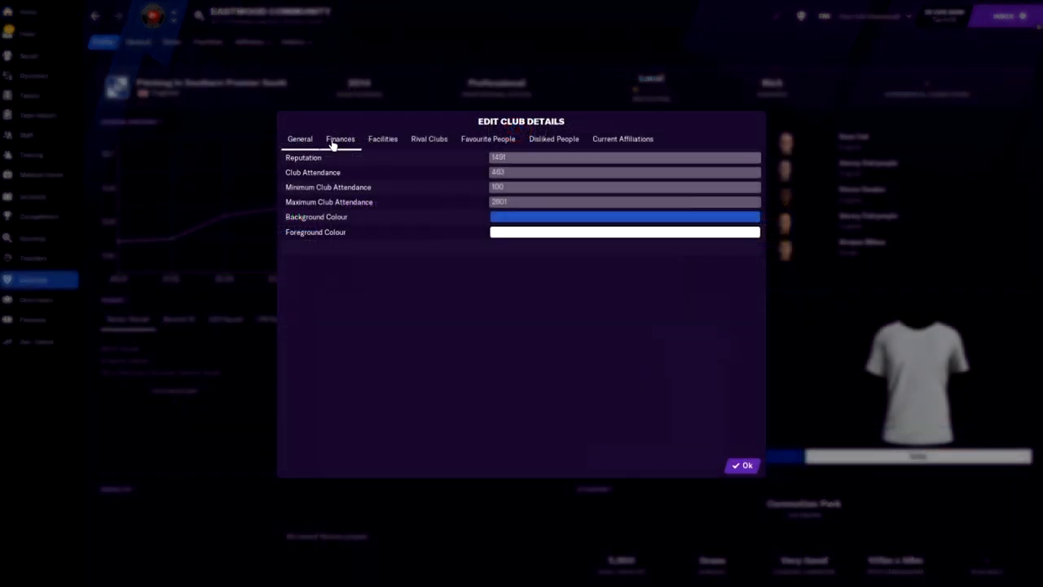
Step: Check Coronation Park's stadium and facility ratings, then confirm the club details editor with OK
left_click(381, 138)
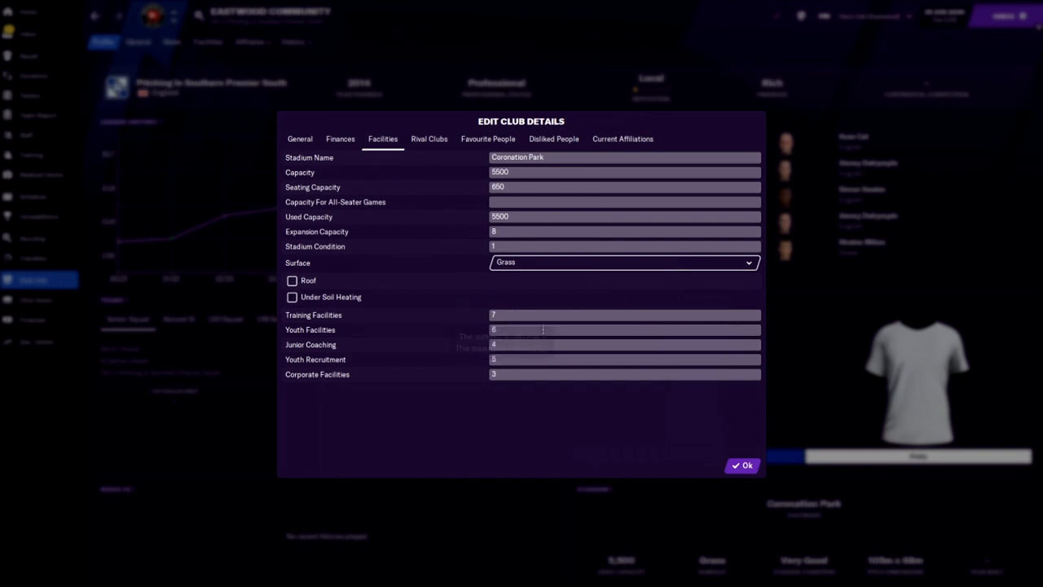
mouse_move(450, 349)
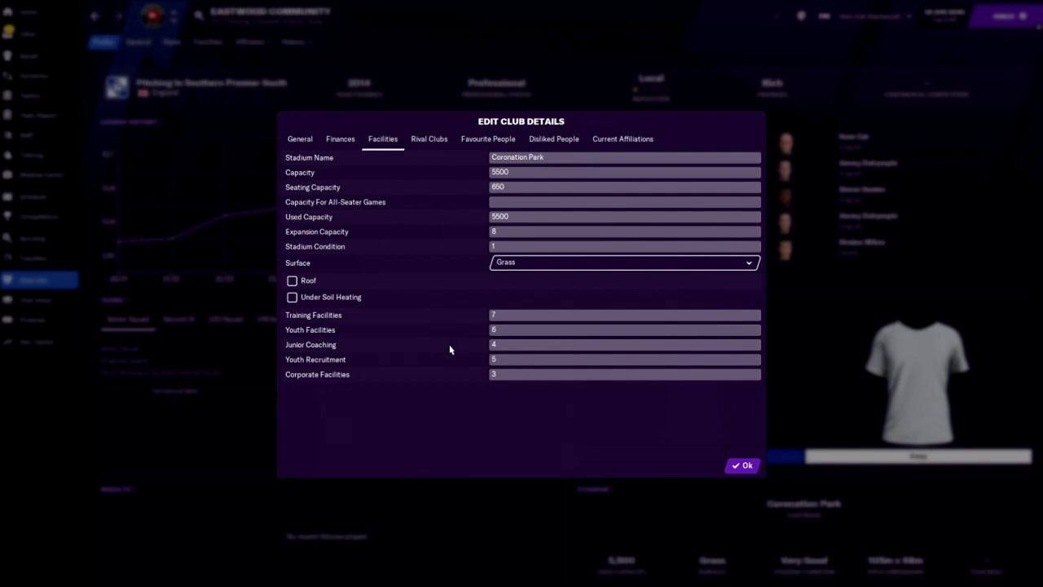
mouse_move(448, 267)
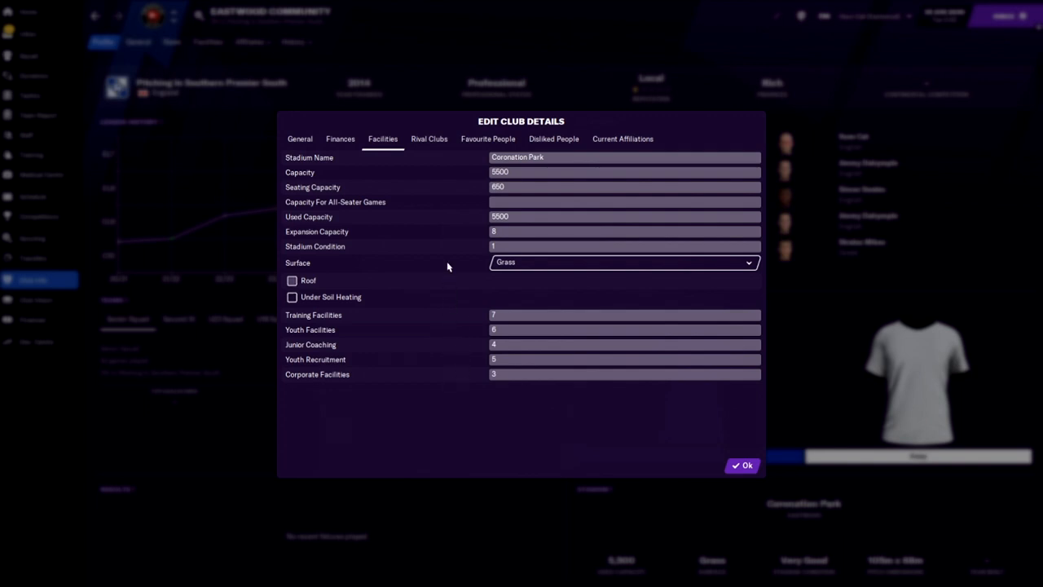
mouse_move(433, 271)
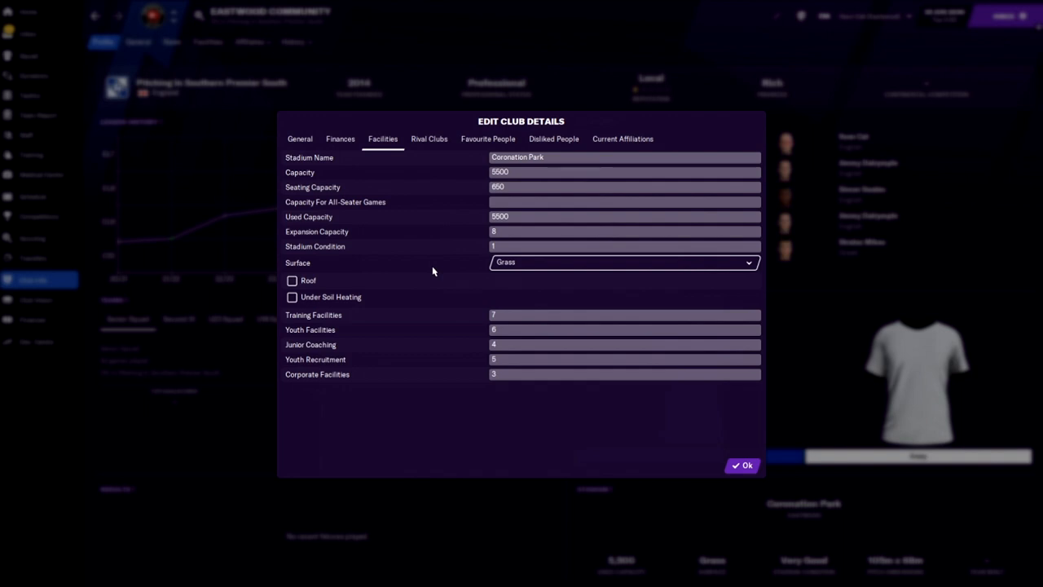
mouse_move(443, 264)
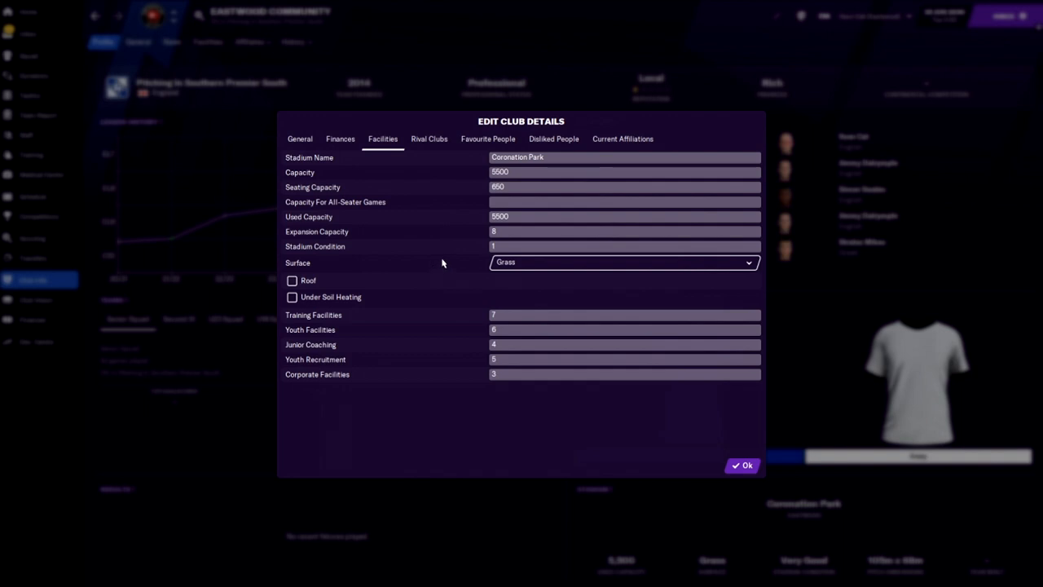
left_click(300, 139)
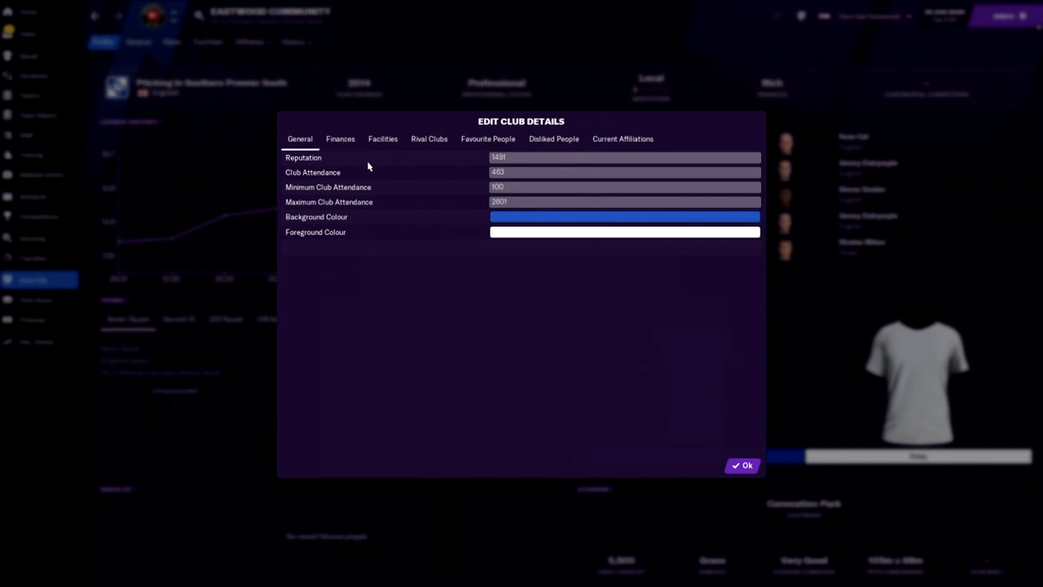
left_click(381, 138)
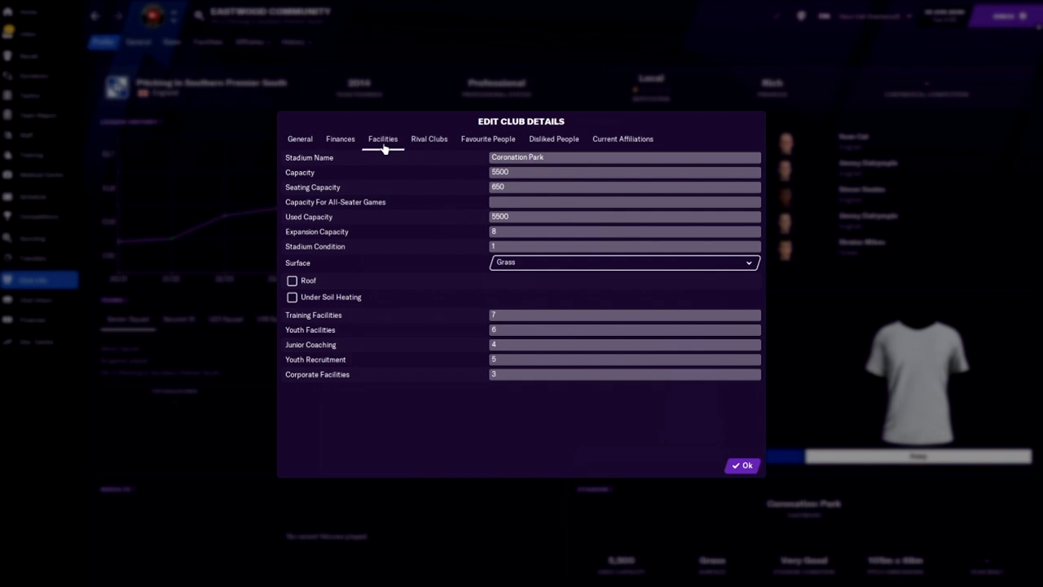
left_click(739, 464)
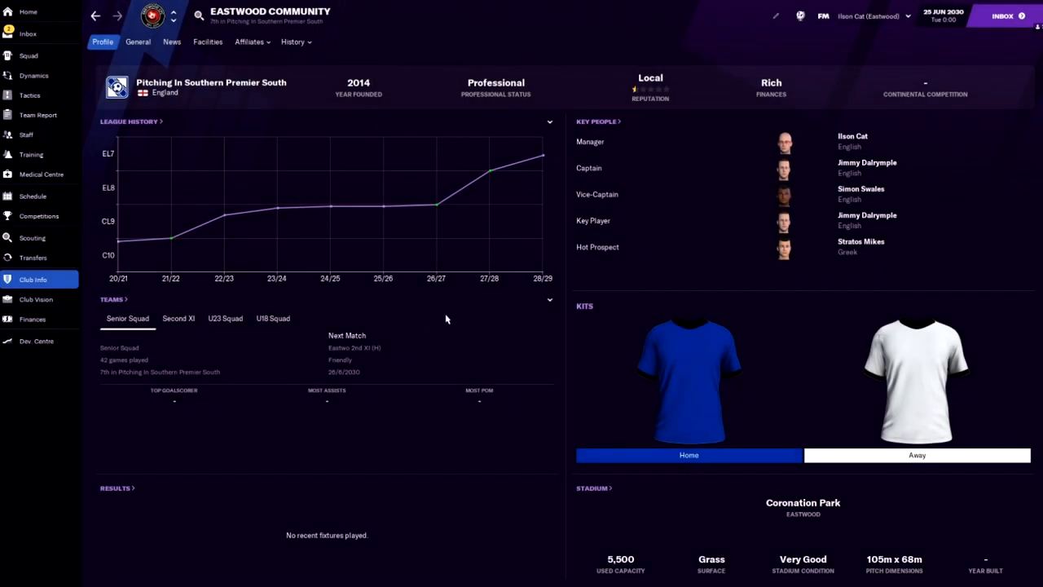
mouse_move(276, 210)
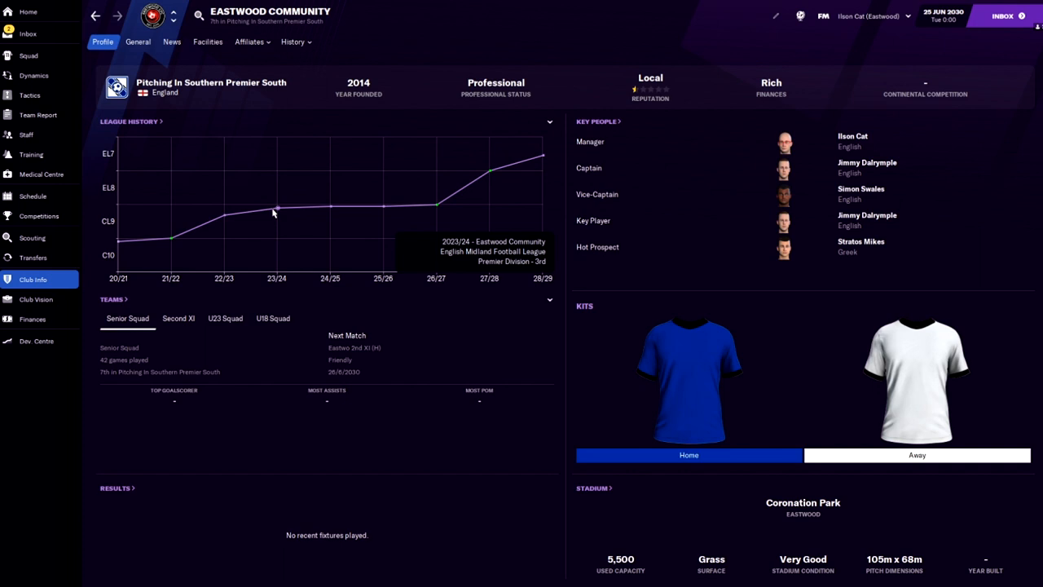
mouse_move(280, 174)
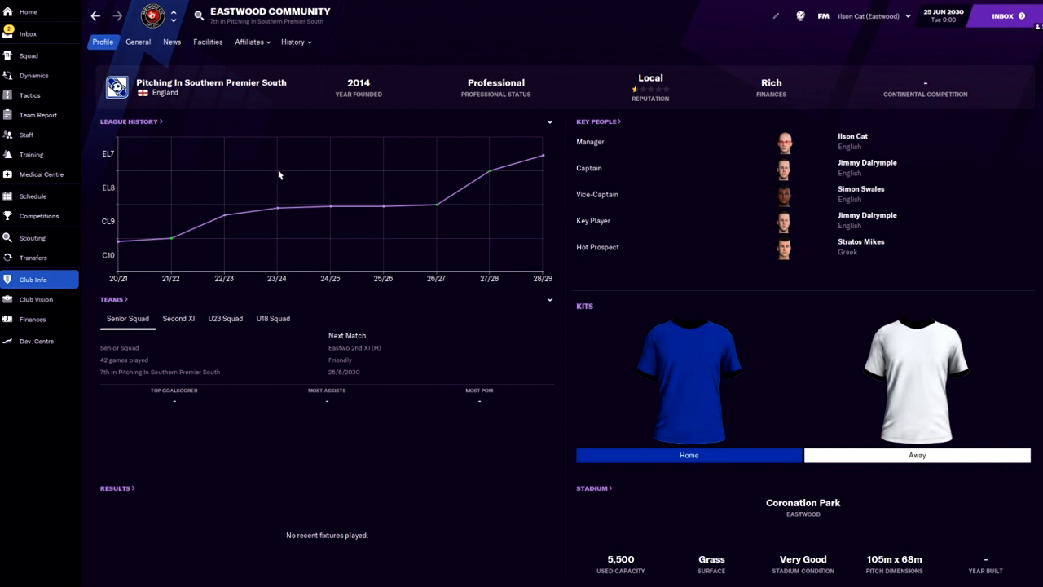
mouse_move(292, 43)
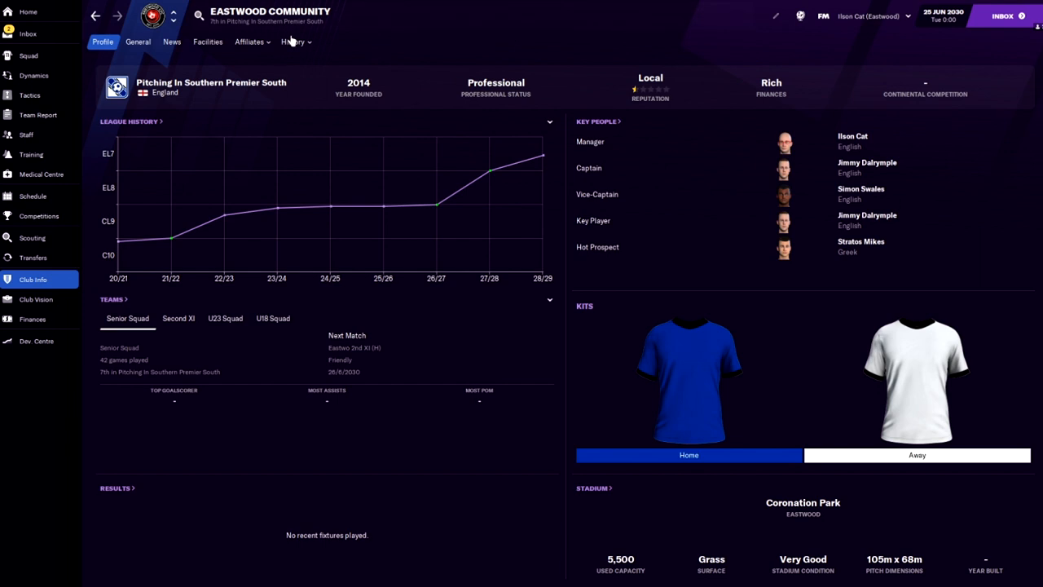
Step: List Eastwood Community's history sections from the club profile's History menu
left_click(291, 43)
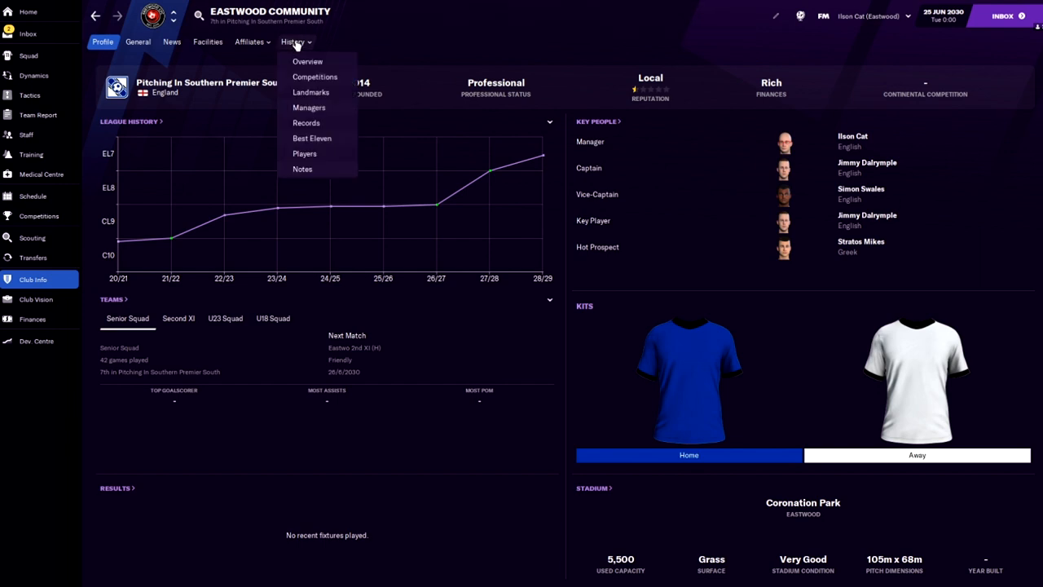
mouse_move(313, 137)
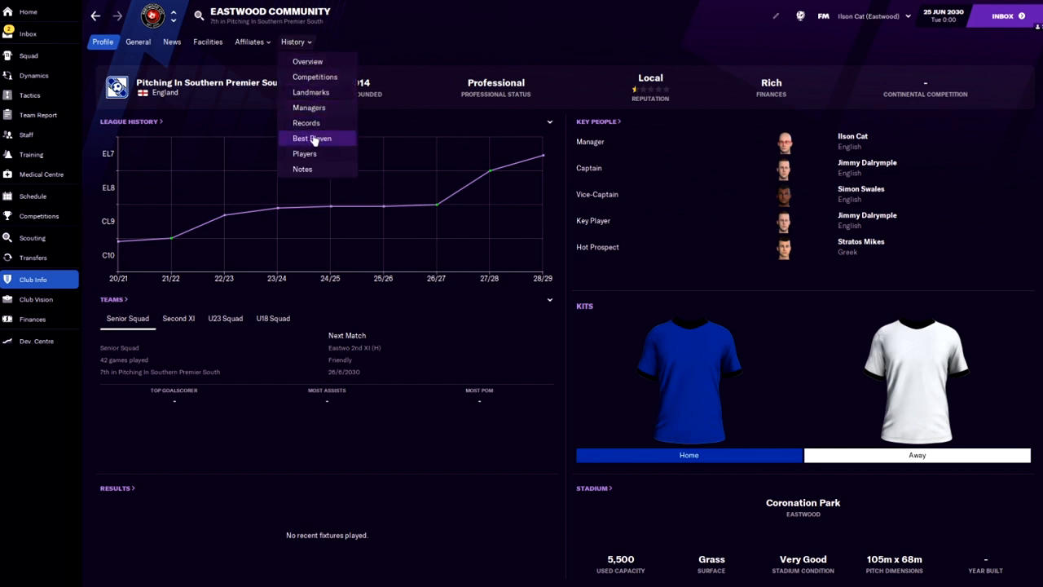
Step: View Eastwood's domestic league finishes by season from 2020/21 to 2028/29
left_click(315, 76)
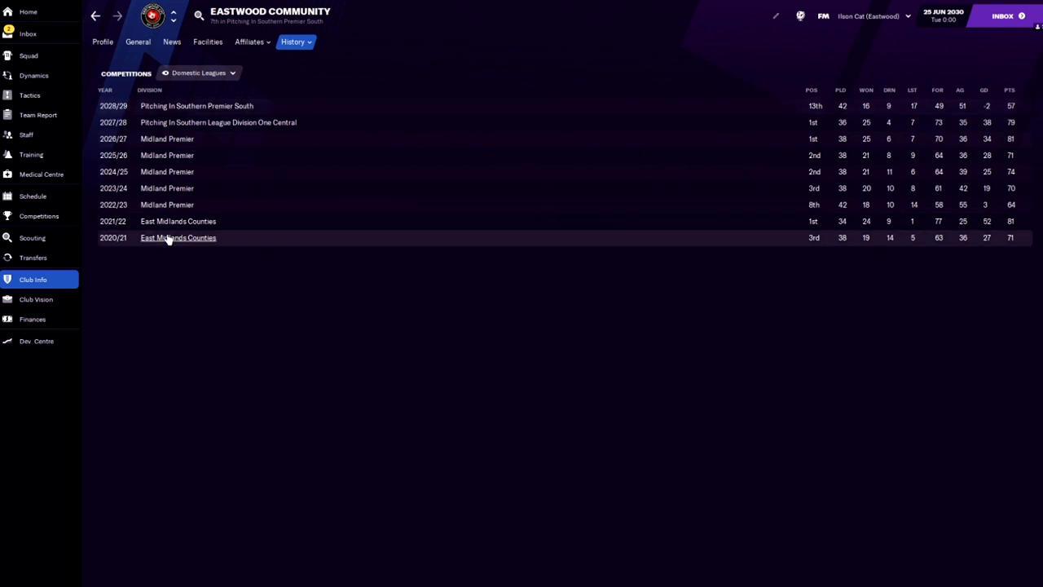
mouse_move(186, 106)
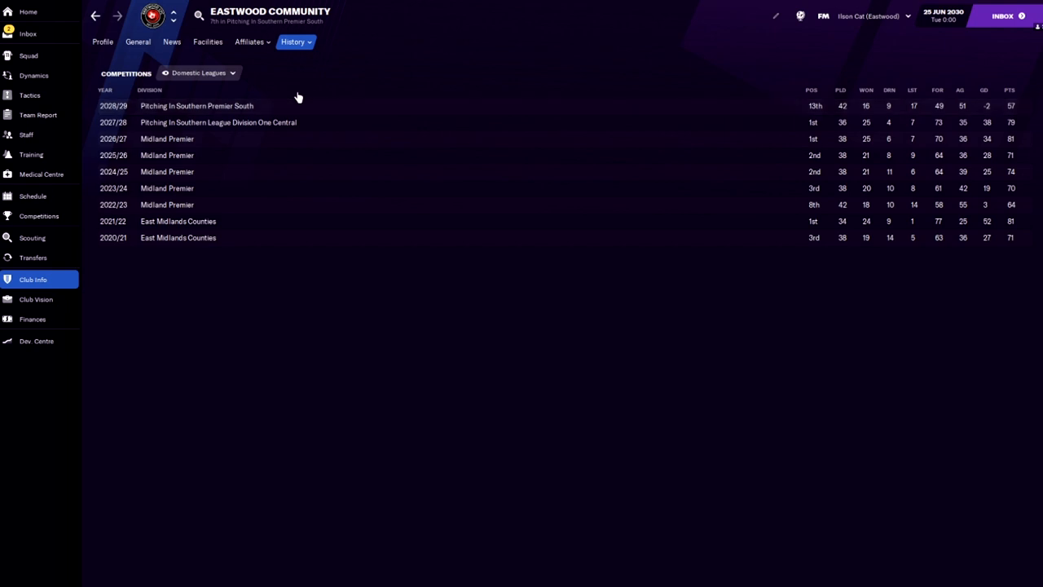
mouse_move(298, 191)
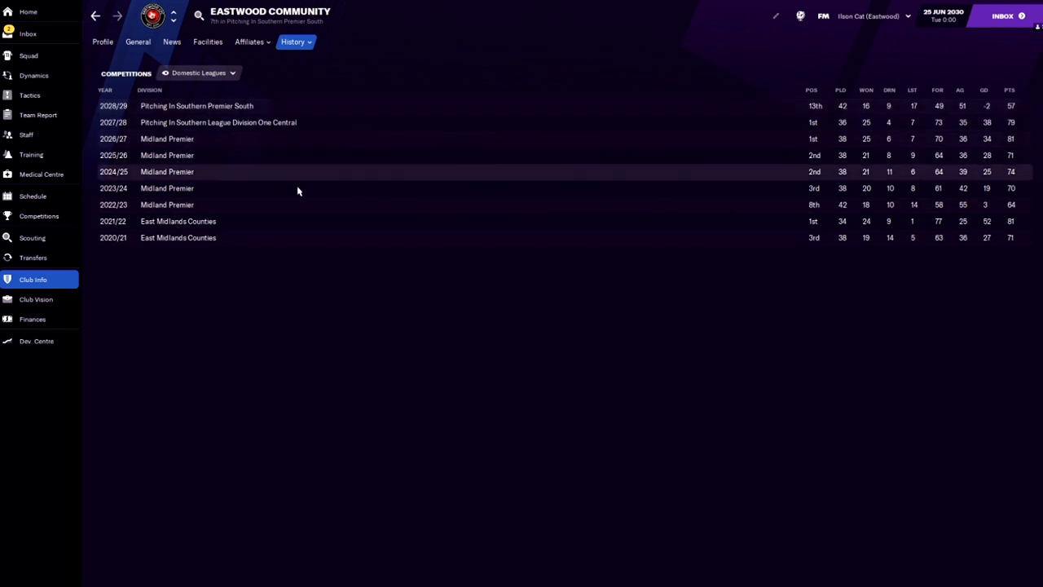
Step: View Coronation Park's capacity, pitch condition and training and youth facilities
left_click(206, 43)
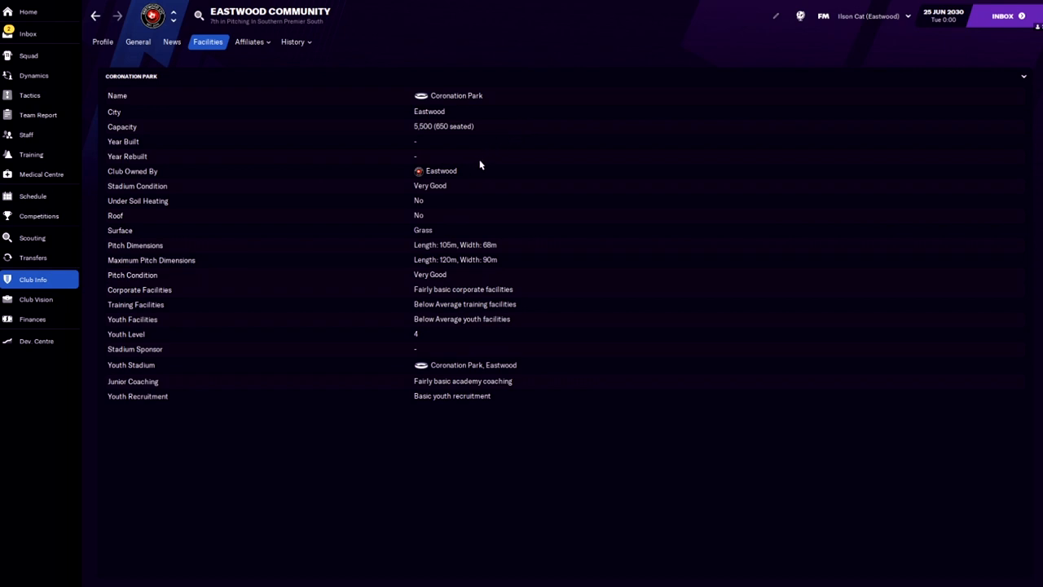
mouse_move(473, 117)
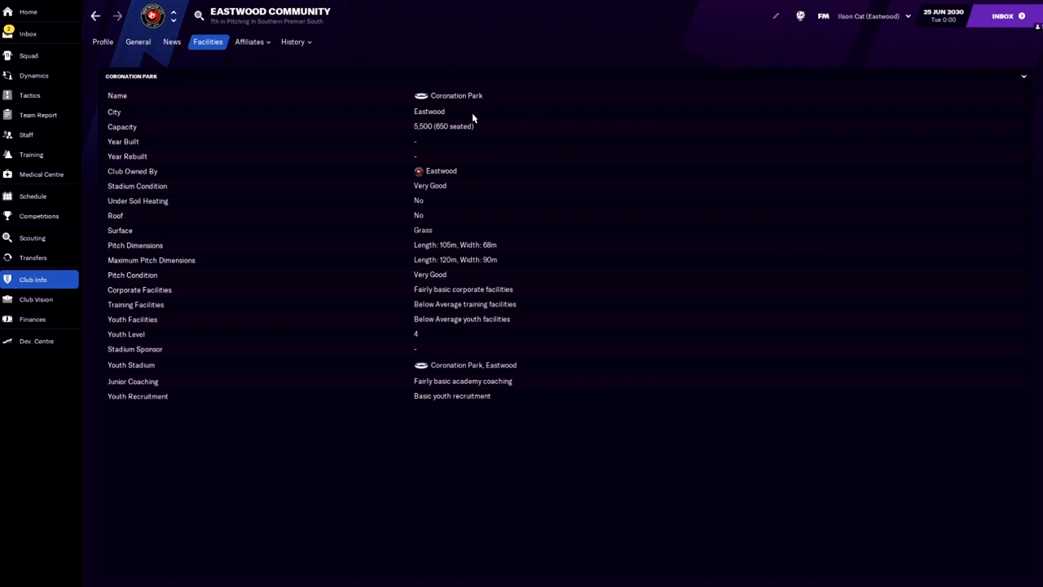
mouse_move(440, 210)
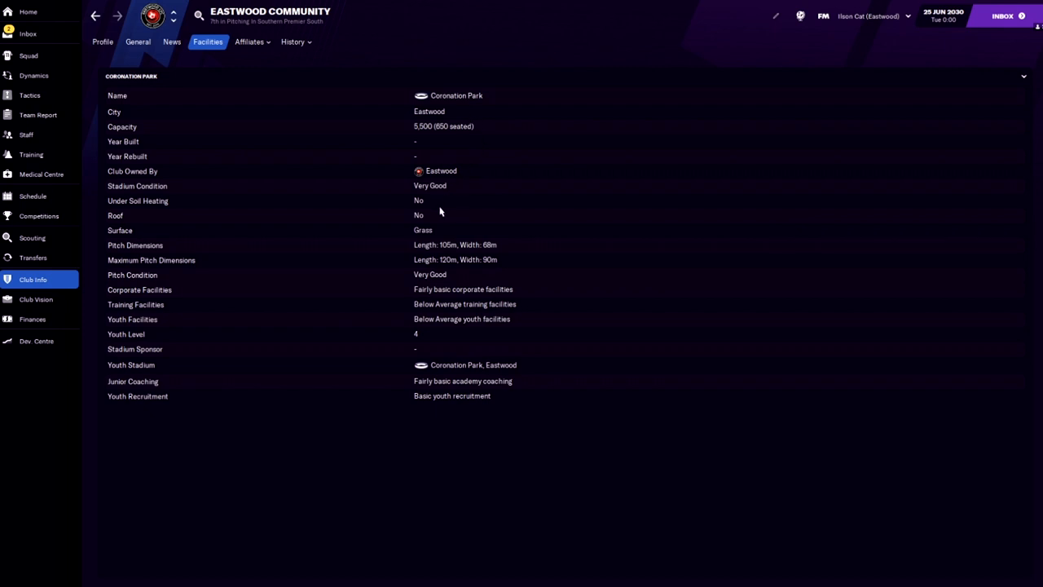
mouse_move(384, 351)
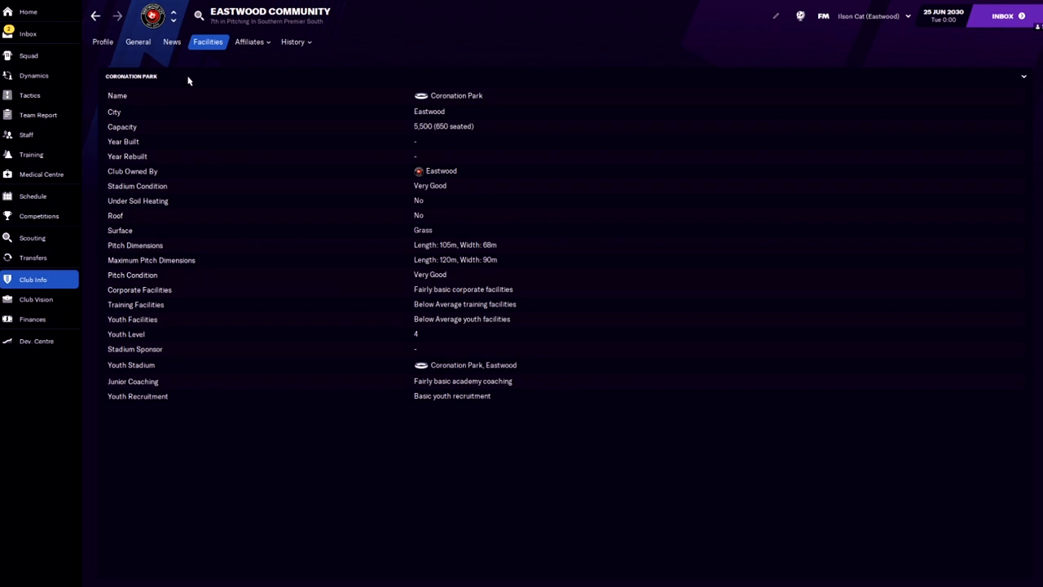
left_click(101, 43)
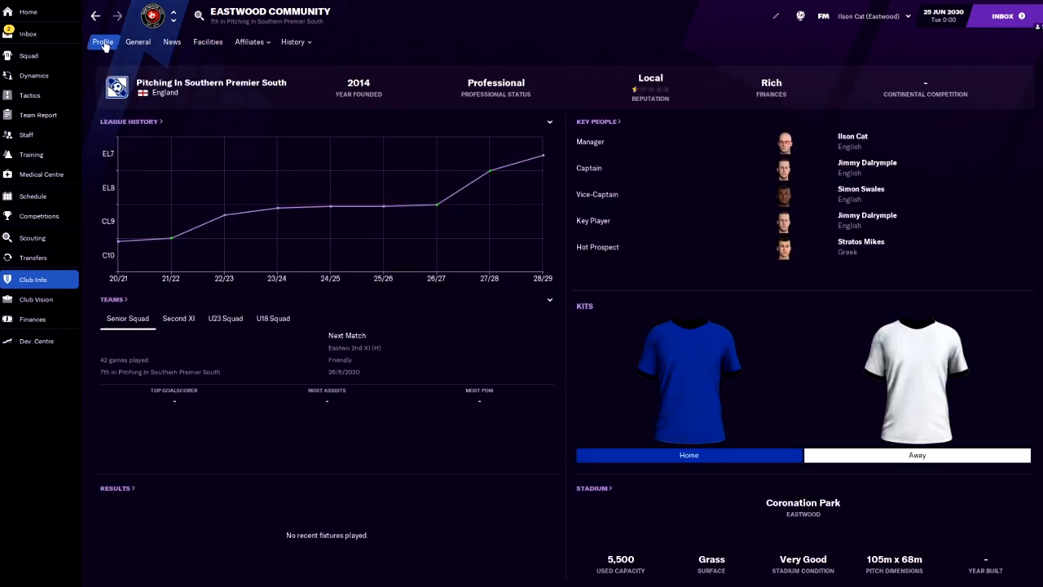
mouse_move(407, 208)
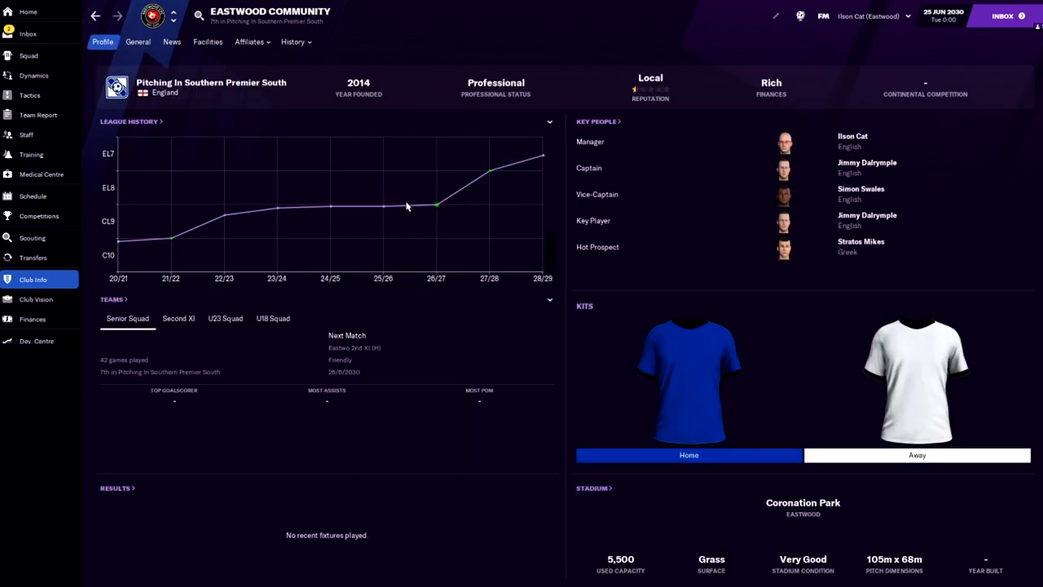
mouse_move(144, 158)
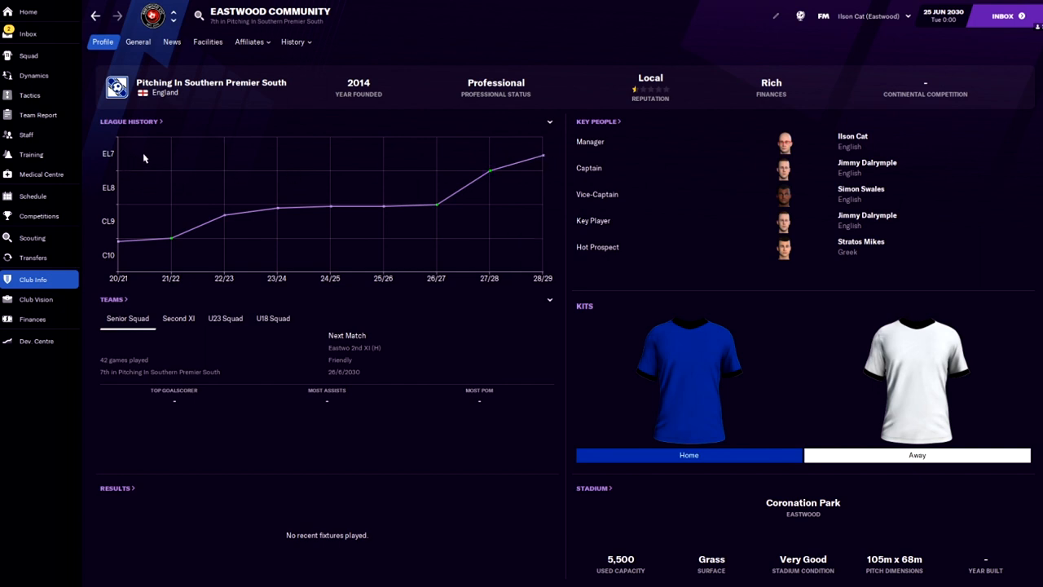
mouse_move(326, 193)
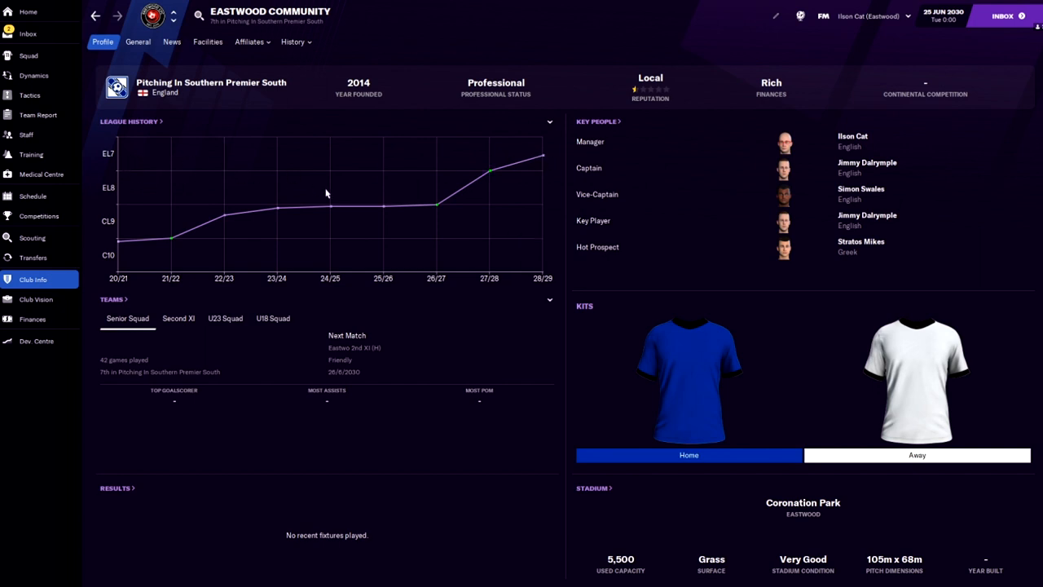